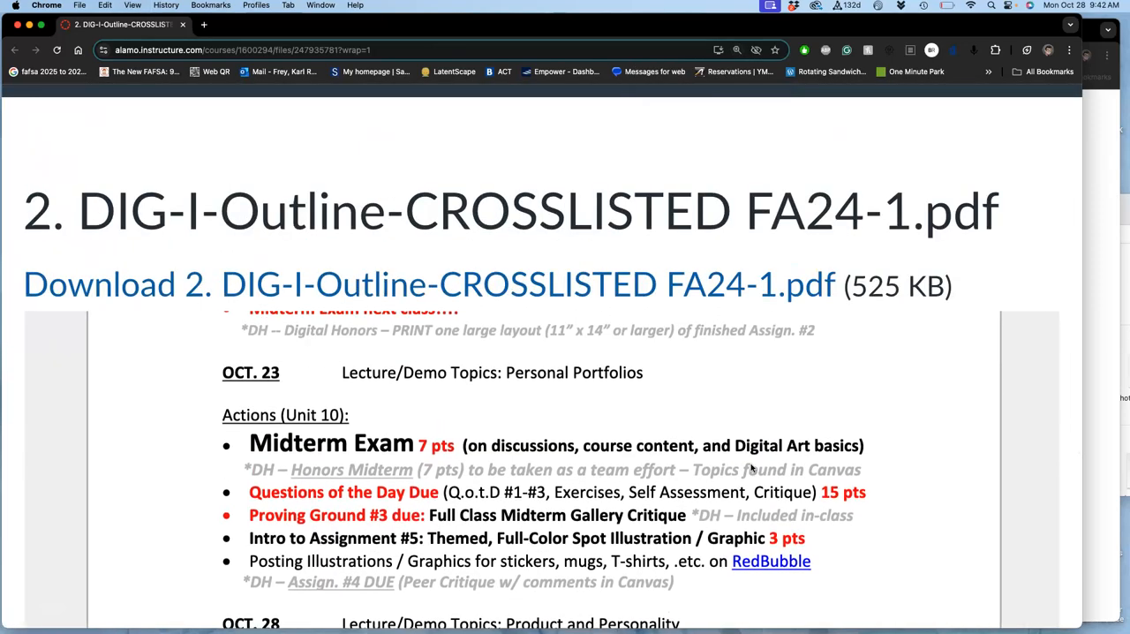
Bring up the ARTS-2348-003 UNIT Modules page in a second Chrome window beside the outline PDF
{"action": "scroll", "scroll_direction": "down", "scroll_amount": 3}
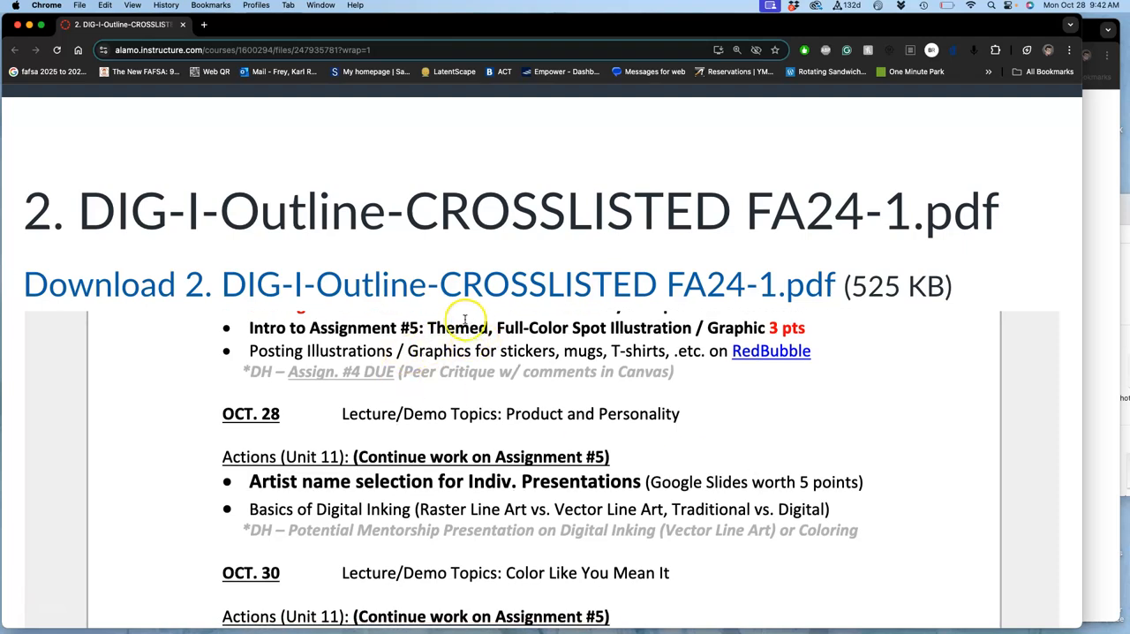
{"action": "mouse_move", "coordinate": [638, 339]}
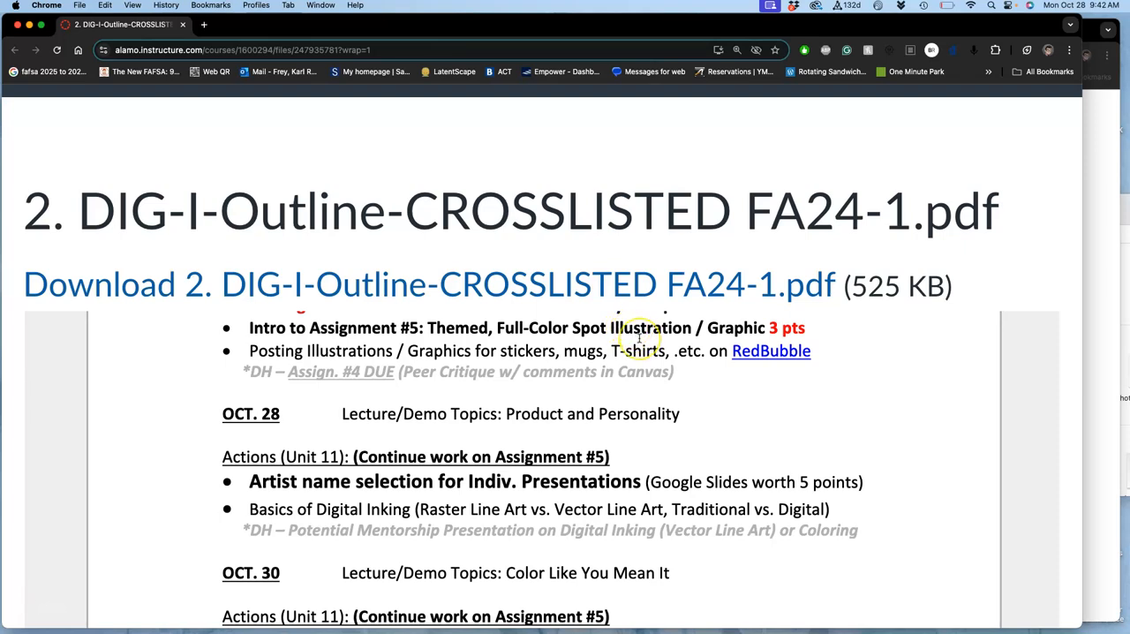
{"action": "mouse_move", "coordinate": [611, 342]}
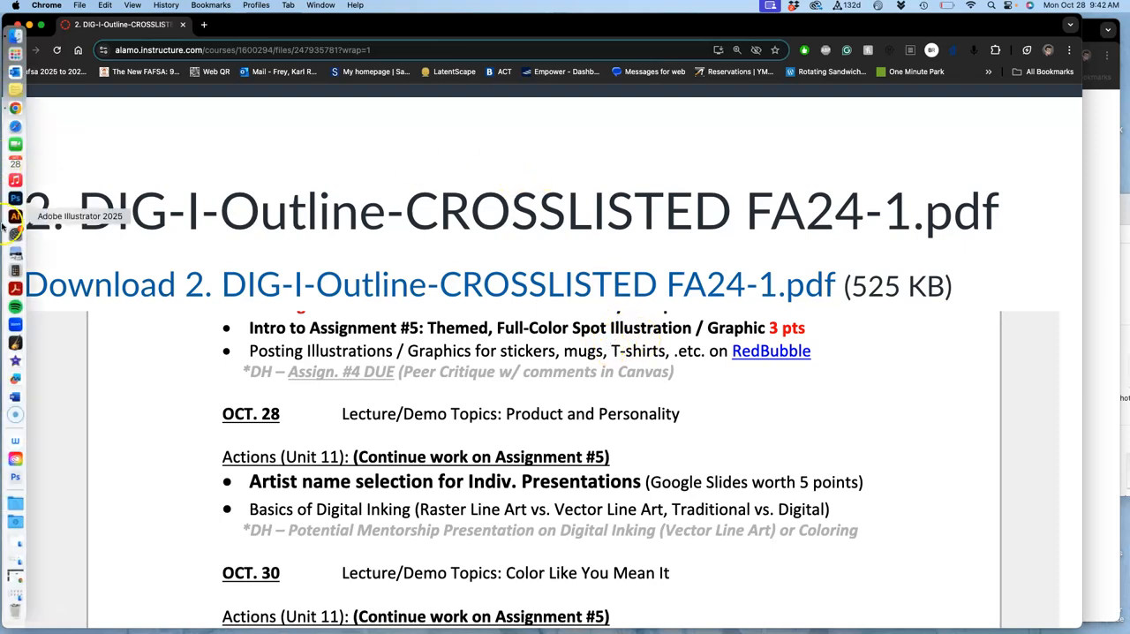
{"action": "mouse_move", "coordinate": [14, 144]}
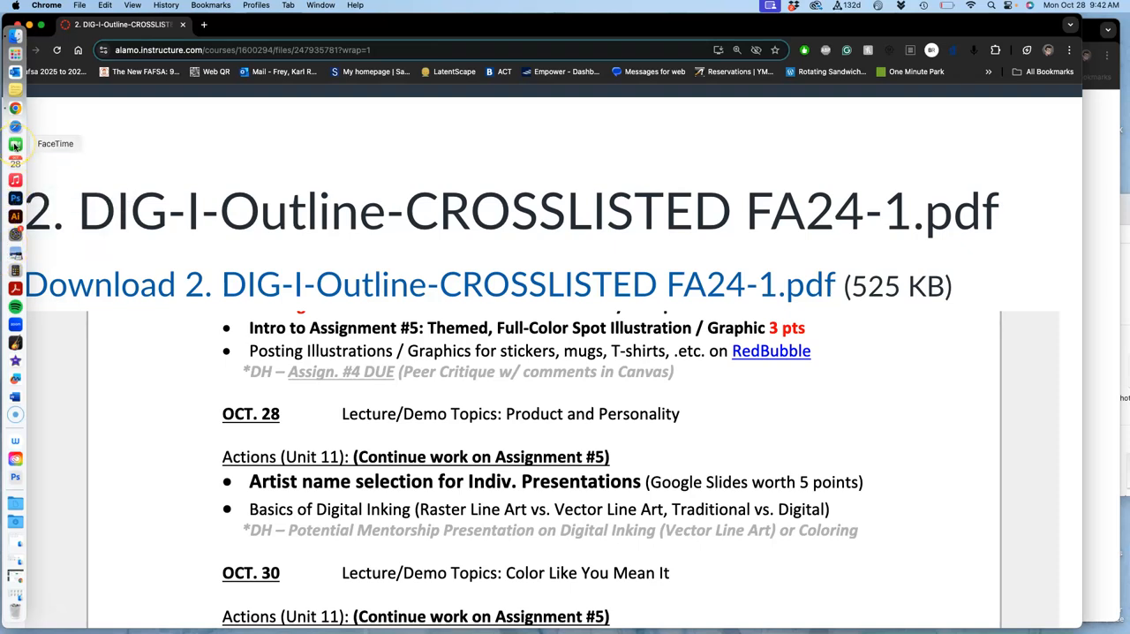
{"action": "mouse_move", "coordinate": [16, 163]}
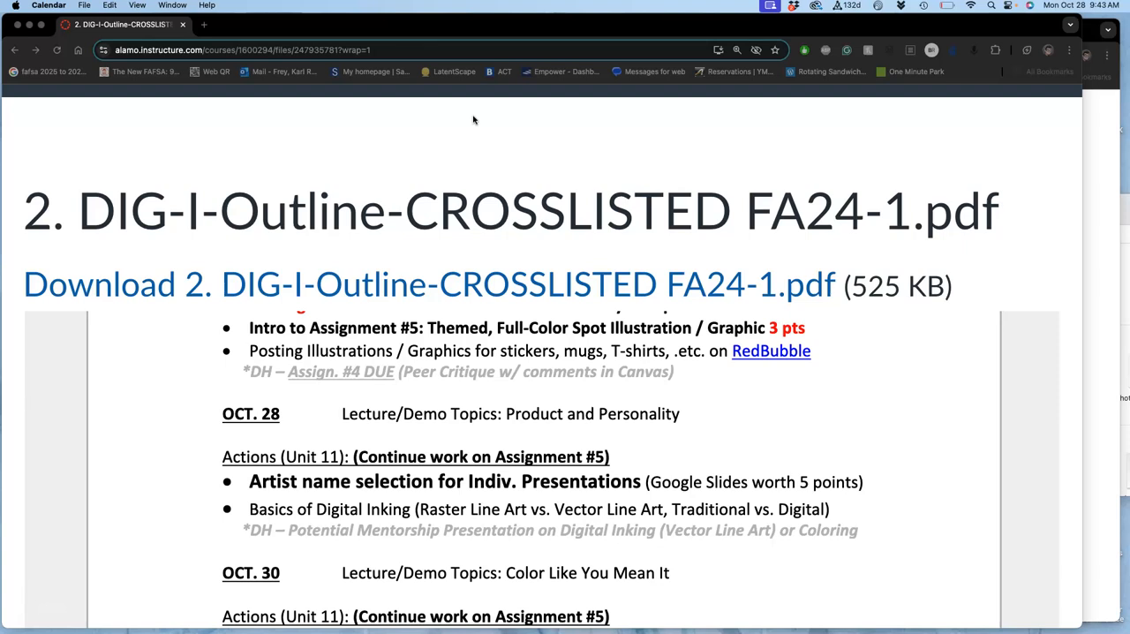
{"action": "mouse_move", "coordinate": [404, 84]}
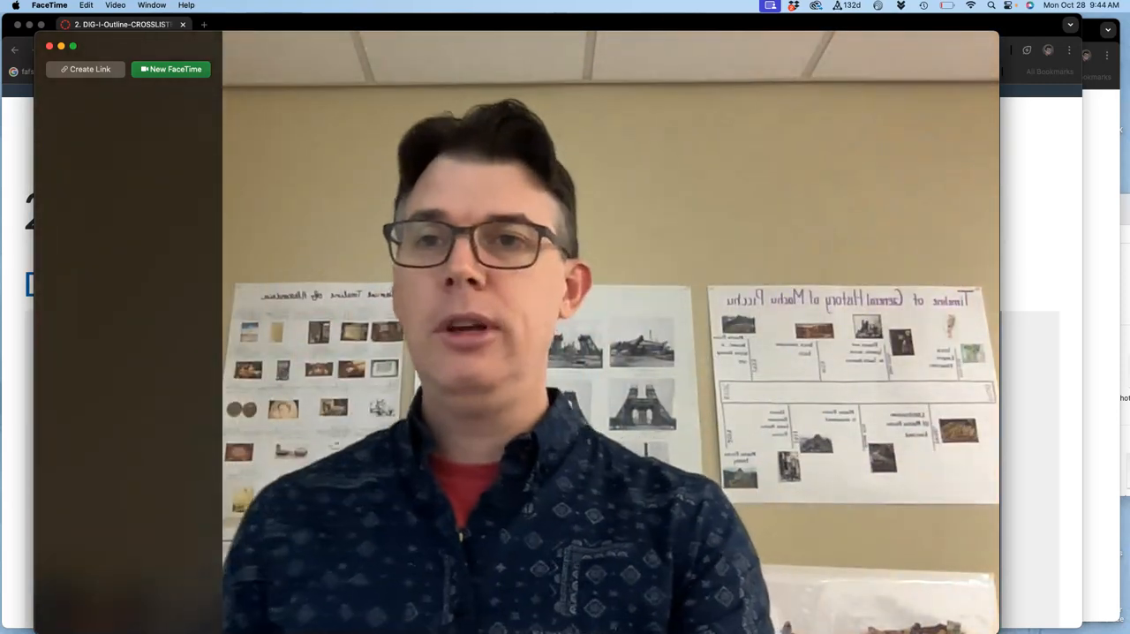
{"action": "left_click", "coordinate": [49, 46]}
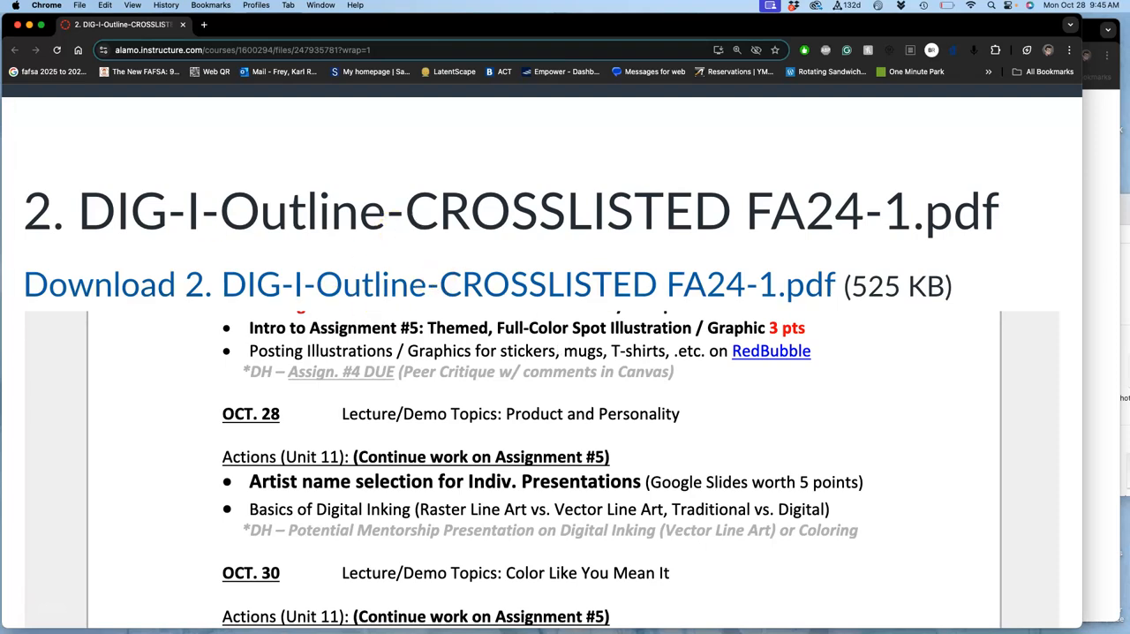
{"action": "left_click", "coordinate": [14, 145]}
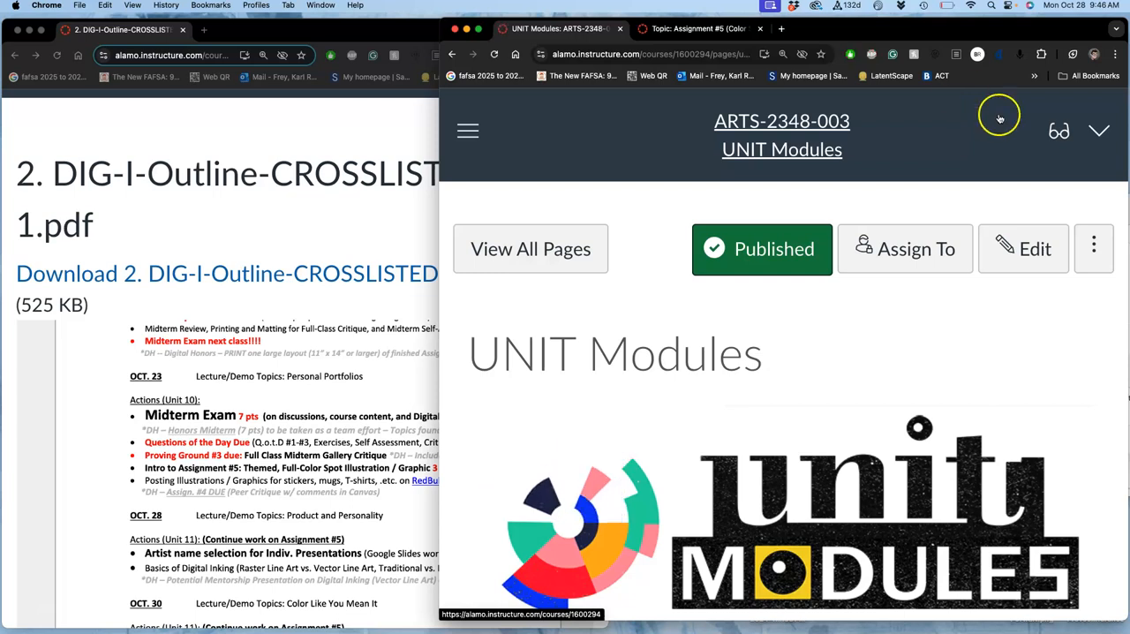
Find Unit 11 Spot Illustration in the modules list and open its overview page
{"action": "scroll", "scroll_direction": "down", "scroll_amount": 3}
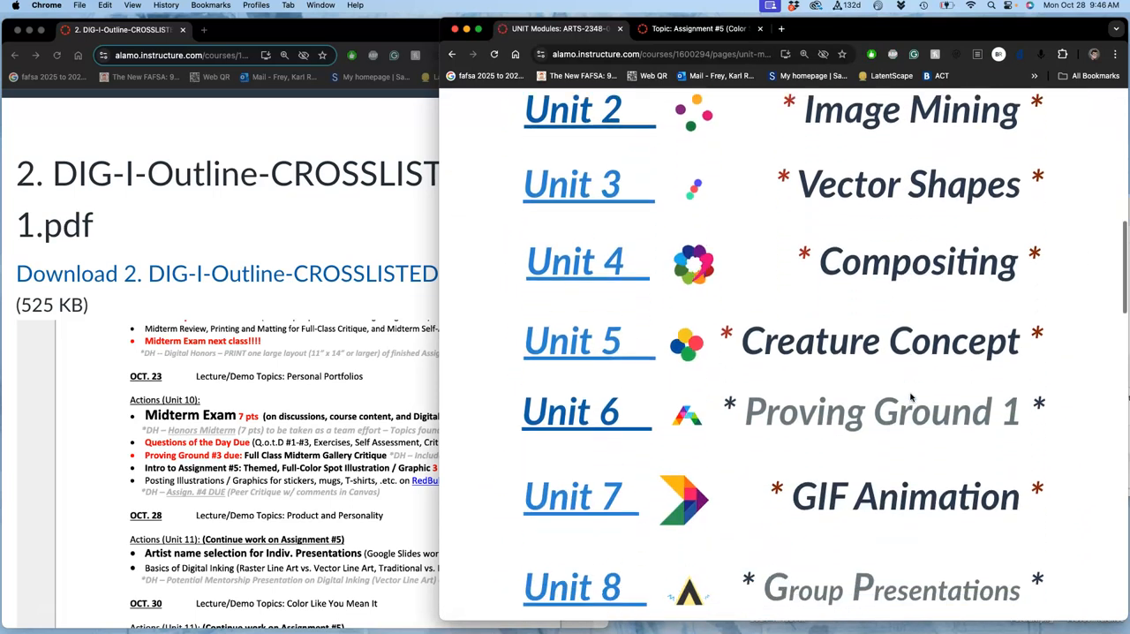
{"action": "scroll", "scroll_direction": "down", "scroll_amount": 3}
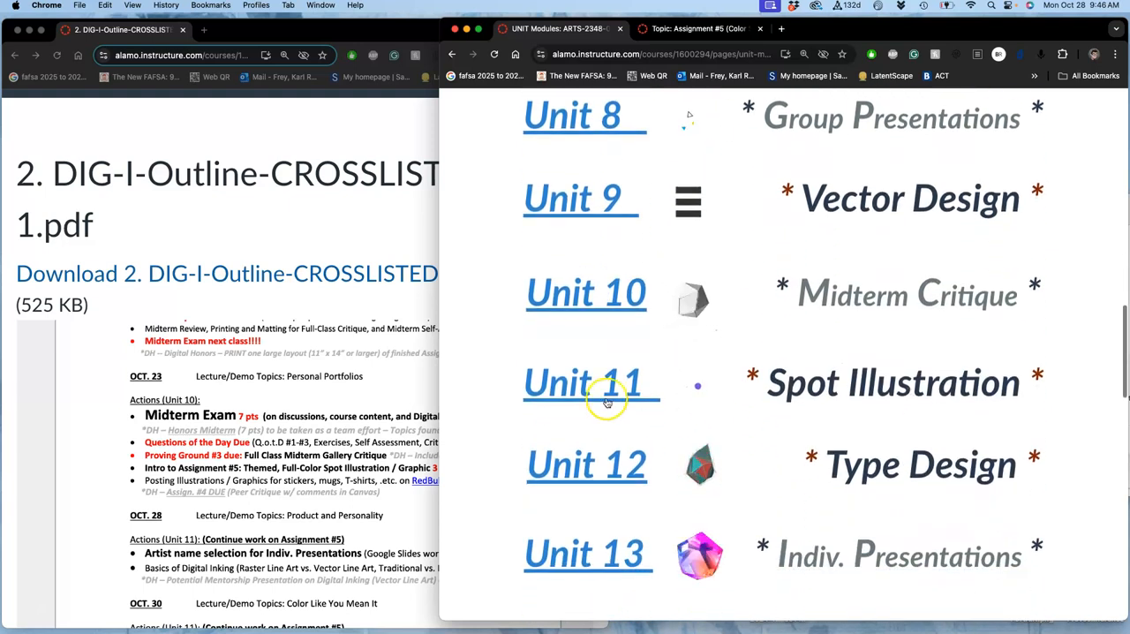
{"action": "left_click", "coordinate": [583, 382]}
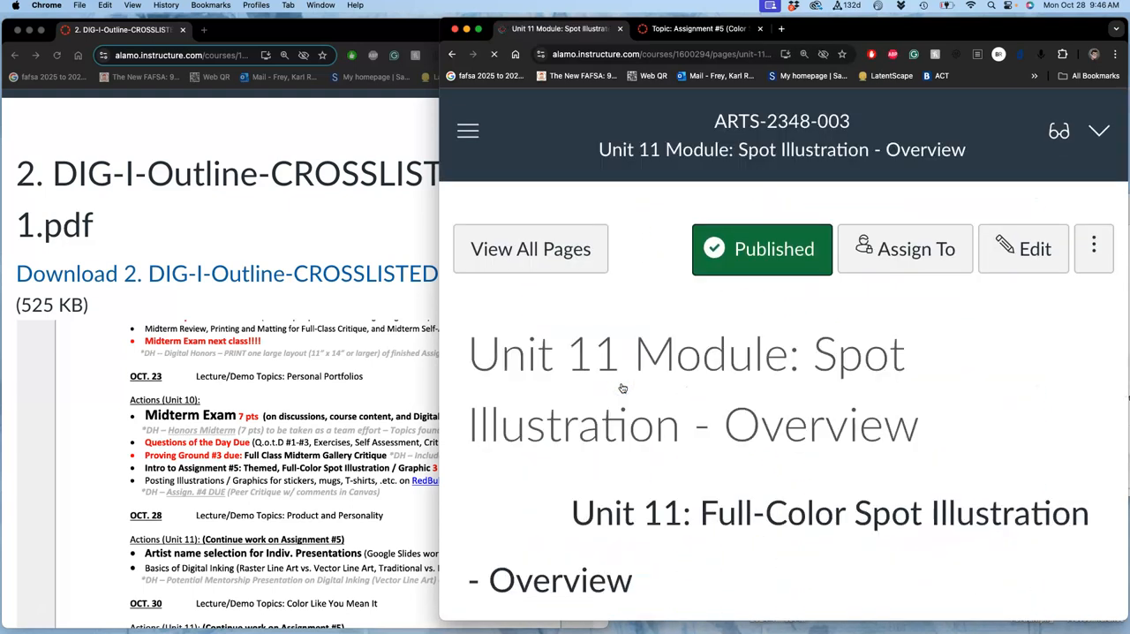
Read through the Unit 11 objectives and tasks down to the Assignment #5 examples link
{"action": "scroll", "scroll_direction": "down", "scroll_amount": 3}
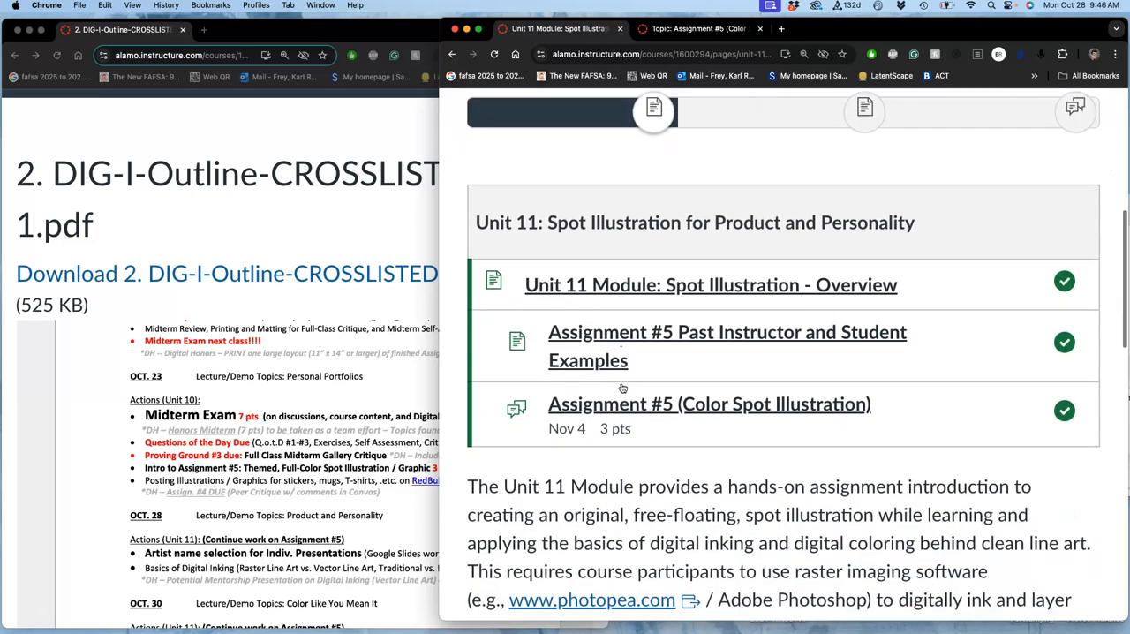
{"action": "scroll", "scroll_direction": "down", "scroll_amount": 3}
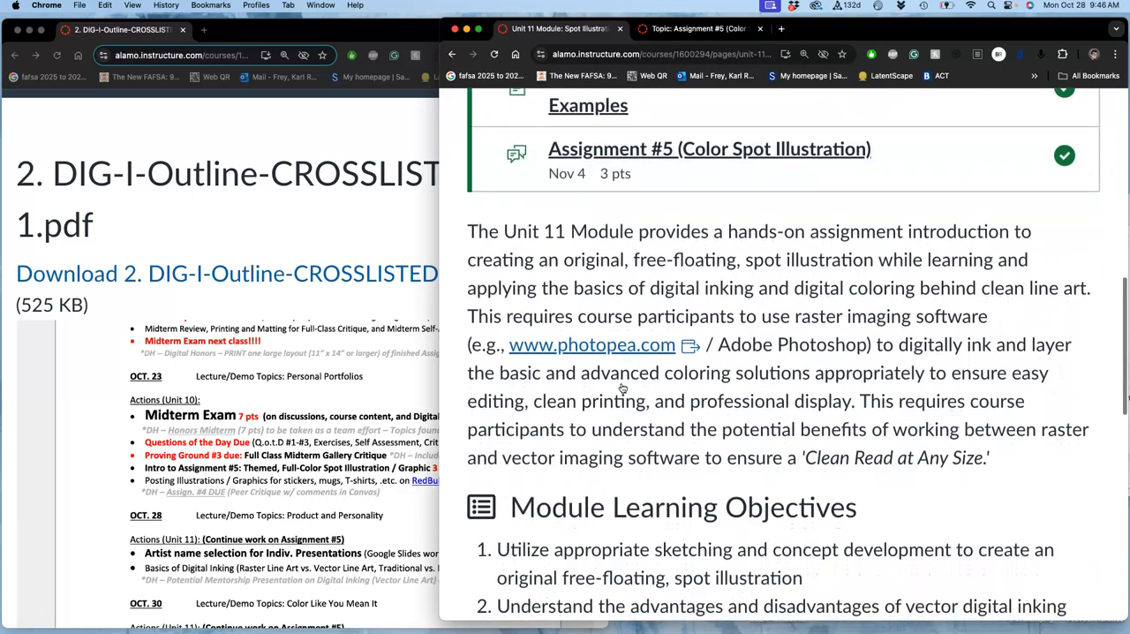
{"action": "scroll", "scroll_direction": "down", "scroll_amount": 3}
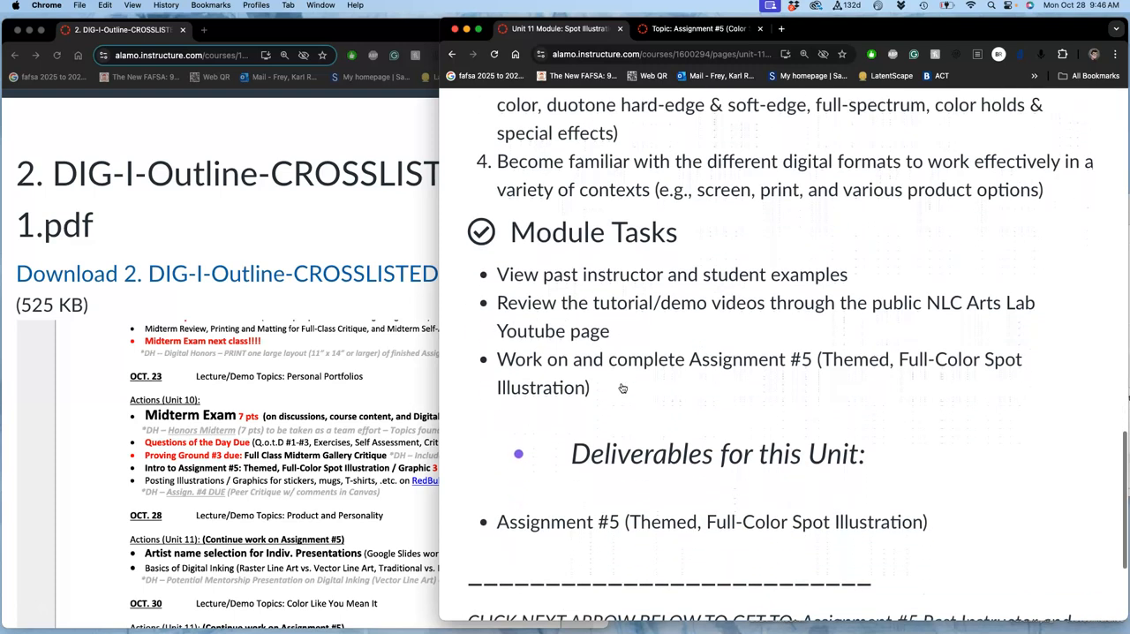
{"action": "scroll", "scroll_direction": "down", "scroll_amount": 3}
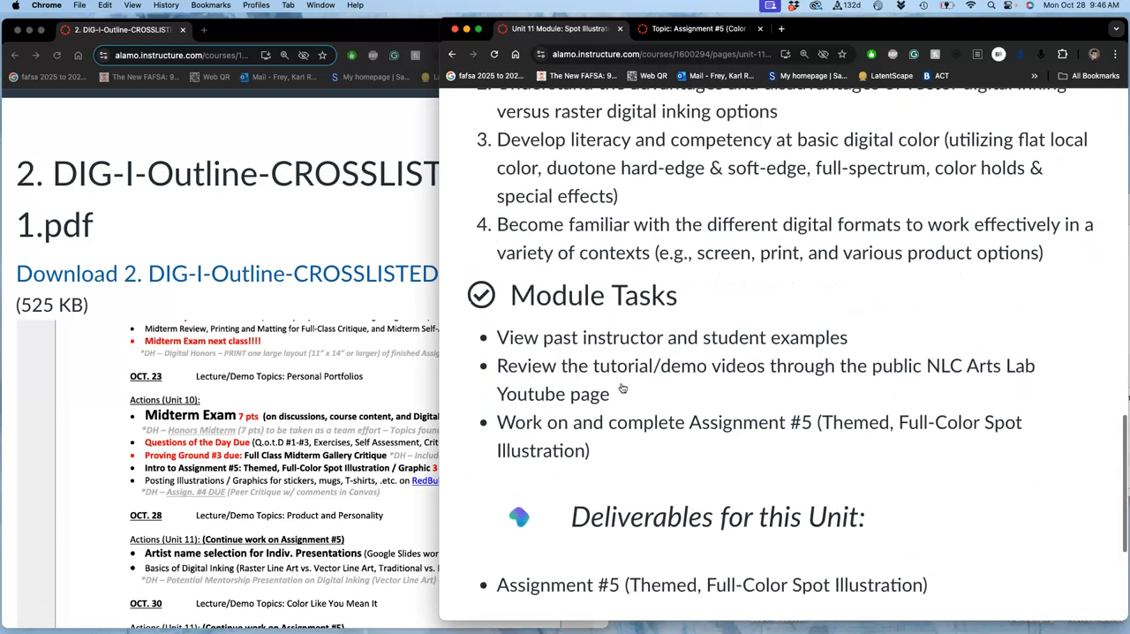
{"action": "scroll", "scroll_direction": "down", "scroll_amount": 3}
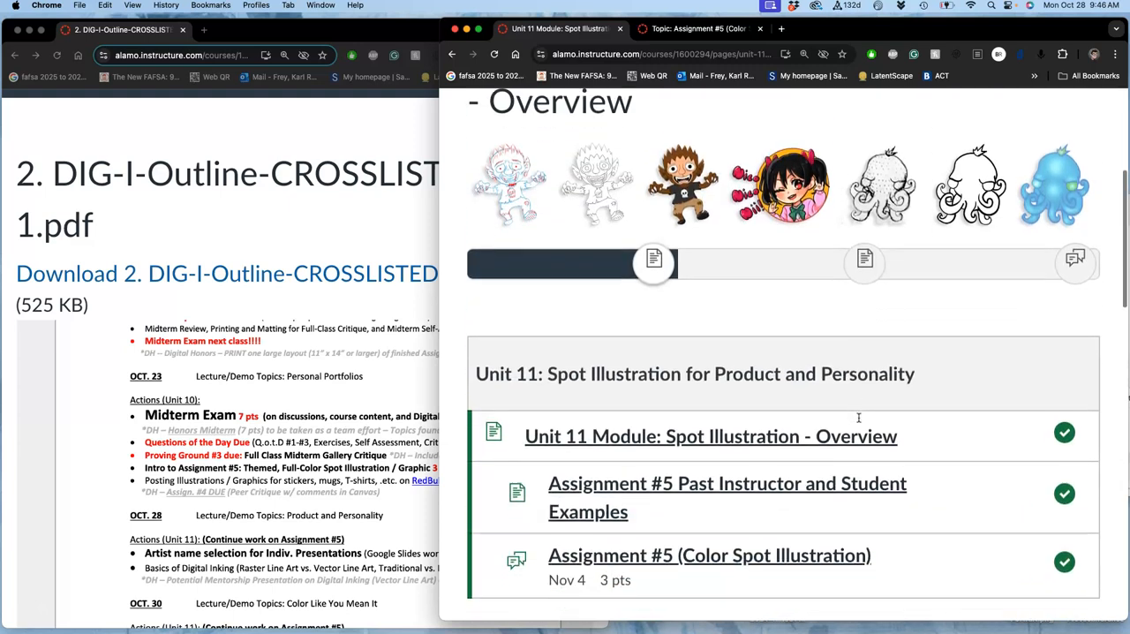
{"action": "scroll", "scroll_direction": "down", "scroll_amount": 3}
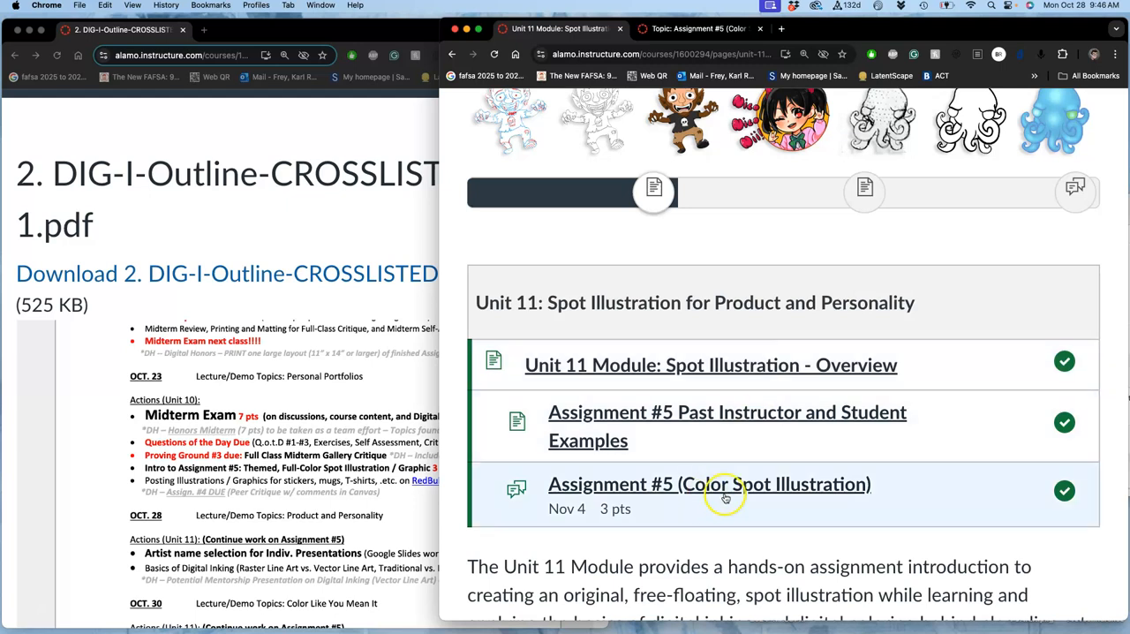
{"action": "mouse_move", "coordinate": [573, 510]}
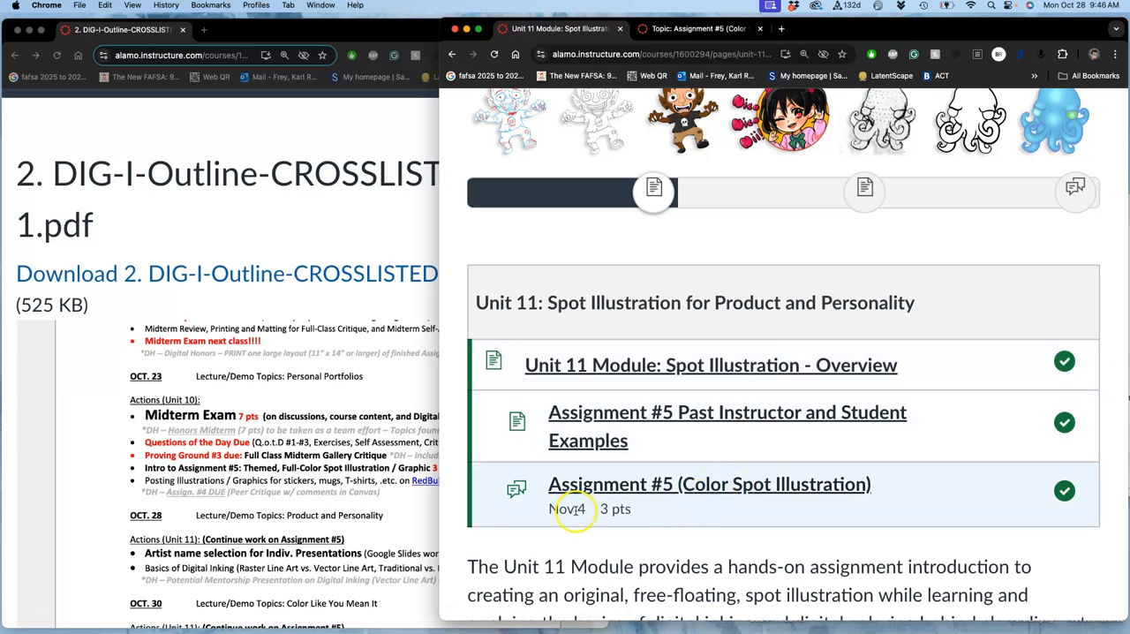
{"action": "scroll", "scroll_direction": "down", "scroll_amount": 3}
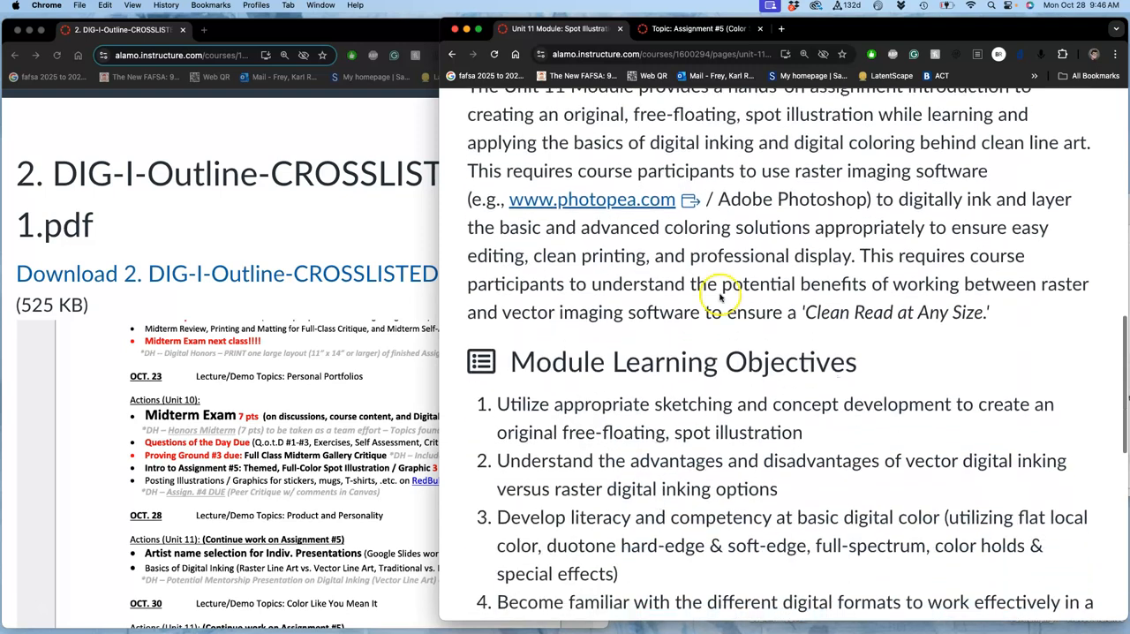
{"action": "mouse_move", "coordinate": [861, 214]}
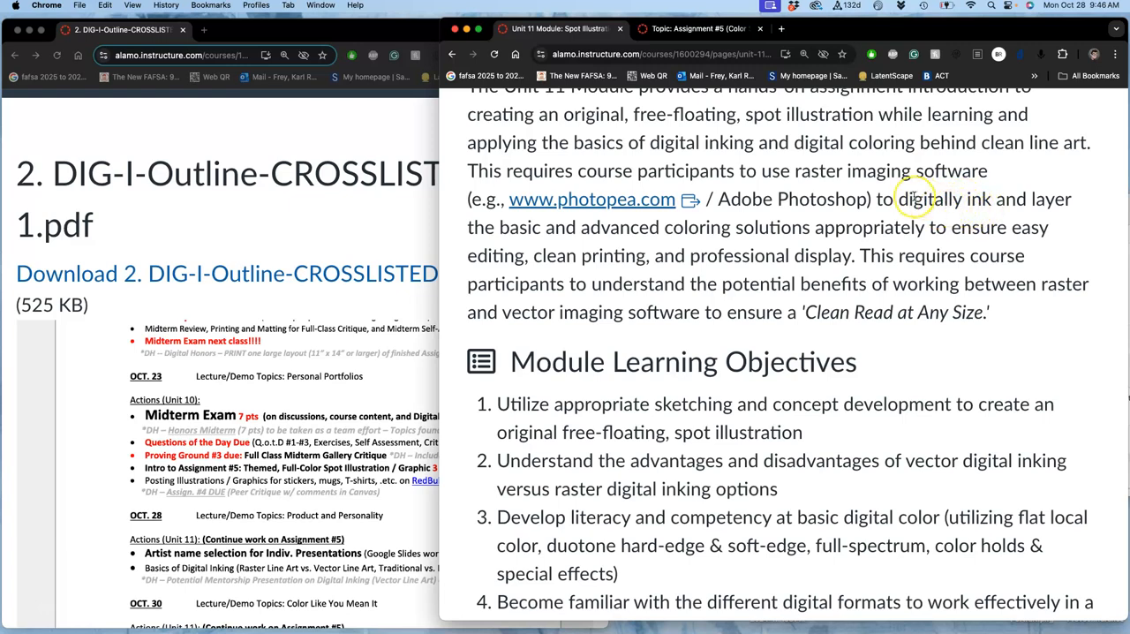
{"action": "scroll", "scroll_direction": "down", "scroll_amount": 3}
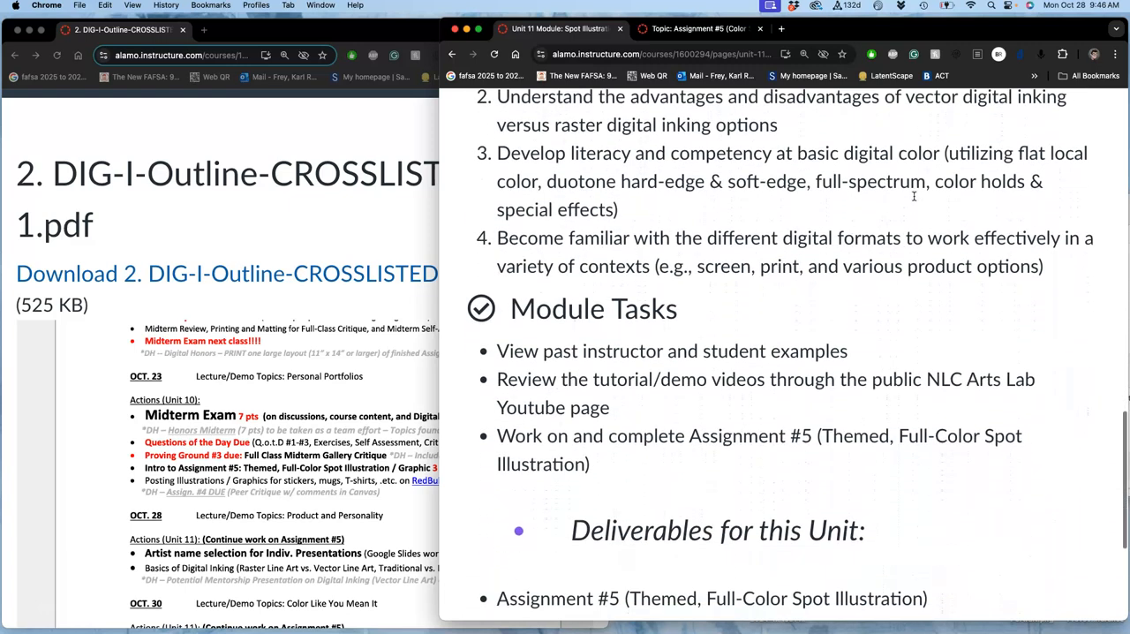
{"action": "scroll", "scroll_direction": "down", "scroll_amount": 3}
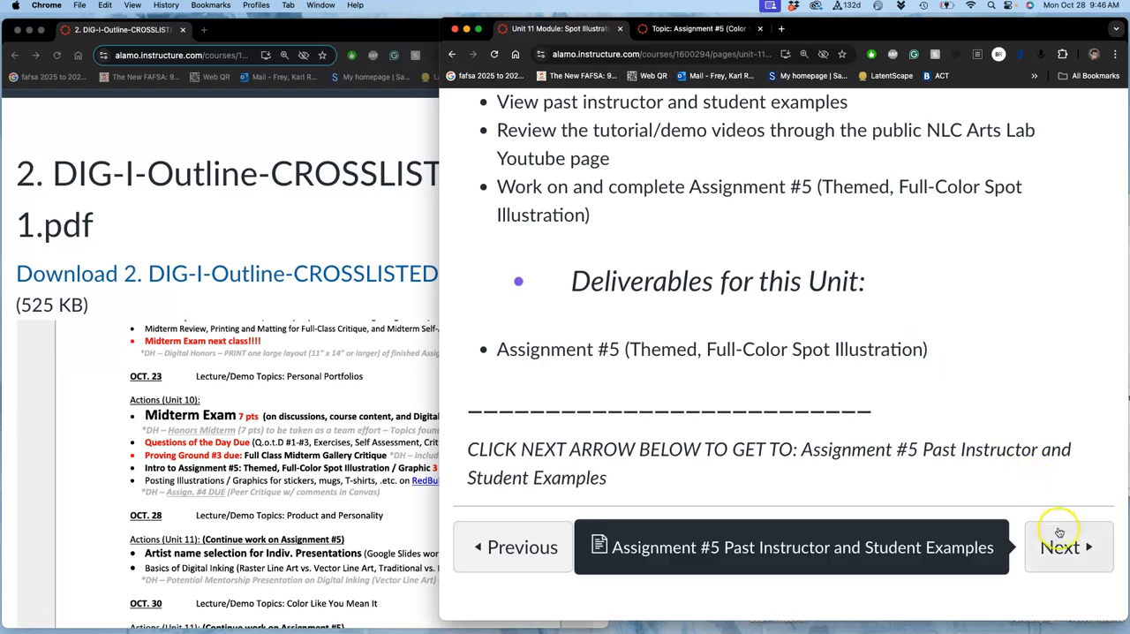
{"action": "left_click", "coordinate": [1066, 547]}
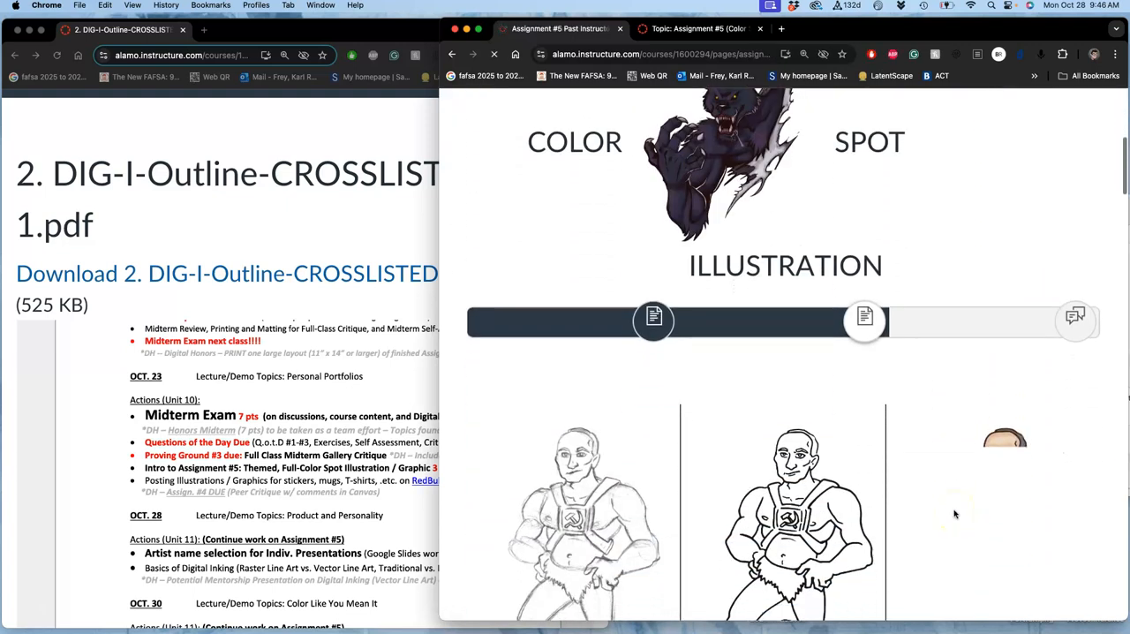
{"action": "scroll", "scroll_direction": "down", "scroll_amount": 3}
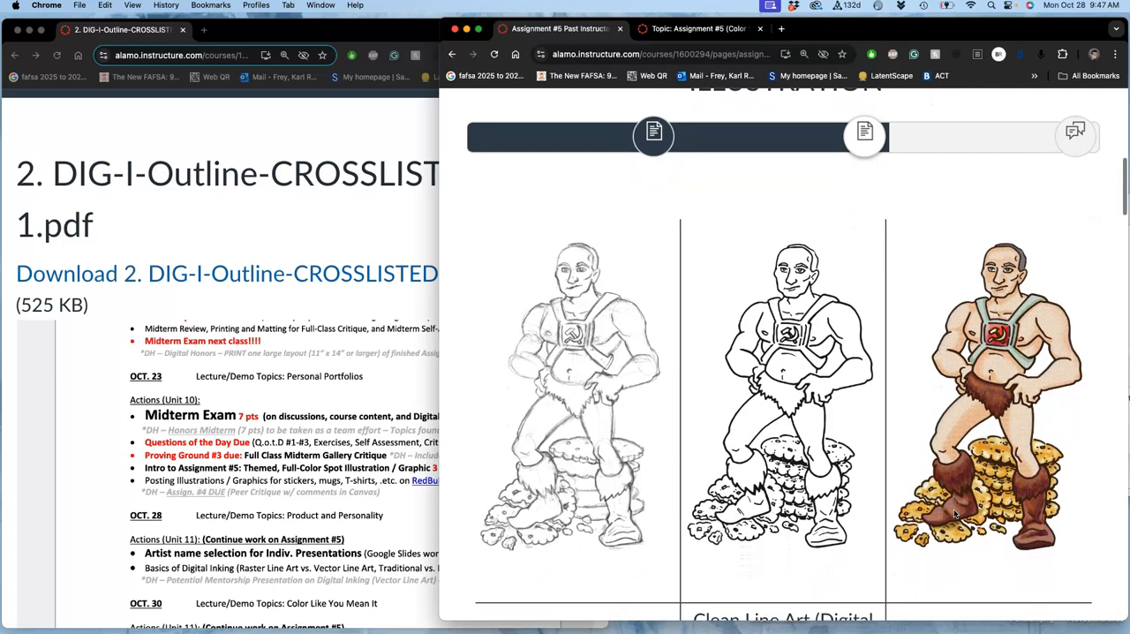
{"action": "scroll", "scroll_direction": "down", "scroll_amount": 3}
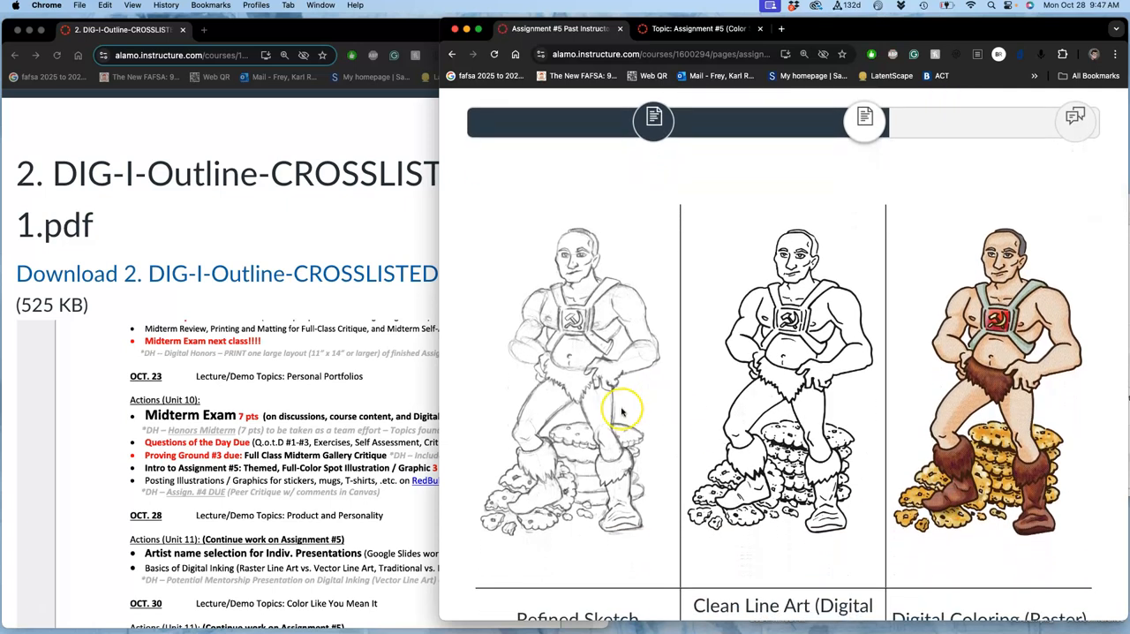
{"action": "mouse_move", "coordinate": [544, 338]}
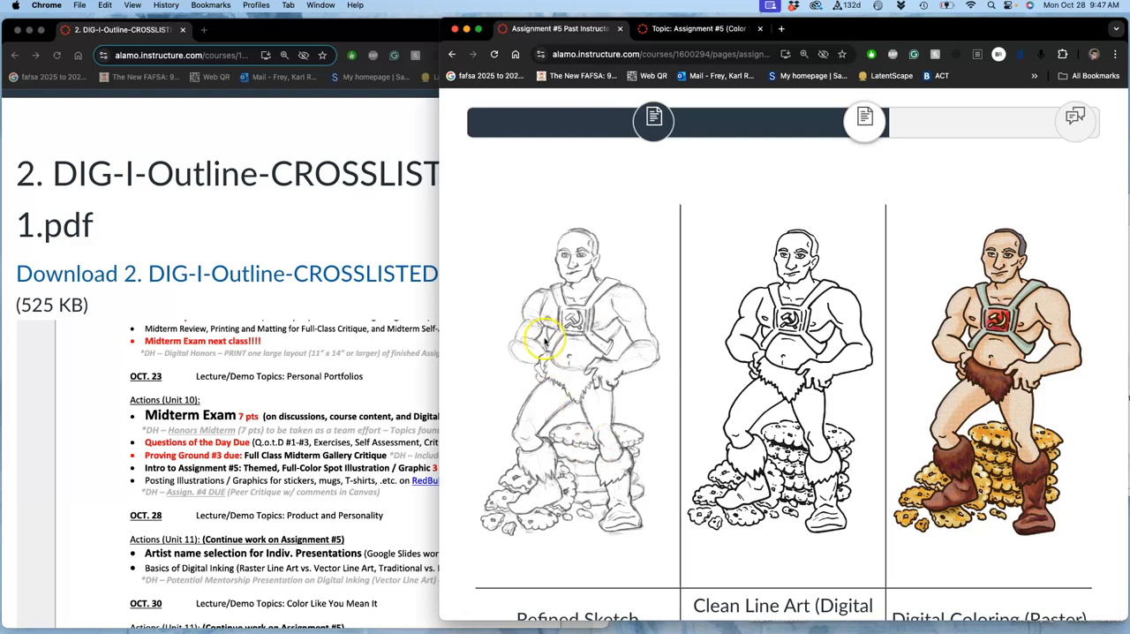
{"action": "mouse_move", "coordinate": [611, 372]}
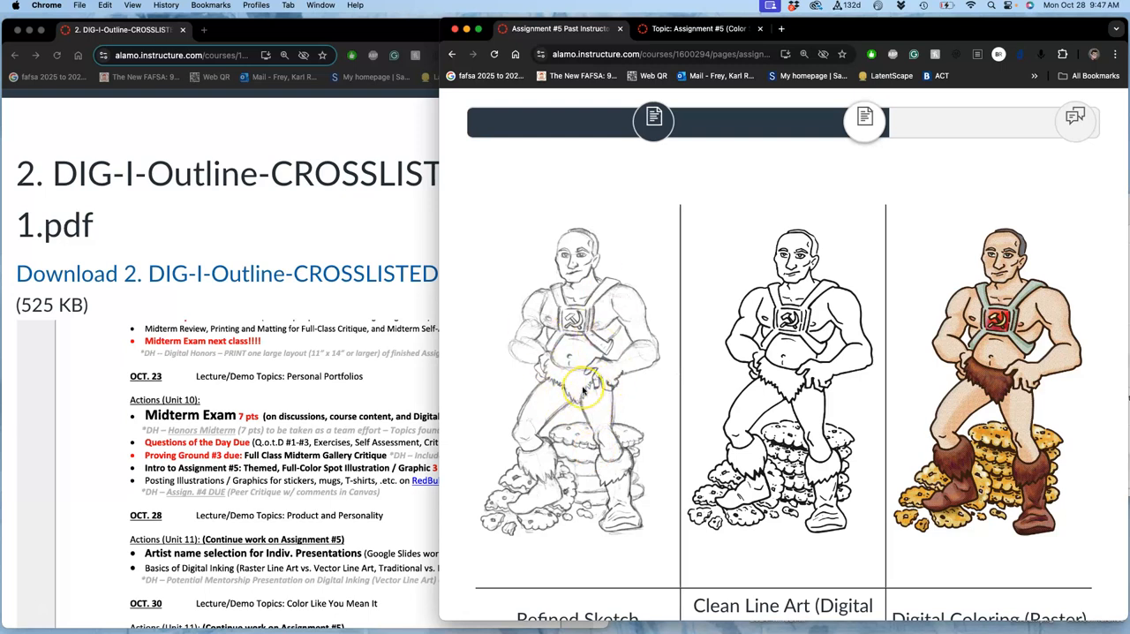
{"action": "mouse_move", "coordinate": [556, 503]}
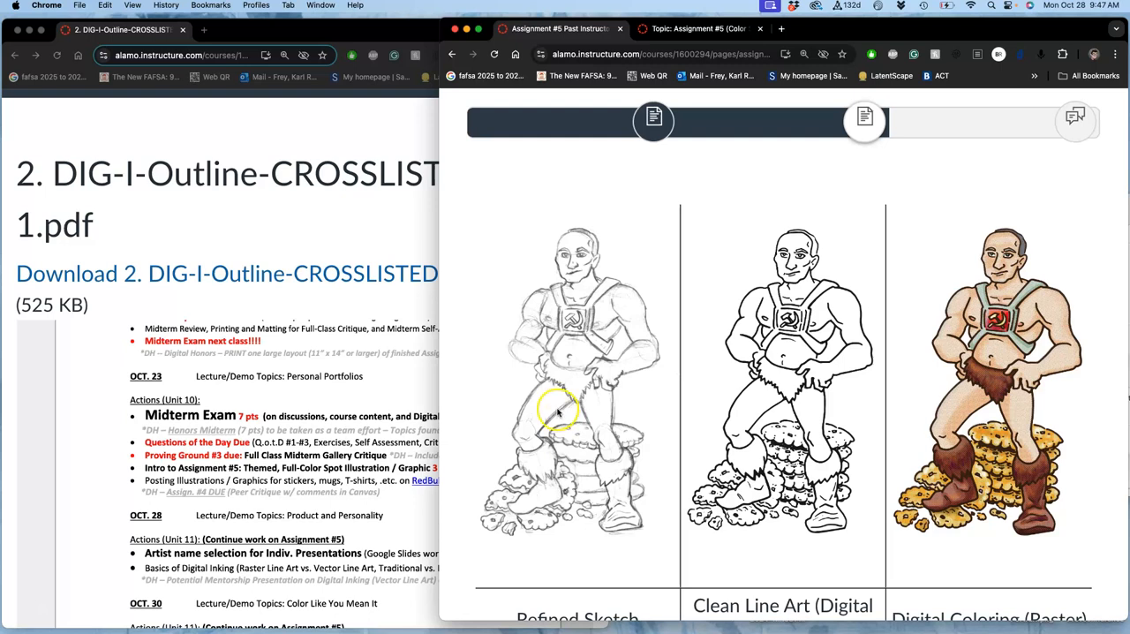
{"action": "mouse_move", "coordinate": [826, 425]}
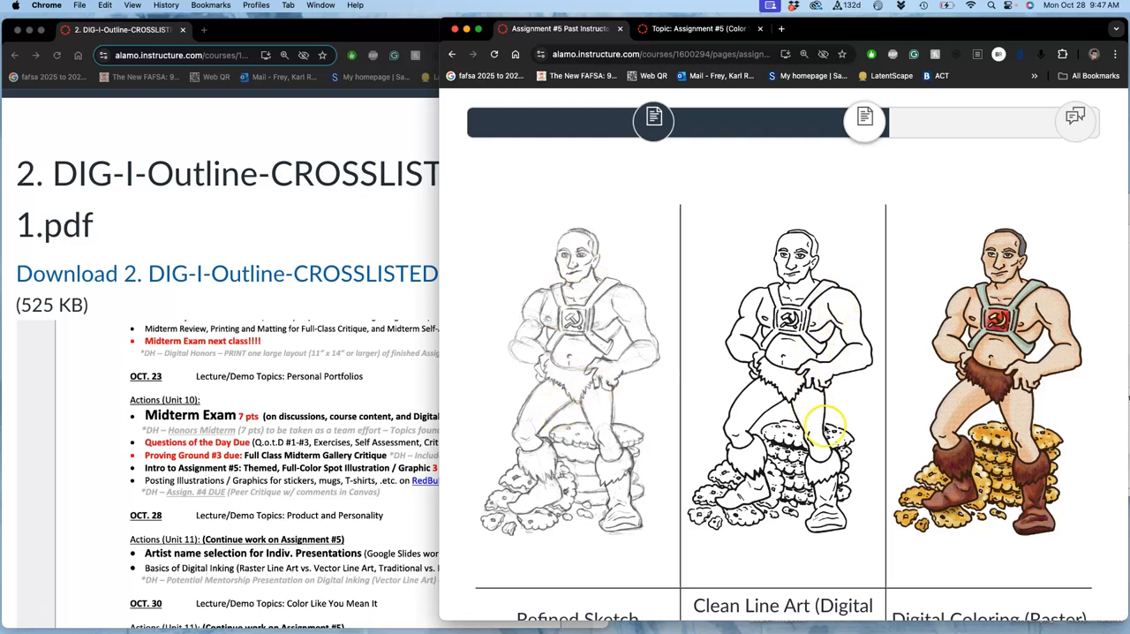
{"action": "scroll", "scroll_direction": "down", "scroll_amount": 3}
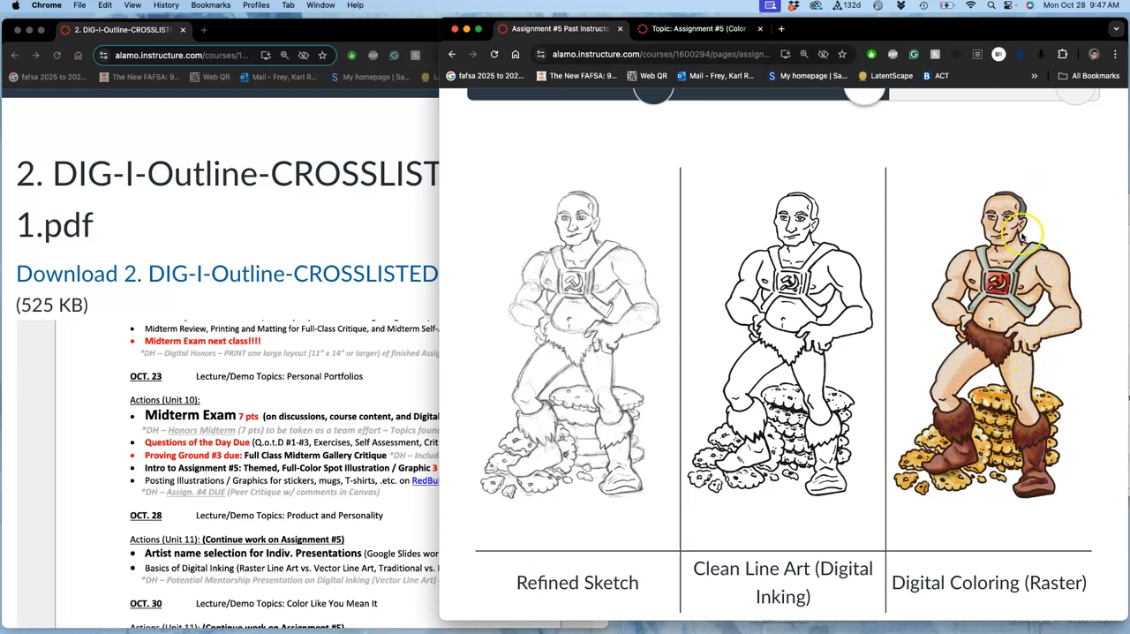
{"action": "mouse_move", "coordinate": [1032, 256]}
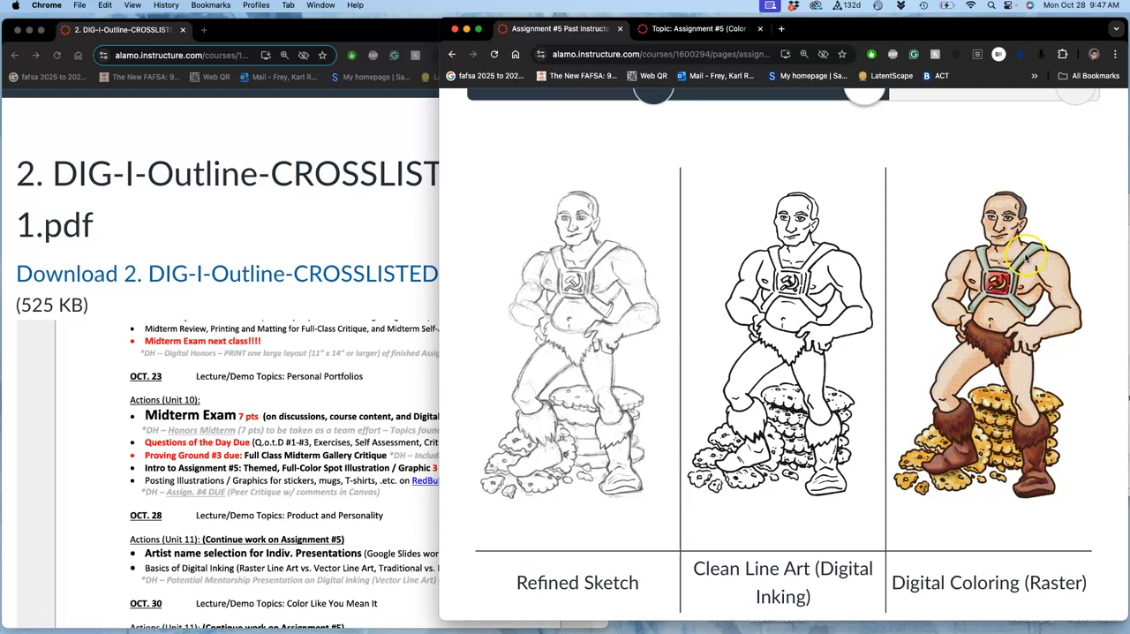
{"action": "mouse_move", "coordinate": [1024, 261]}
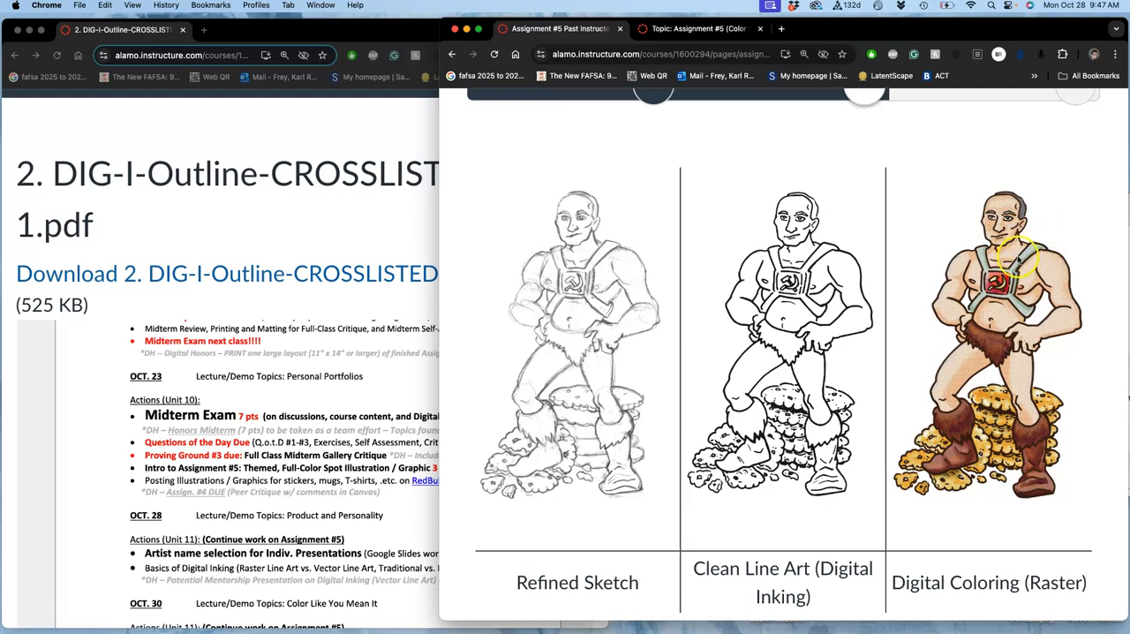
{"action": "scroll", "scroll_direction": "down", "scroll_amount": 3}
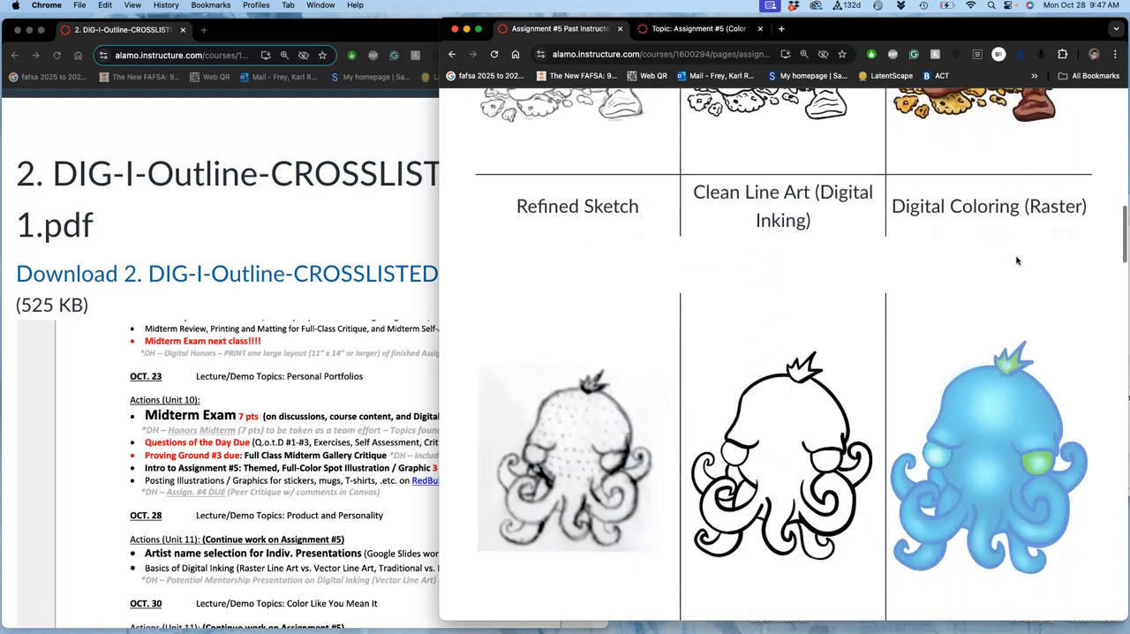
{"action": "scroll", "scroll_direction": "down", "scroll_amount": 3}
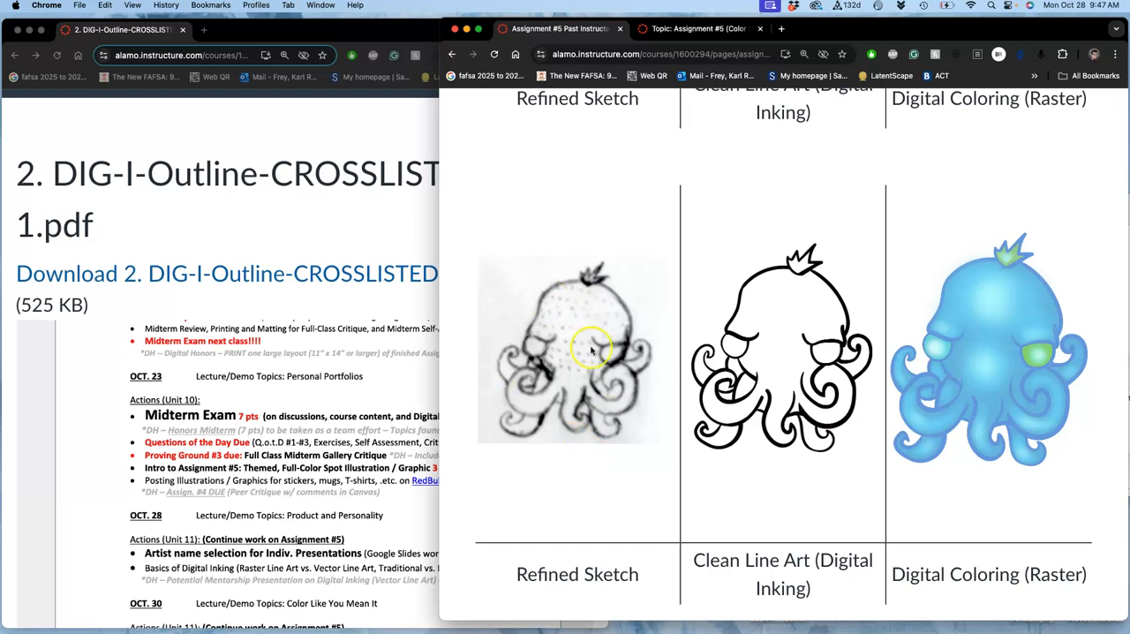
{"action": "mouse_move", "coordinate": [568, 328]}
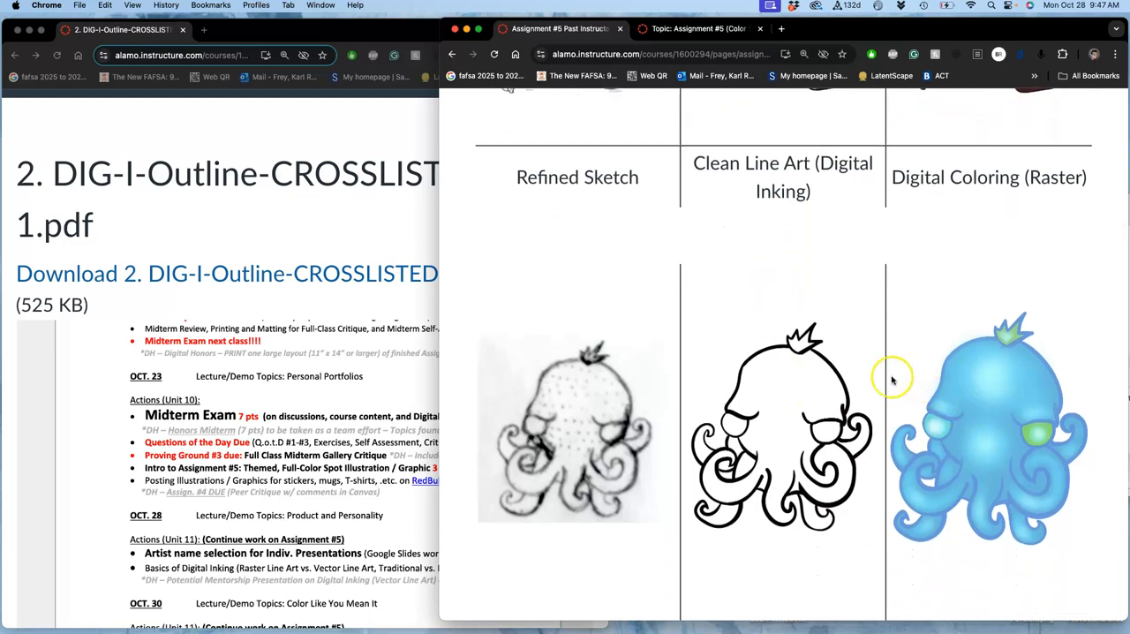
{"action": "mouse_move", "coordinate": [1020, 376]}
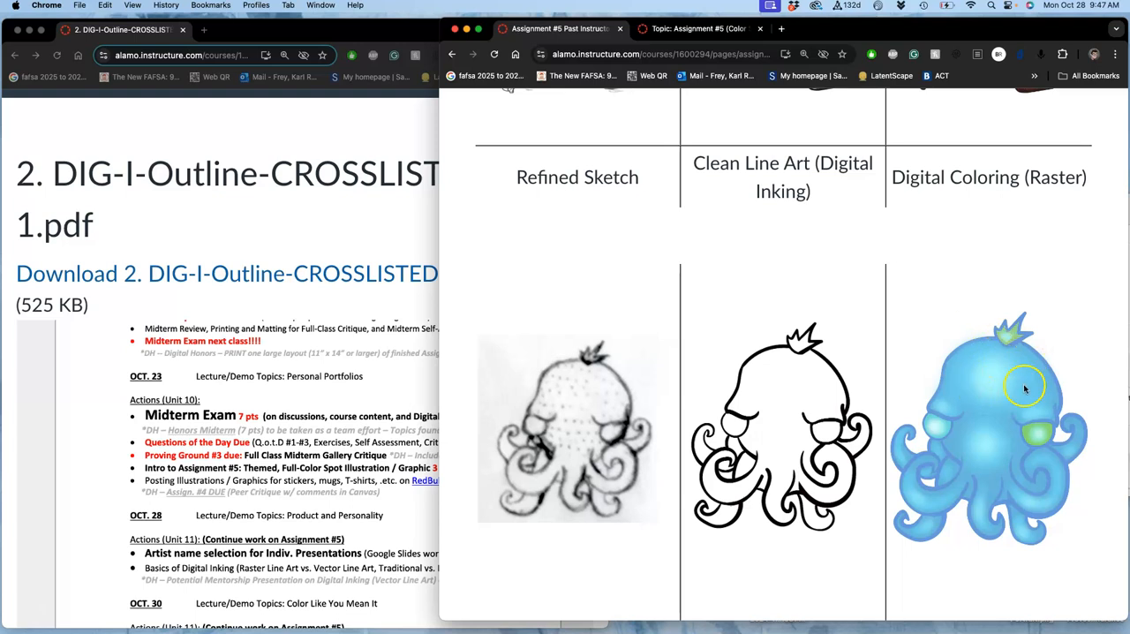
{"action": "mouse_move", "coordinate": [1014, 503]}
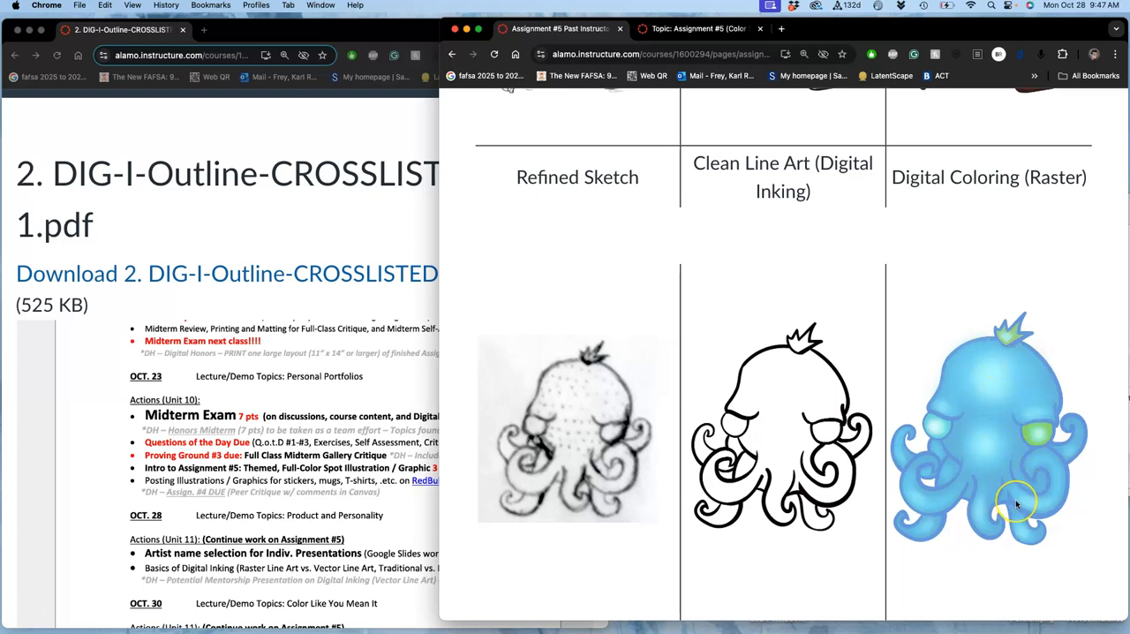
{"action": "scroll", "scroll_direction": "down", "scroll_amount": 3}
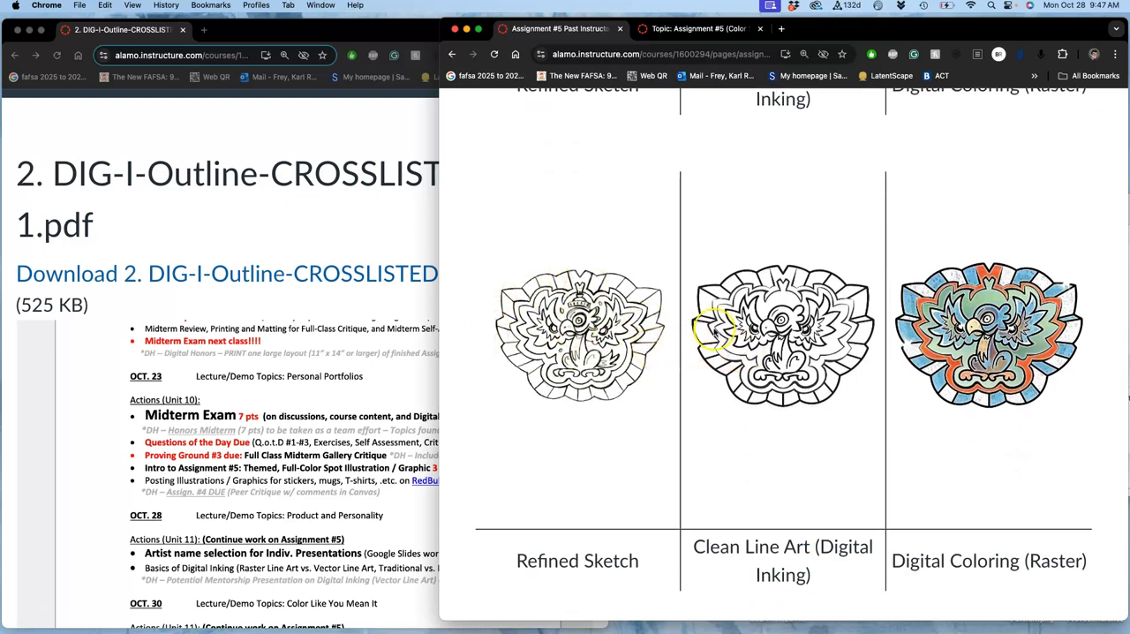
{"action": "mouse_move", "coordinate": [847, 404]}
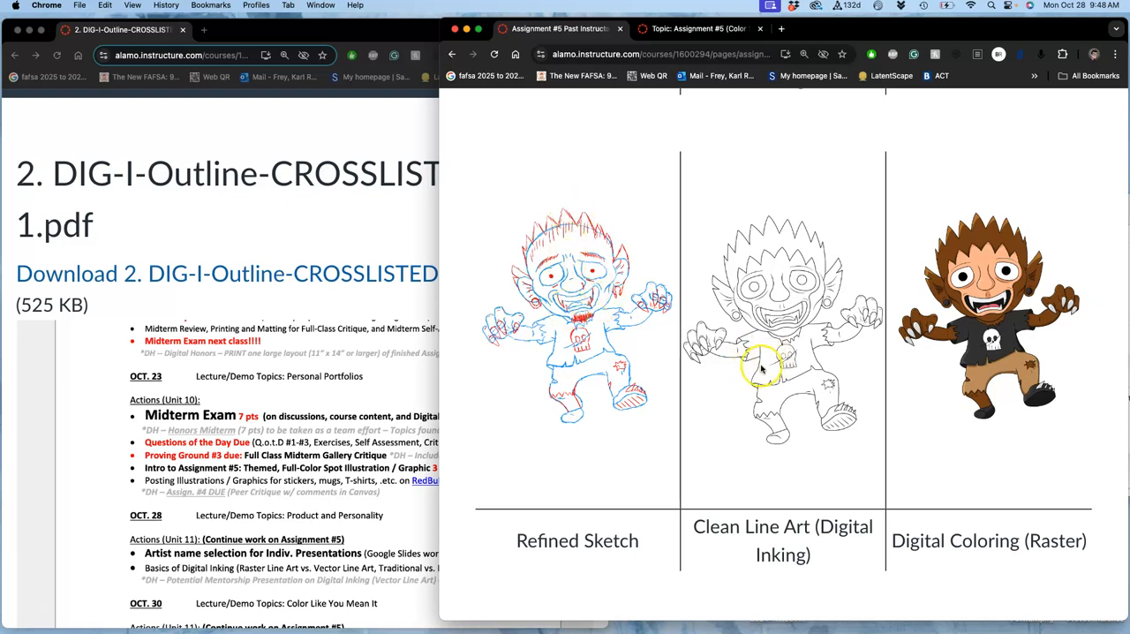
{"action": "mouse_move", "coordinate": [767, 339]}
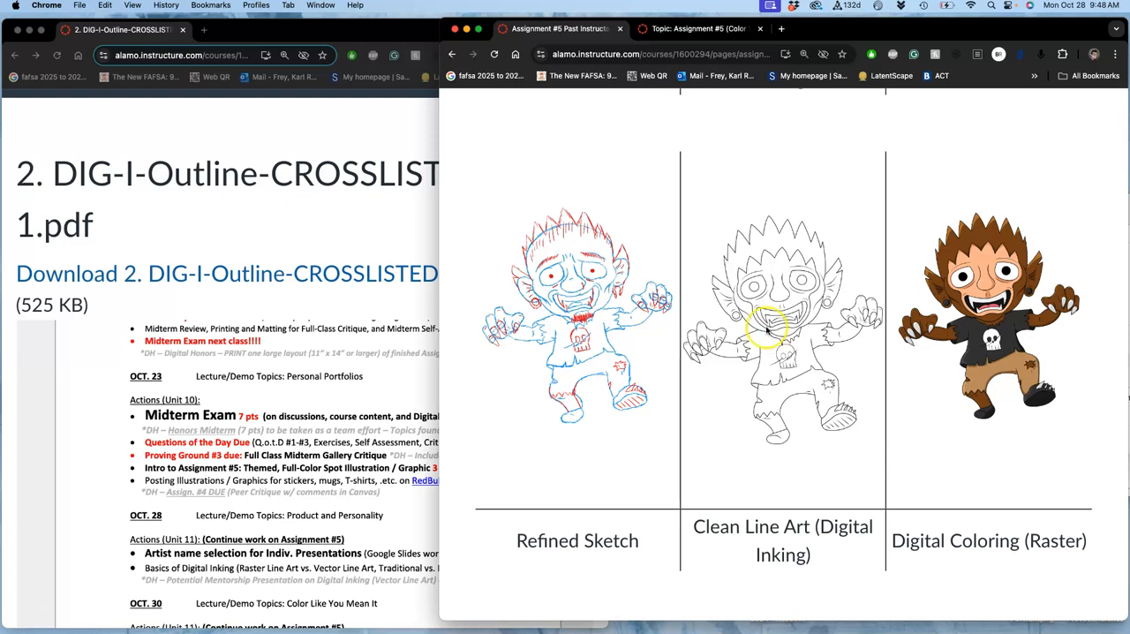
{"action": "mouse_move", "coordinate": [768, 328]}
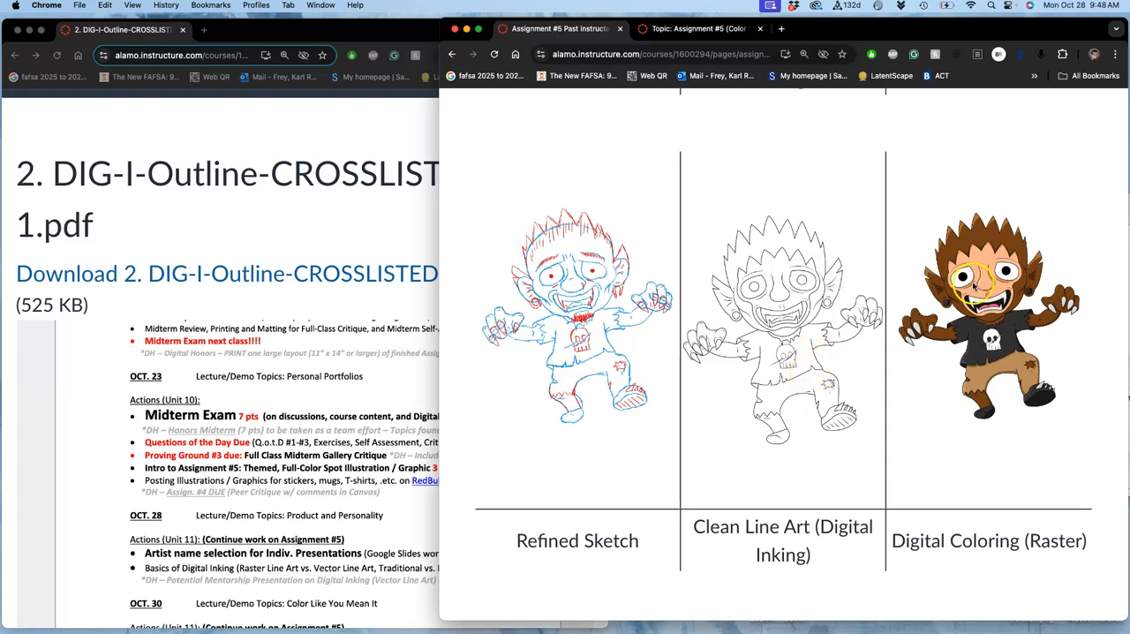
{"action": "scroll", "scroll_direction": "down", "scroll_amount": 3}
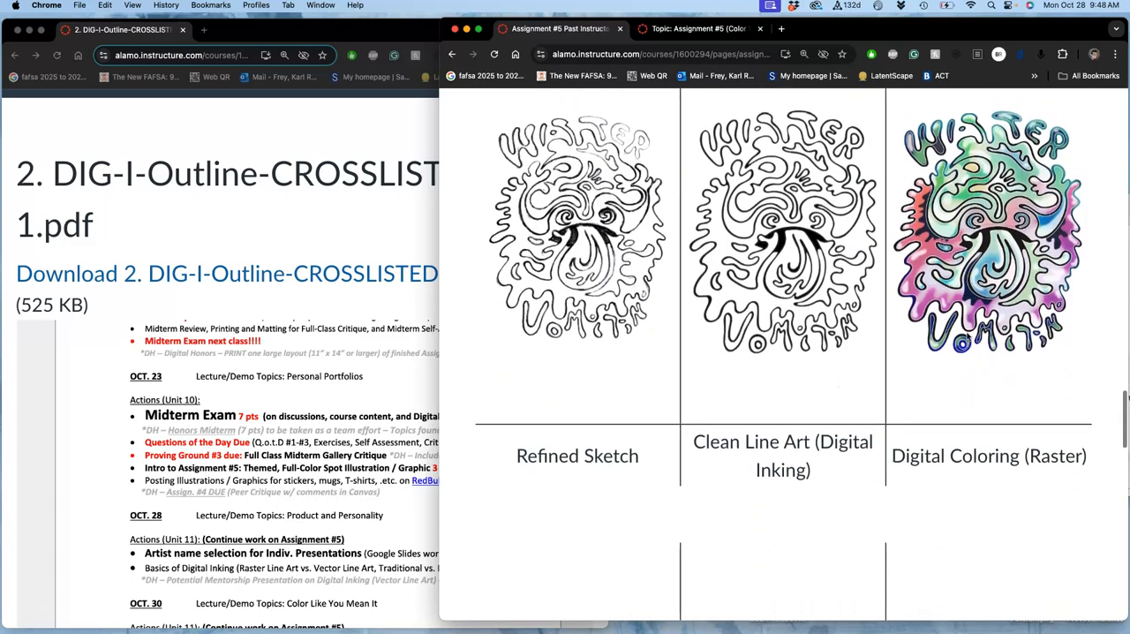
{"action": "scroll", "scroll_direction": "down", "scroll_amount": 3}
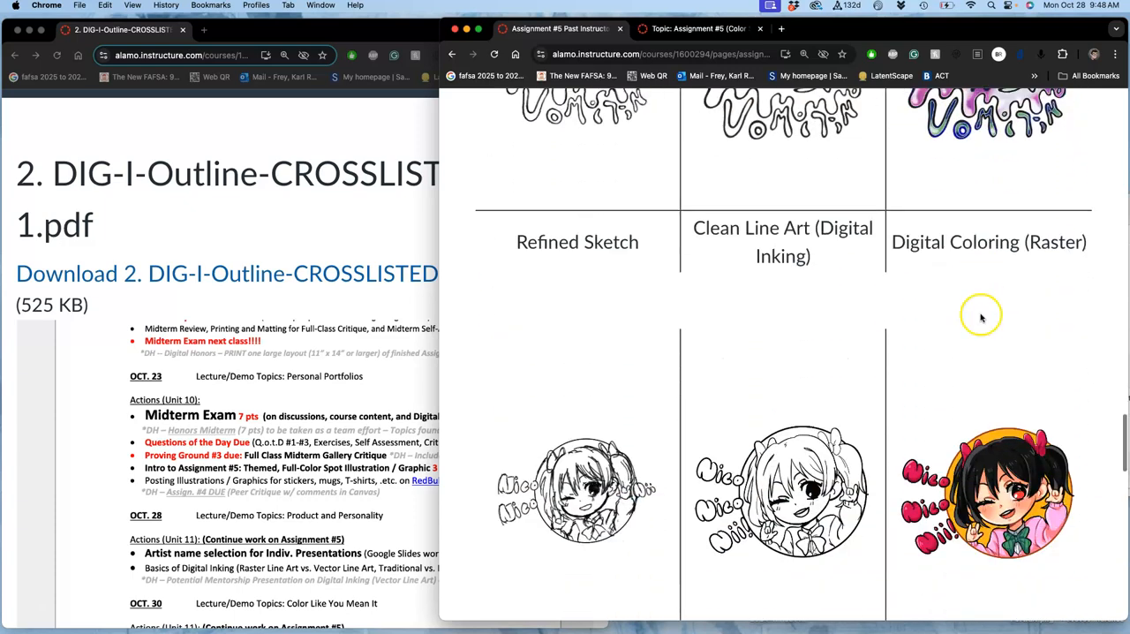
{"action": "scroll", "scroll_direction": "down", "scroll_amount": 3}
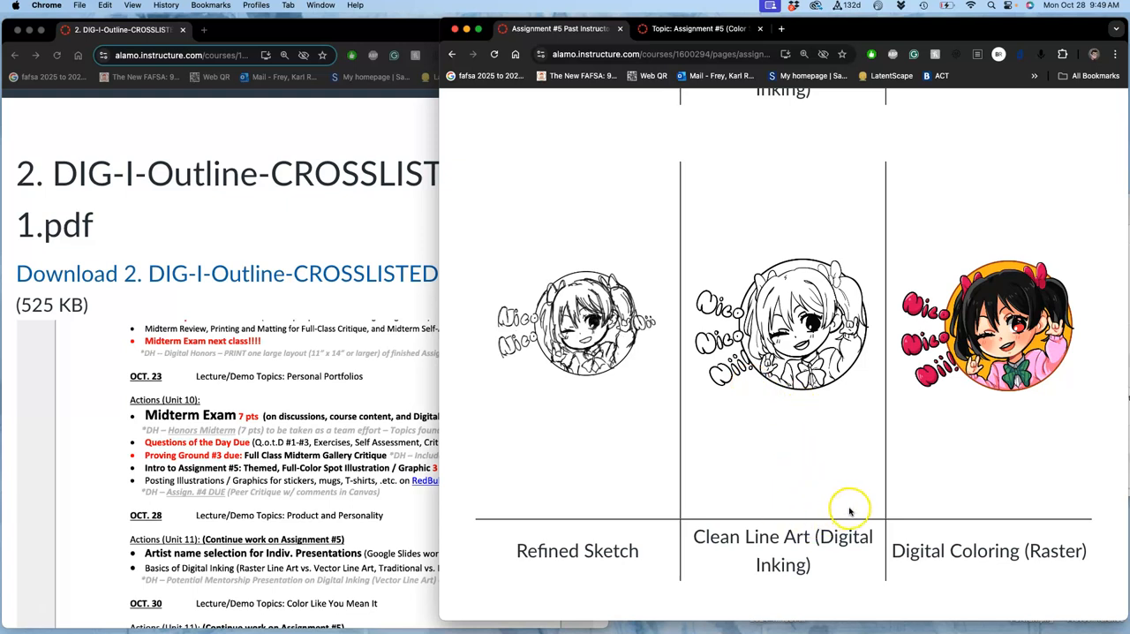
{"action": "mouse_move", "coordinate": [784, 316]}
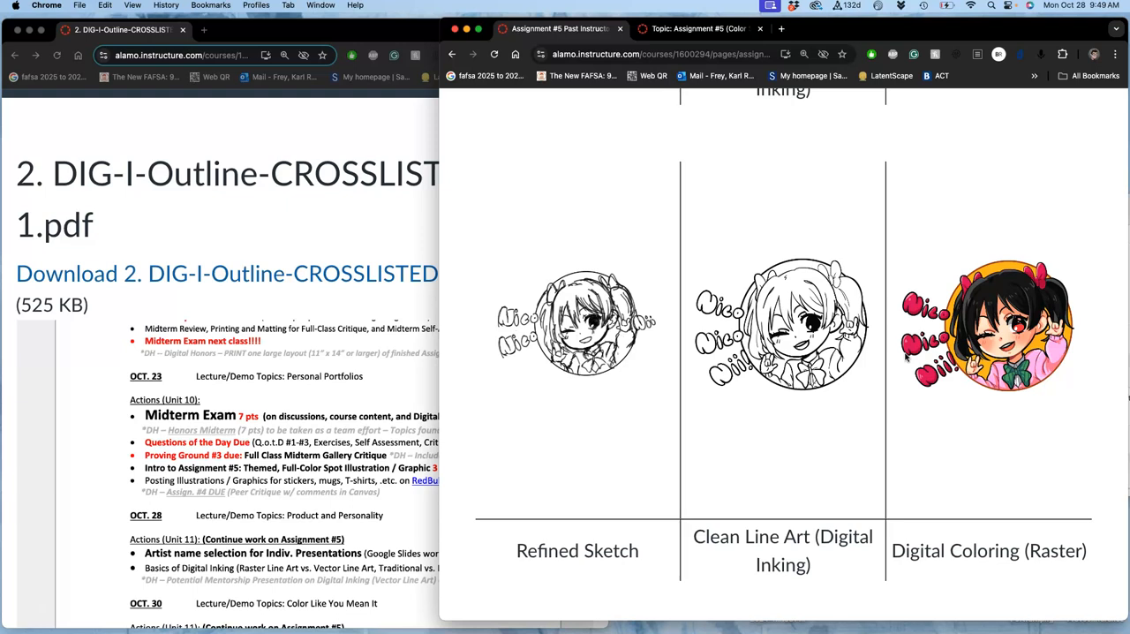
{"action": "scroll", "scroll_direction": "down", "scroll_amount": 3}
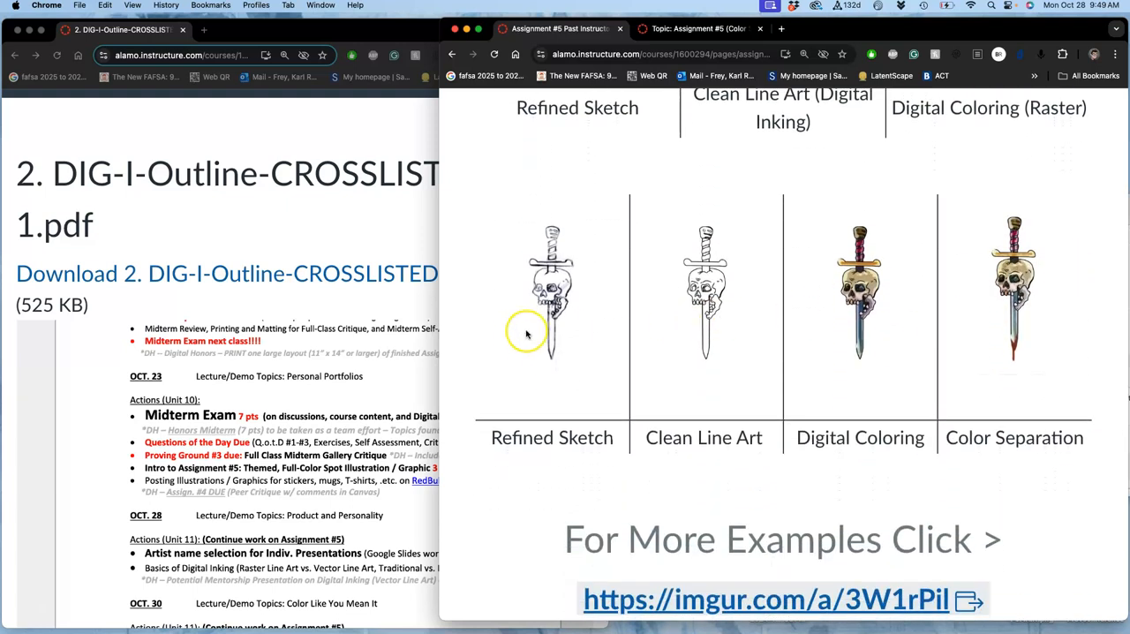
{"action": "scroll", "scroll_direction": "down", "scroll_amount": 3}
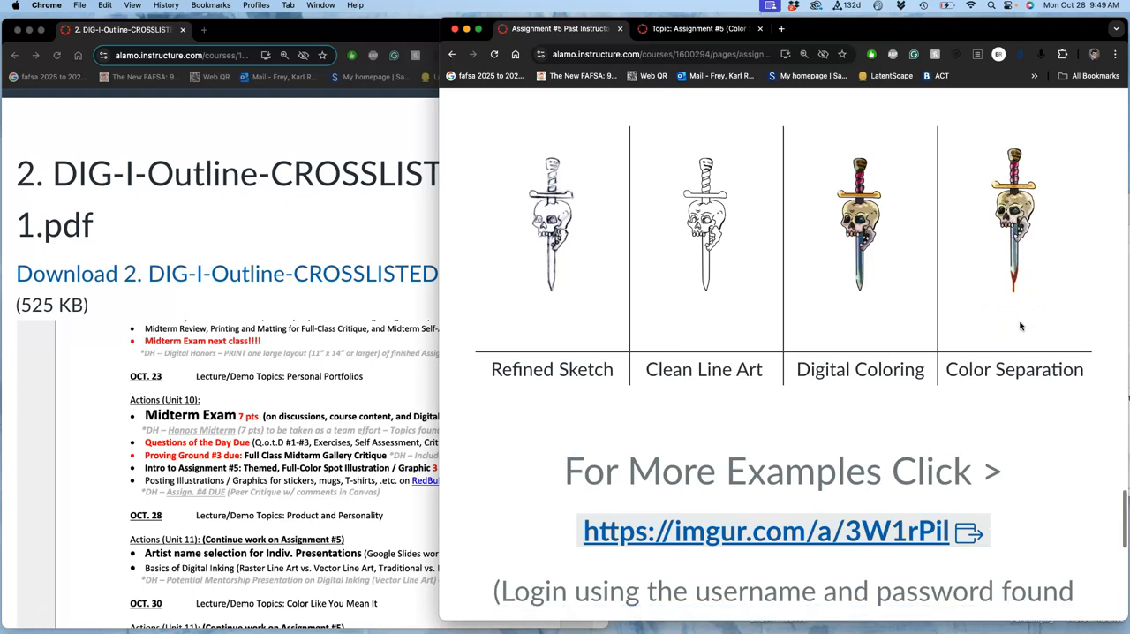
{"action": "scroll", "scroll_direction": "down", "scroll_amount": 3}
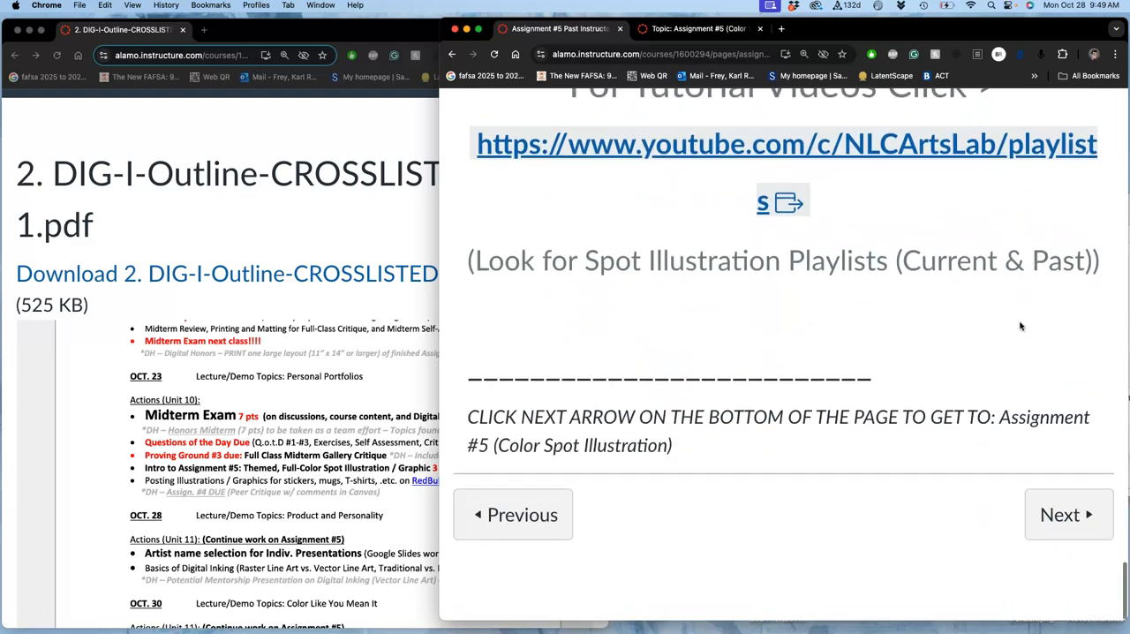
Move to the Assignment #5 Color Spot Illustration page and read past the coloring primer to the print-resolution requirement
{"action": "left_click", "coordinate": [1067, 515]}
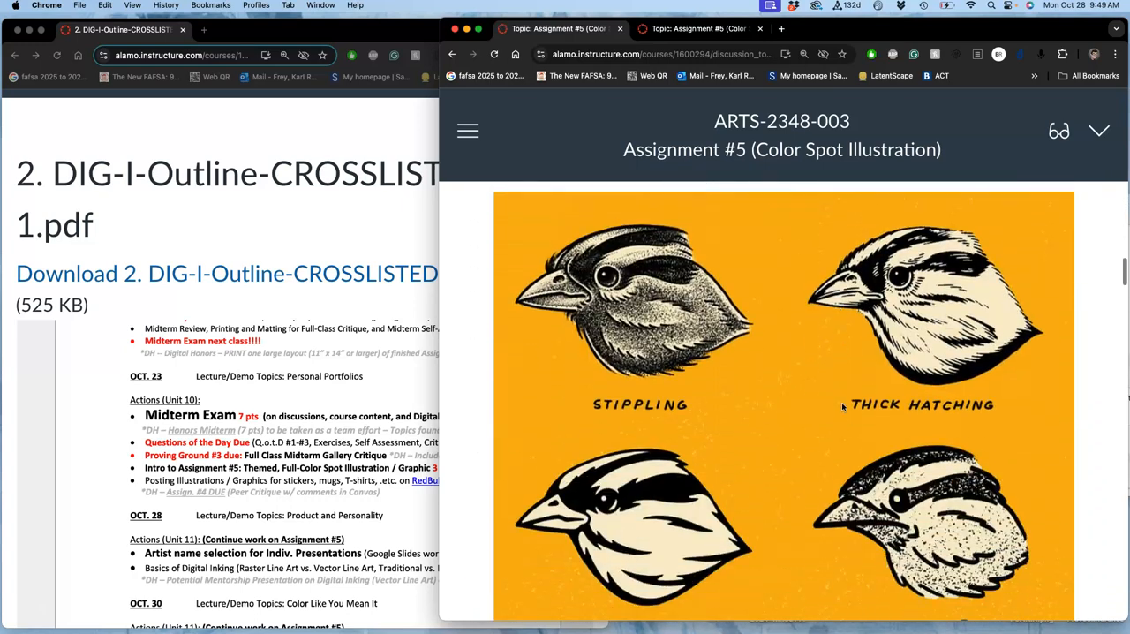
{"action": "scroll", "scroll_direction": "down", "scroll_amount": 3}
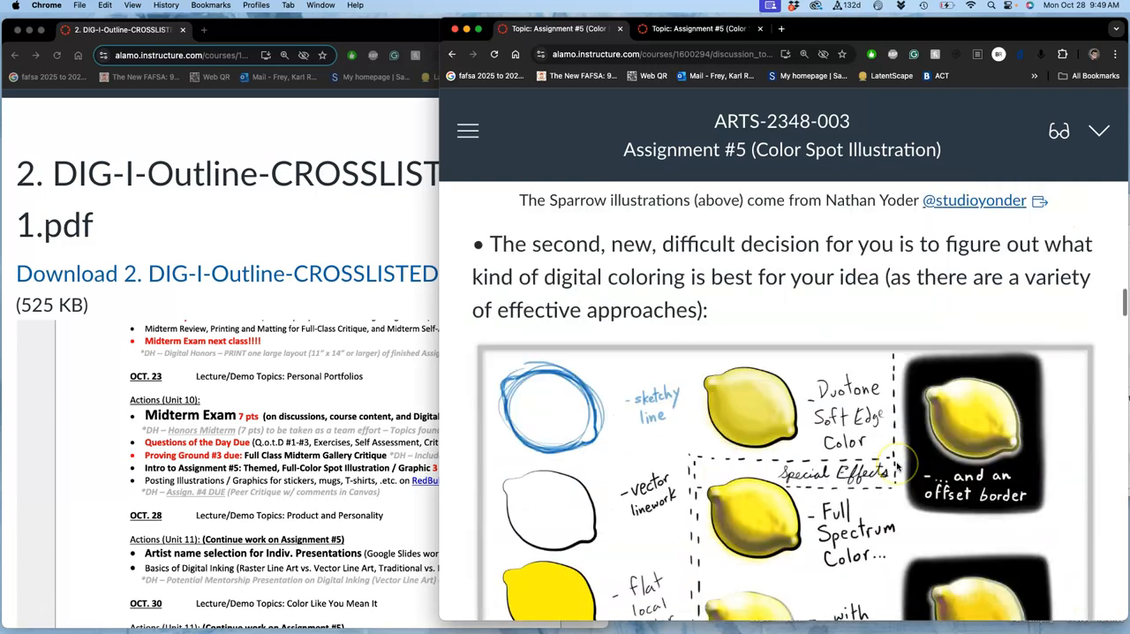
{"action": "scroll", "scroll_direction": "down", "scroll_amount": 3}
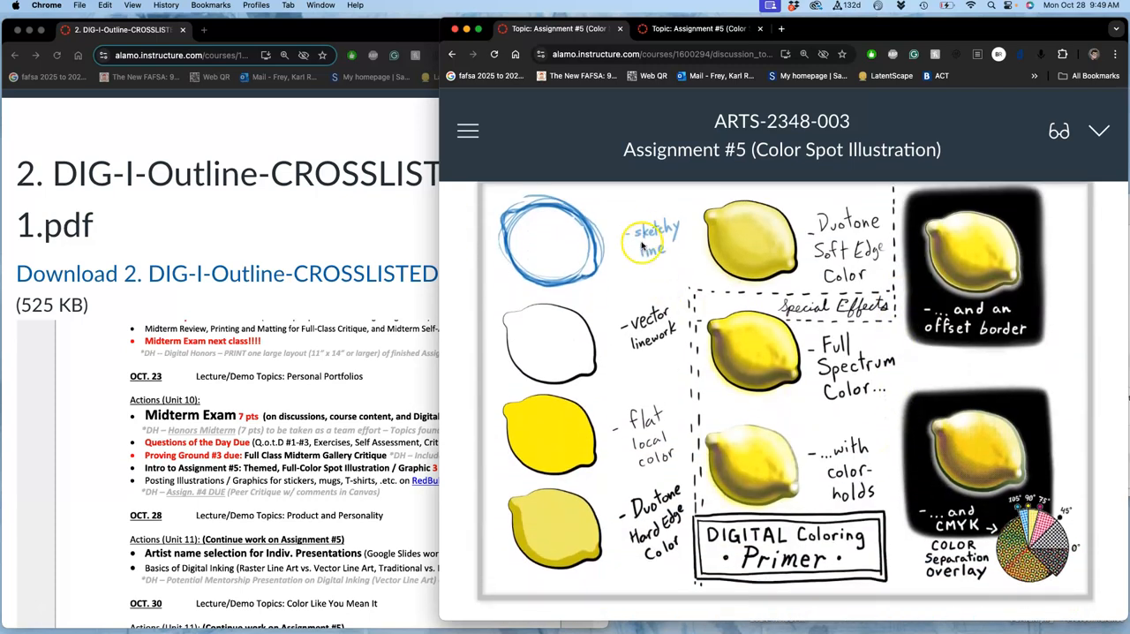
{"action": "mouse_move", "coordinate": [847, 346]}
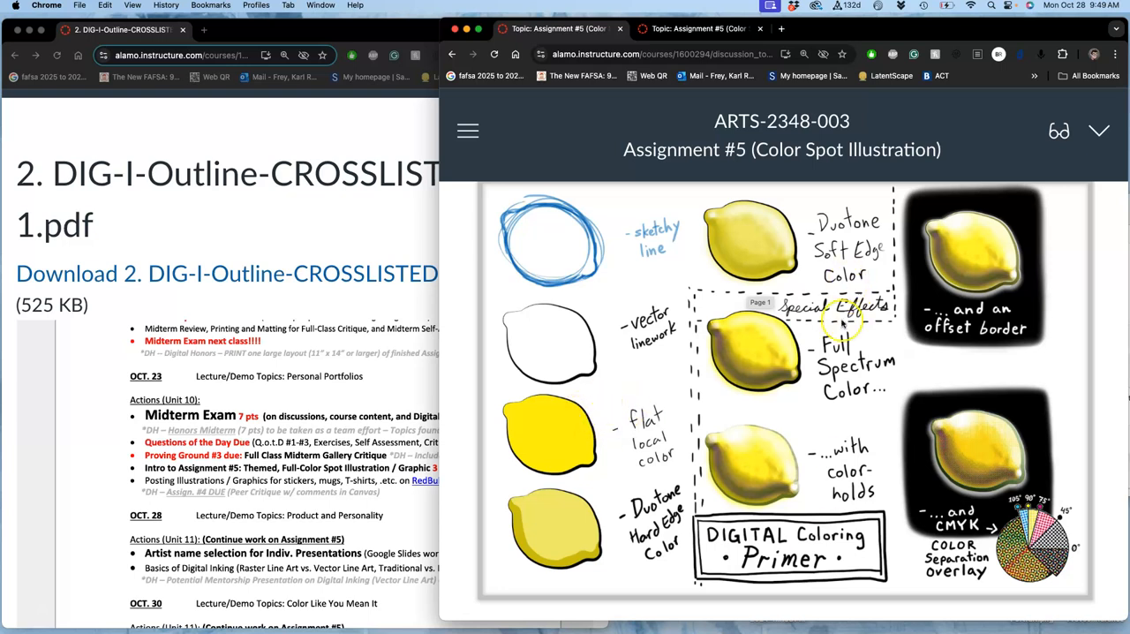
{"action": "scroll", "scroll_direction": "down", "scroll_amount": 3}
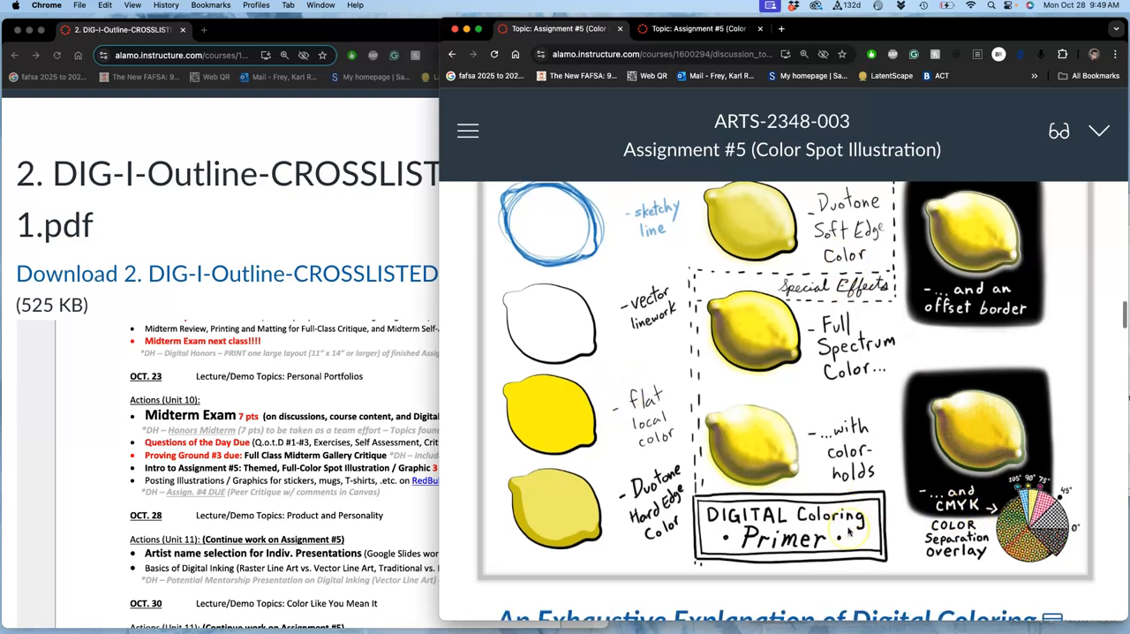
{"action": "scroll", "scroll_direction": "down", "scroll_amount": 3}
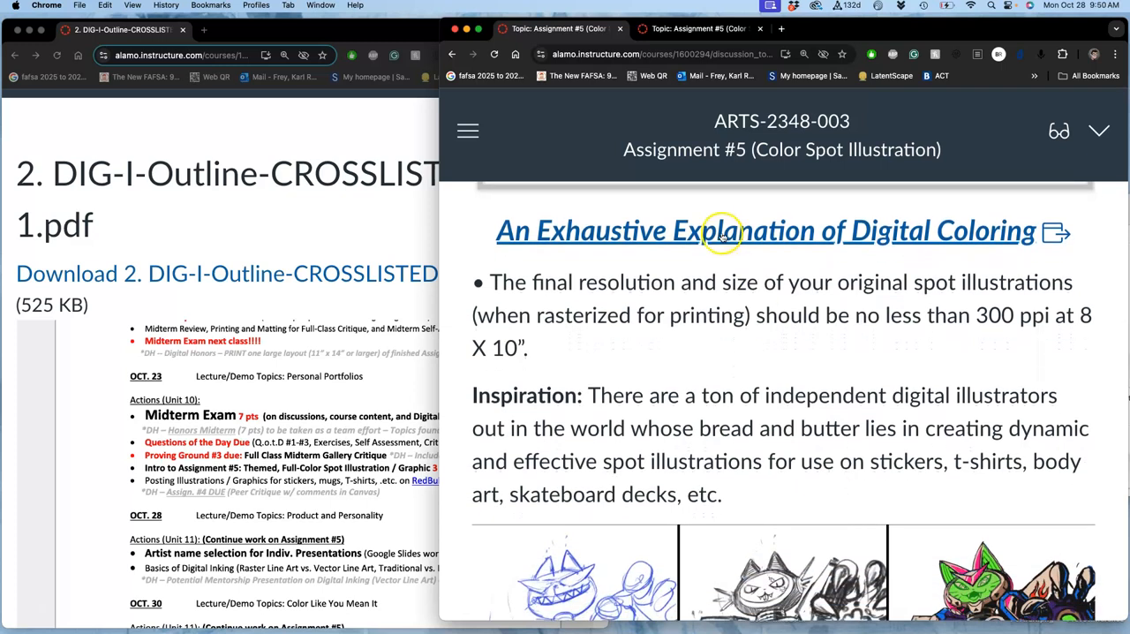
Open An Exhaustive Explanation of Digital Coloring and read on past the fox and snake process examples
{"action": "left_click", "coordinate": [759, 229]}
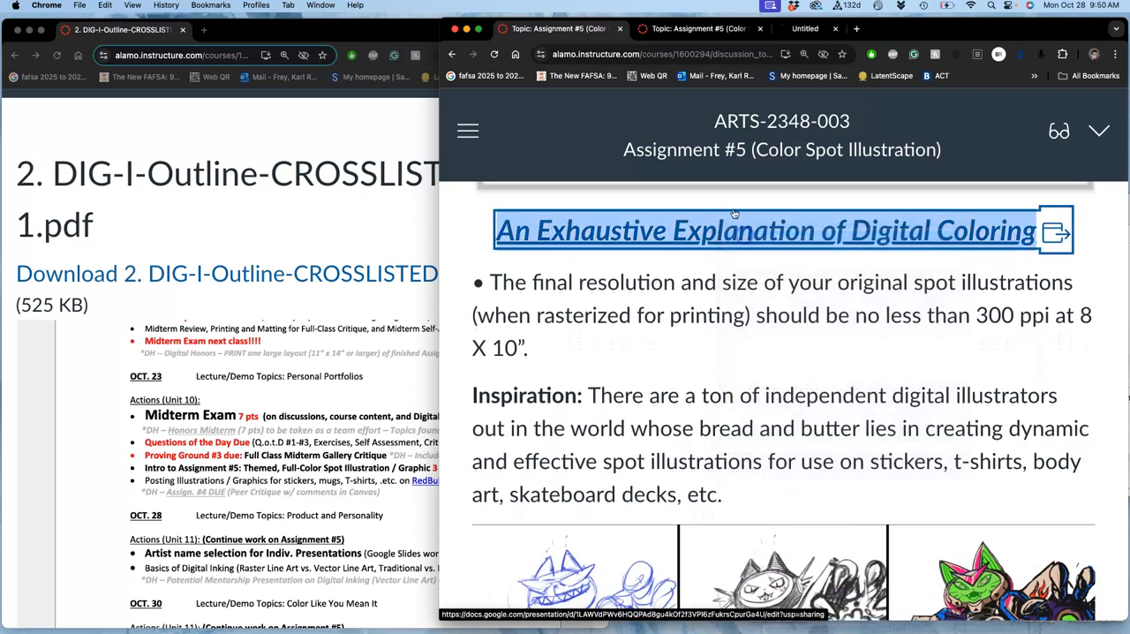
{"action": "left_click", "coordinate": [764, 230]}
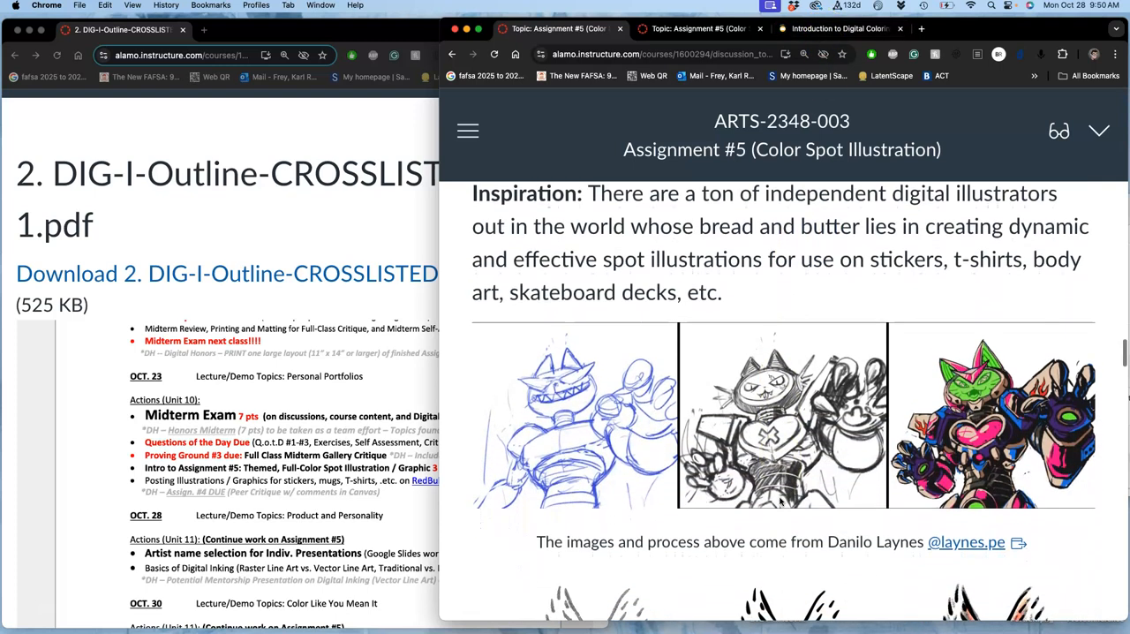
{"action": "scroll", "scroll_direction": "down", "scroll_amount": 3}
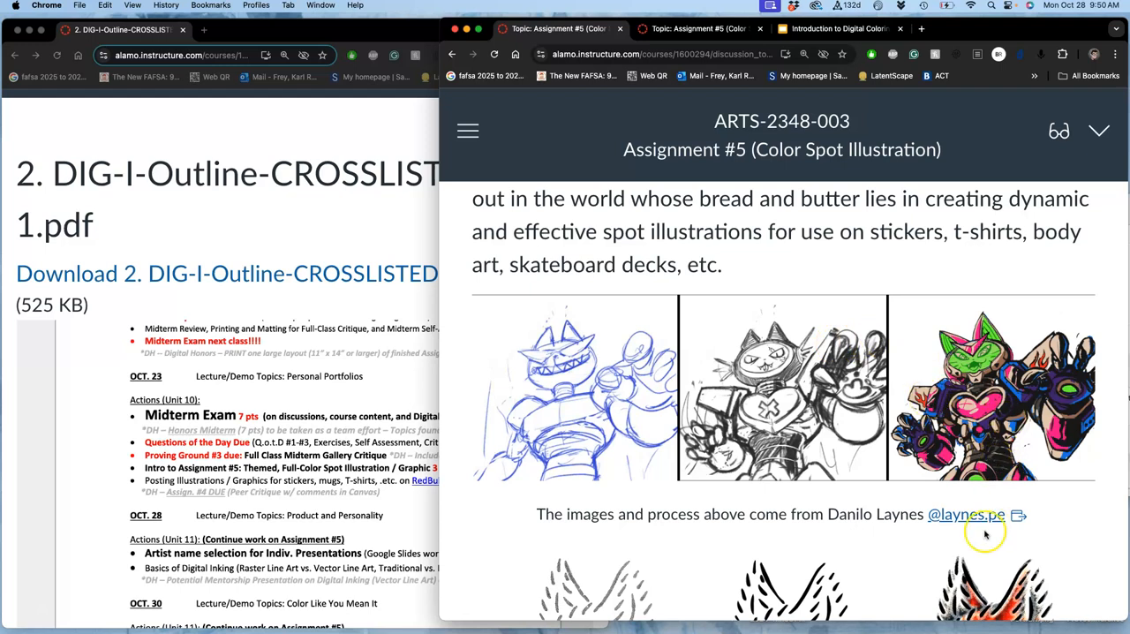
{"action": "mouse_move", "coordinate": [855, 455]}
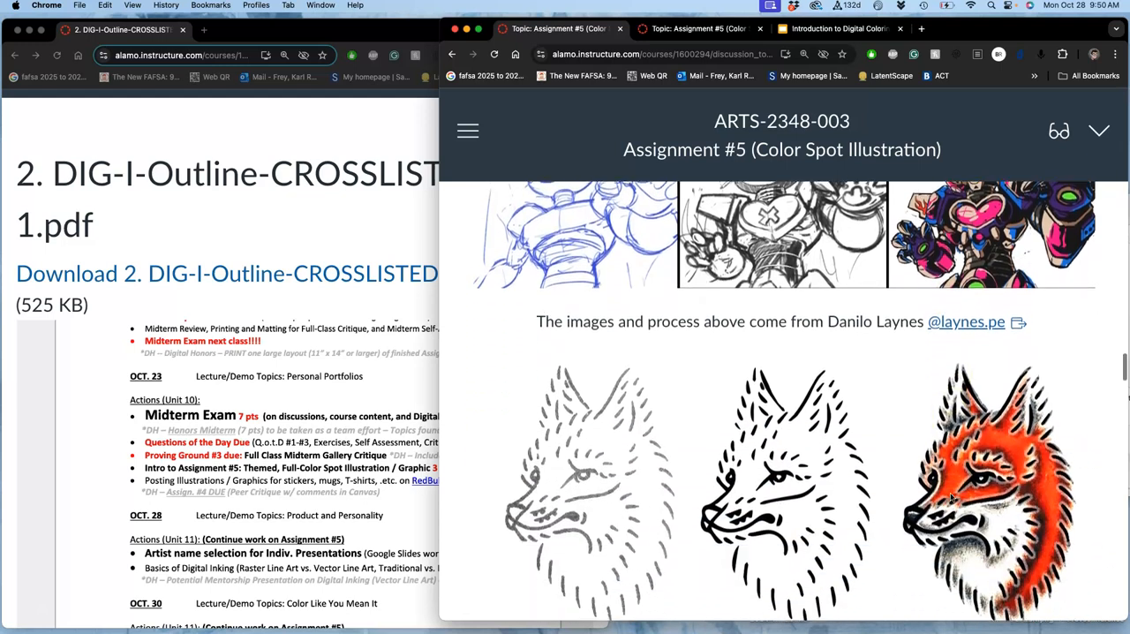
{"action": "scroll", "scroll_direction": "down", "scroll_amount": 3}
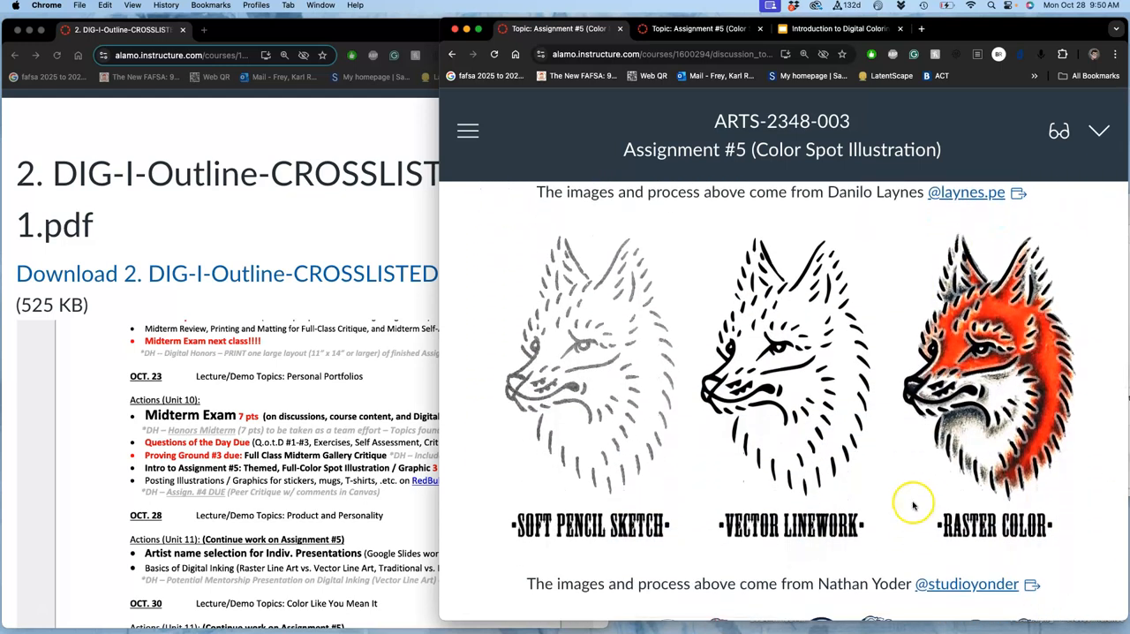
{"action": "mouse_move", "coordinate": [949, 403]}
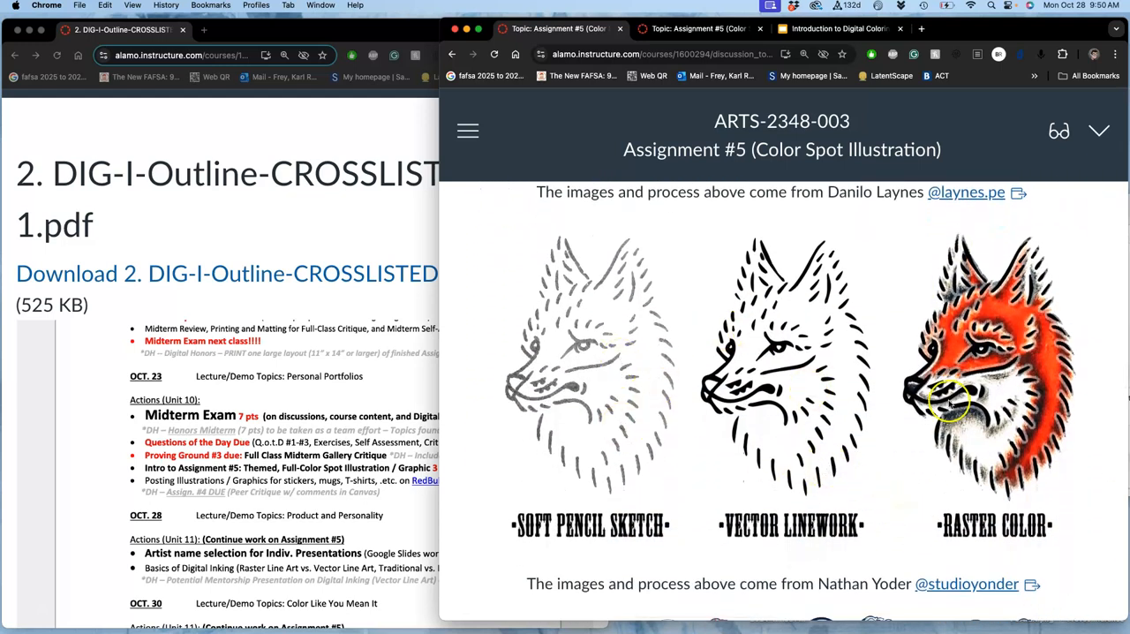
{"action": "scroll", "scroll_direction": "down", "scroll_amount": 3}
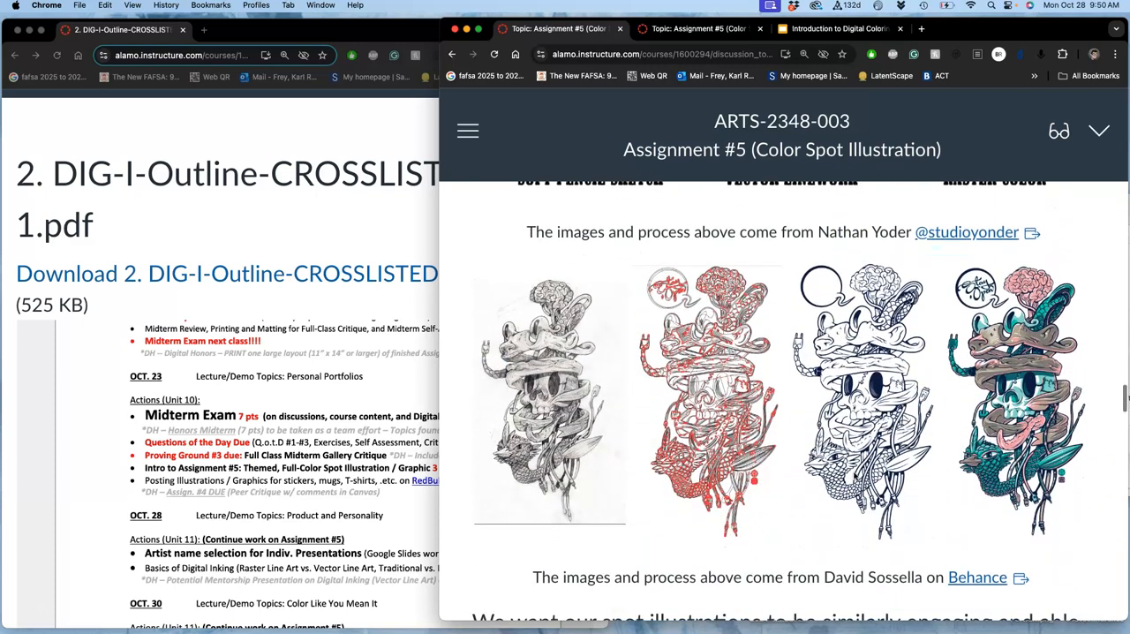
{"action": "mouse_move", "coordinate": [612, 335]}
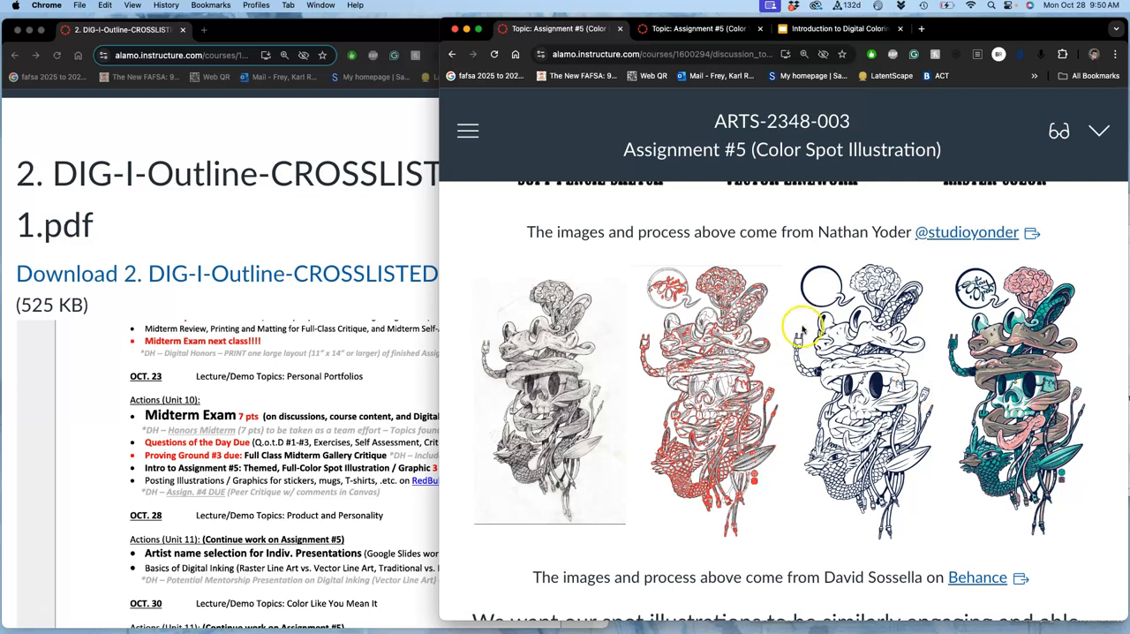
{"action": "mouse_move", "coordinate": [724, 357]}
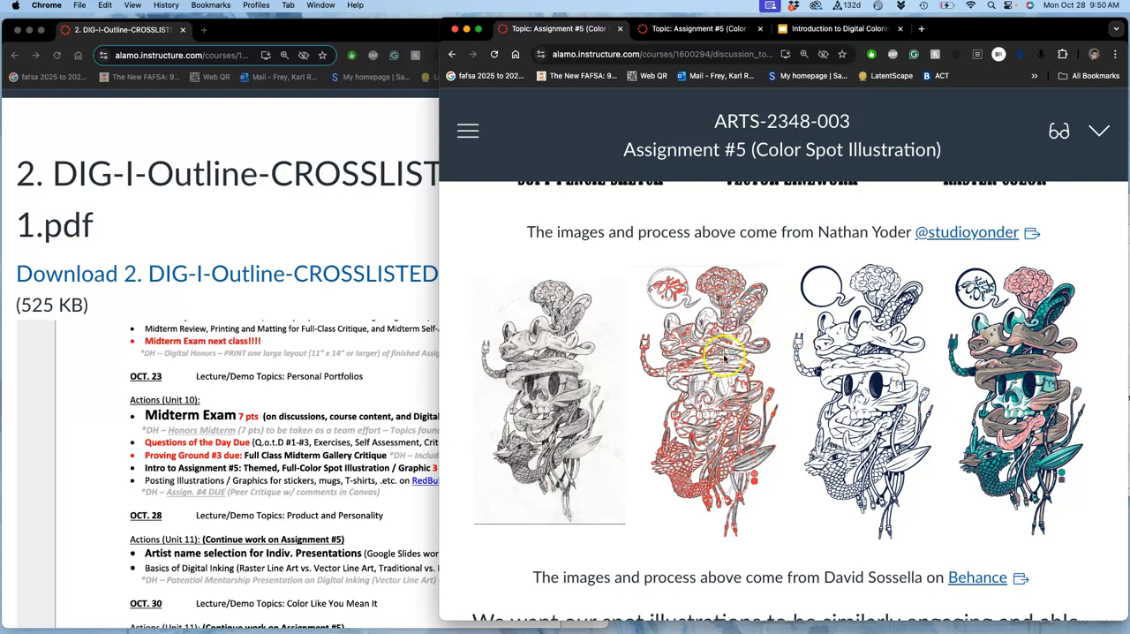
{"action": "mouse_move", "coordinate": [1020, 397]}
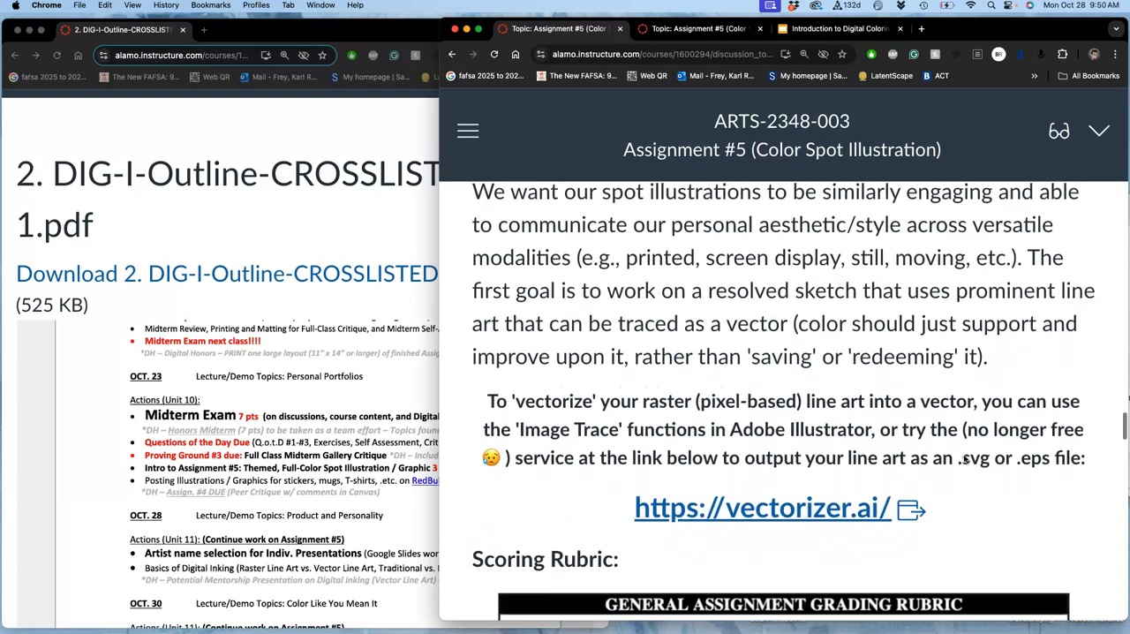
Read past the vectorizer.ai link and grading rubric to the past student examples heading
{"action": "scroll", "scroll_direction": "down", "scroll_amount": 3}
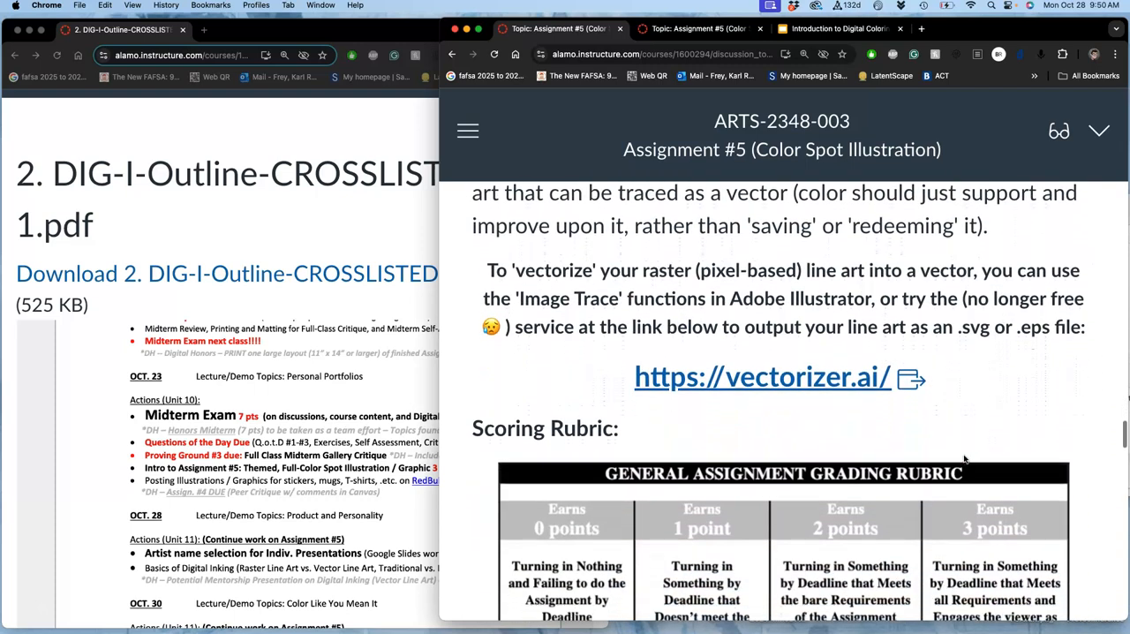
{"action": "scroll", "scroll_direction": "down", "scroll_amount": 3}
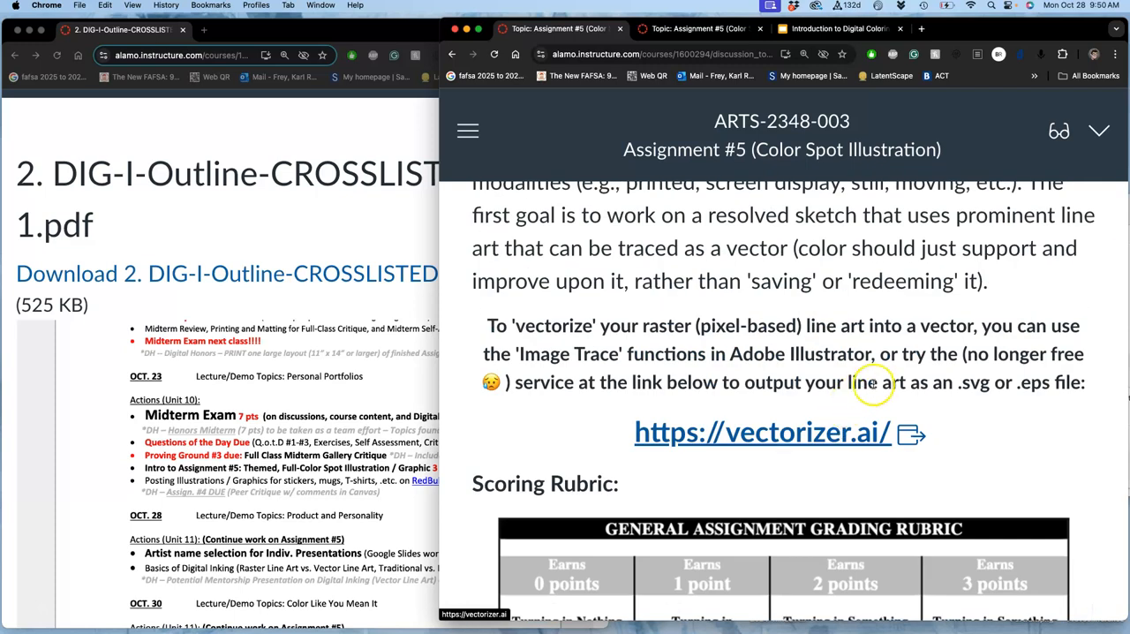
{"action": "scroll", "scroll_direction": "down", "scroll_amount": 3}
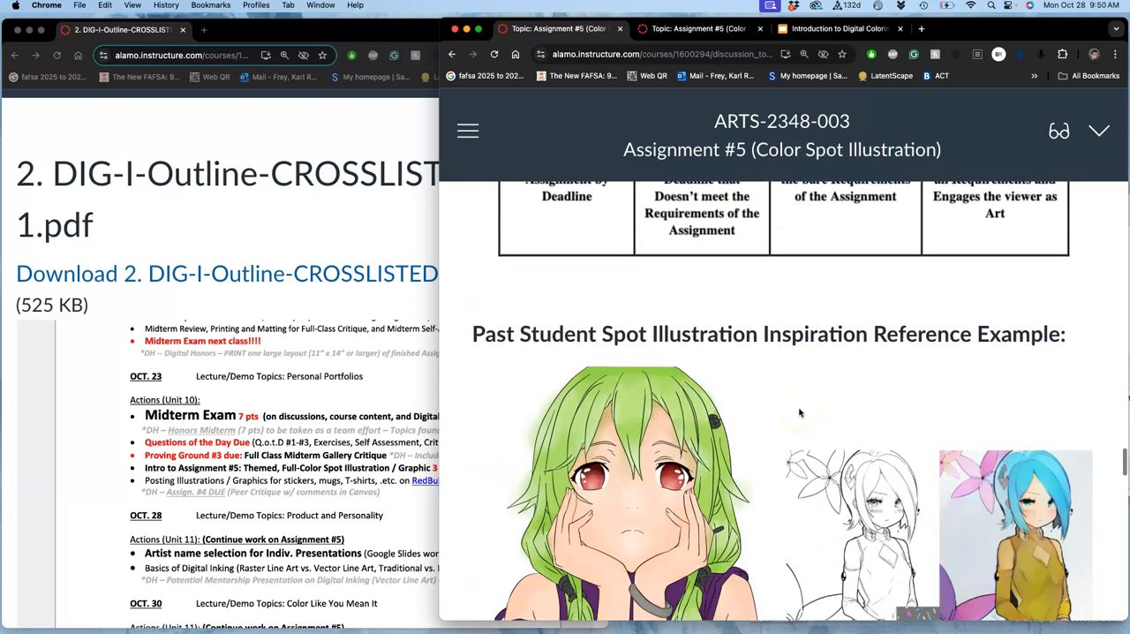
Read through the past student examples and credit instructions down to the Optional Theme 'VOTE' section
{"action": "scroll", "scroll_direction": "down", "scroll_amount": 3}
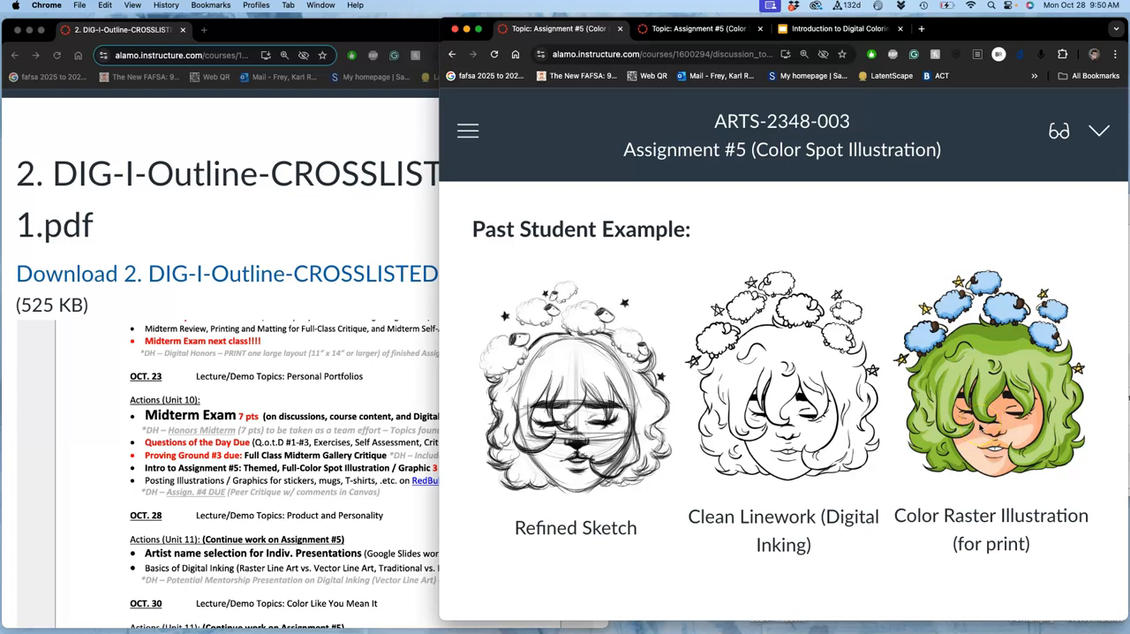
{"action": "scroll", "scroll_direction": "down", "scroll_amount": 3}
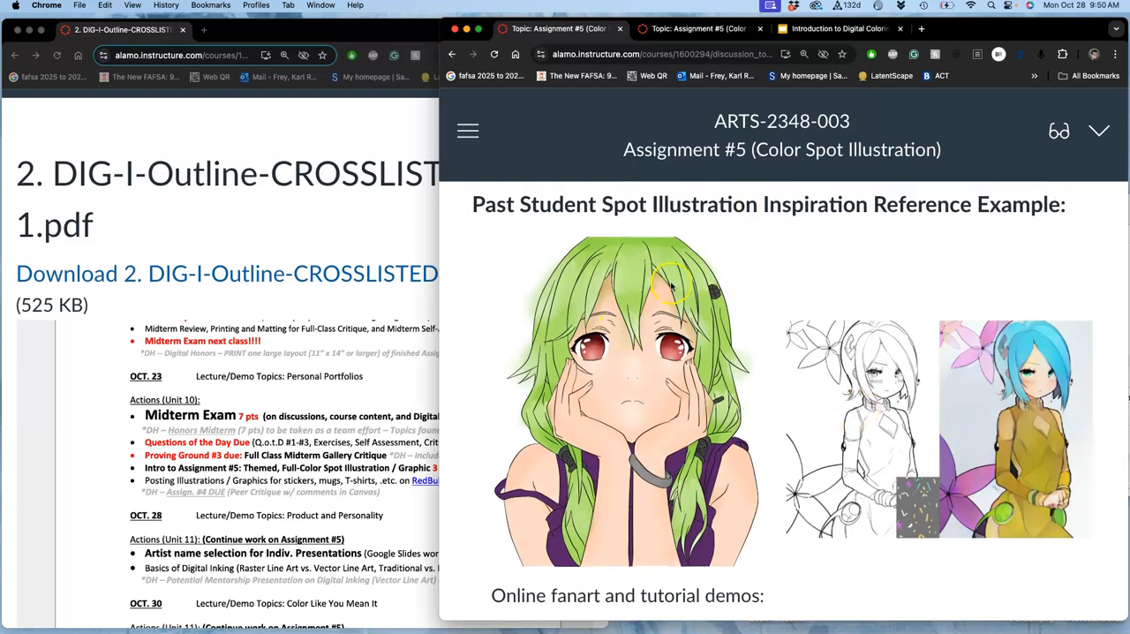
{"action": "mouse_move", "coordinate": [668, 526]}
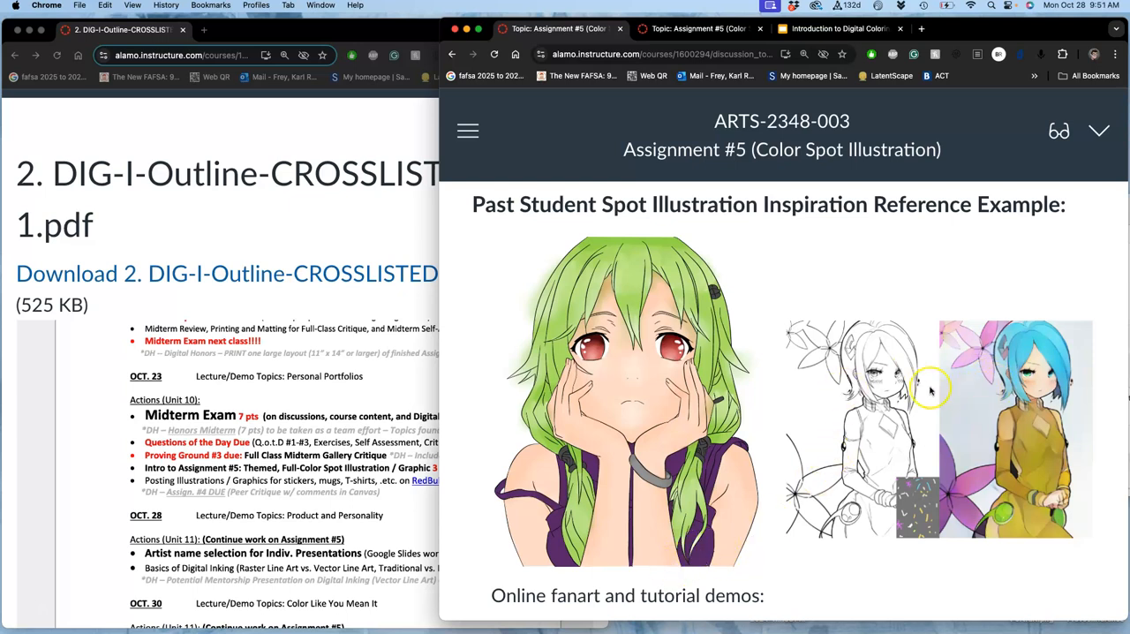
{"action": "scroll", "scroll_direction": "down", "scroll_amount": 3}
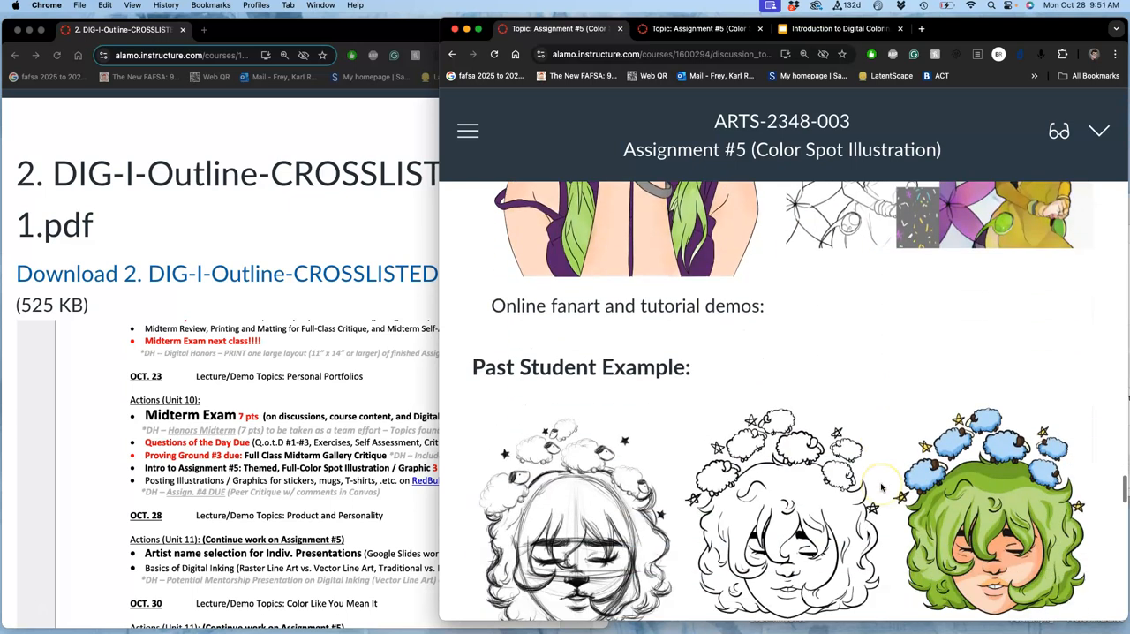
{"action": "scroll", "scroll_direction": "down", "scroll_amount": 3}
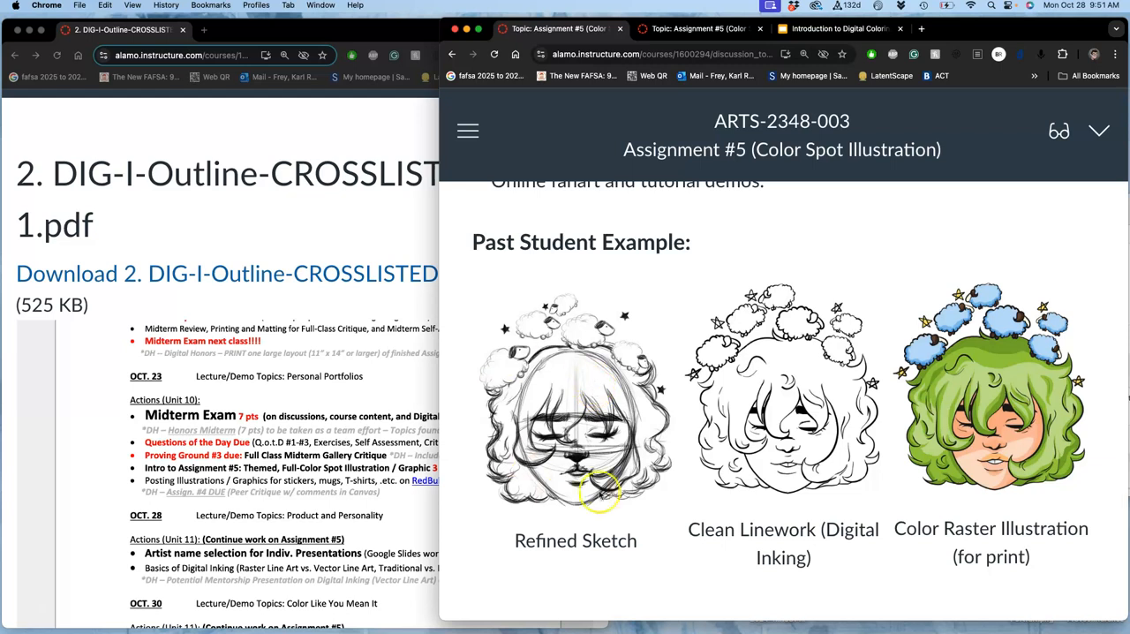
{"action": "mouse_move", "coordinate": [840, 420]}
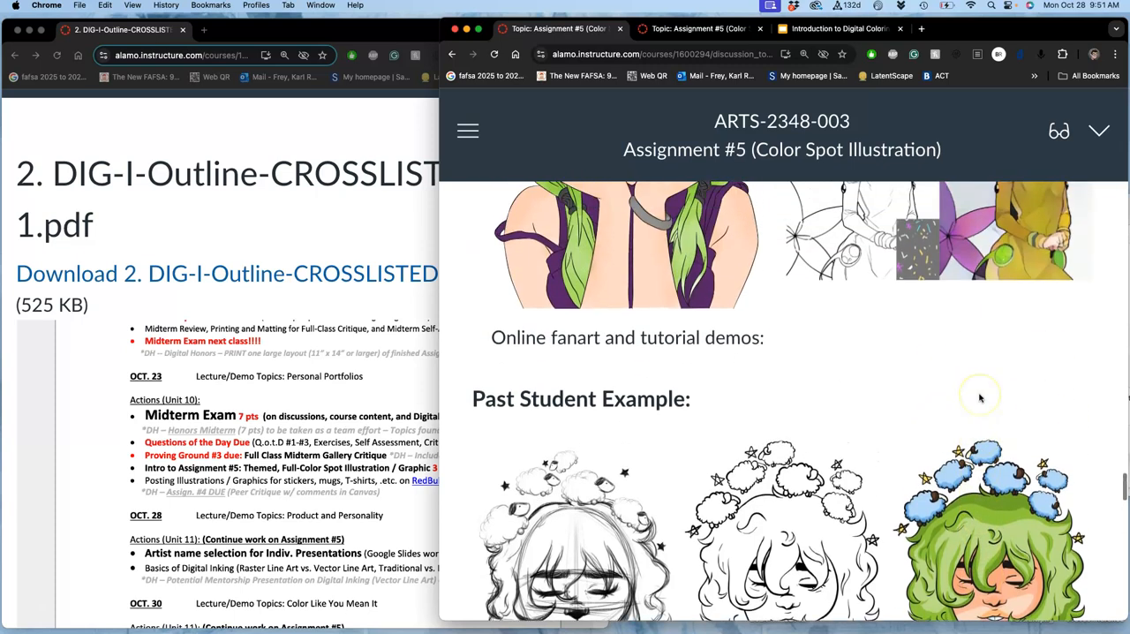
{"action": "scroll", "scroll_direction": "down", "scroll_amount": 3}
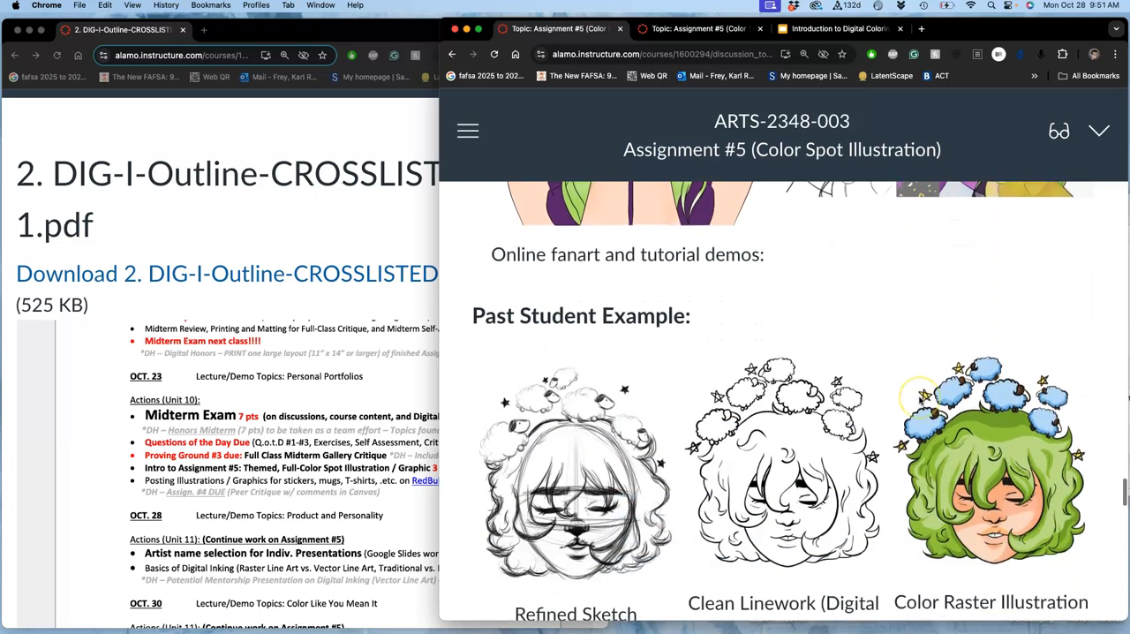
{"action": "scroll", "scroll_direction": "down", "scroll_amount": 3}
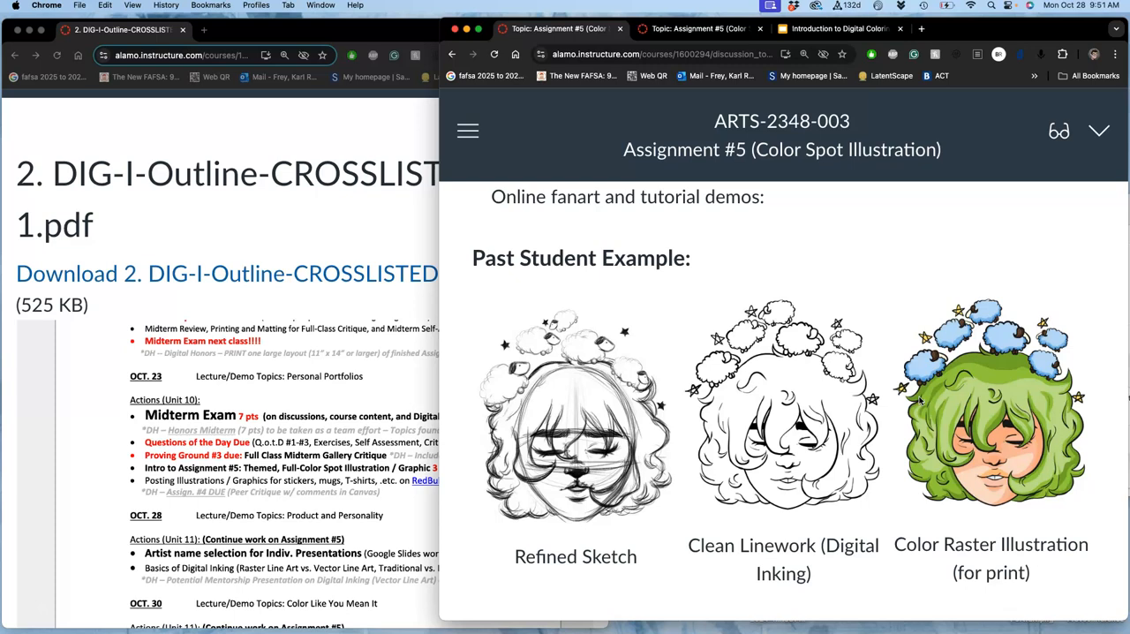
{"action": "scroll", "scroll_direction": "down", "scroll_amount": 3}
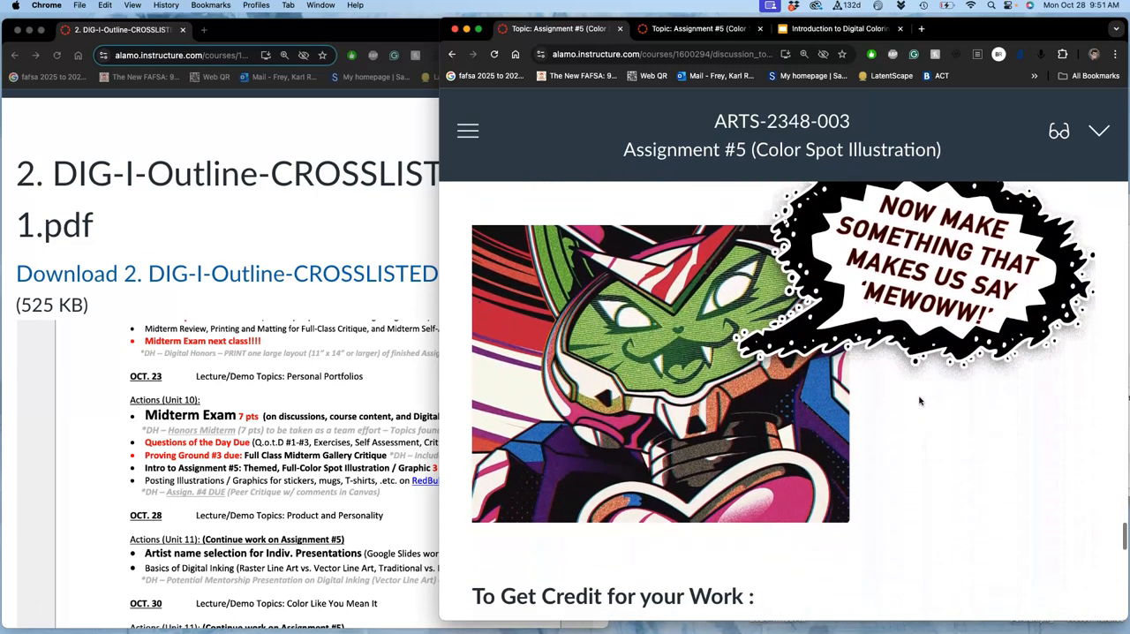
{"action": "scroll", "scroll_direction": "down", "scroll_amount": 3}
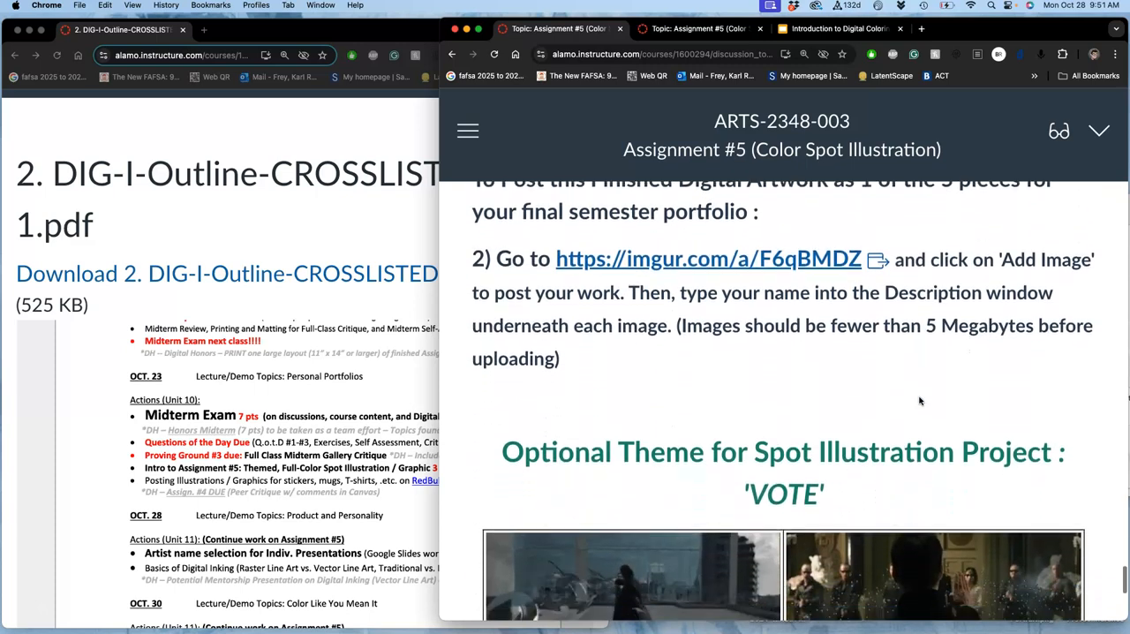
{"action": "right_click", "coordinate": [706, 381]}
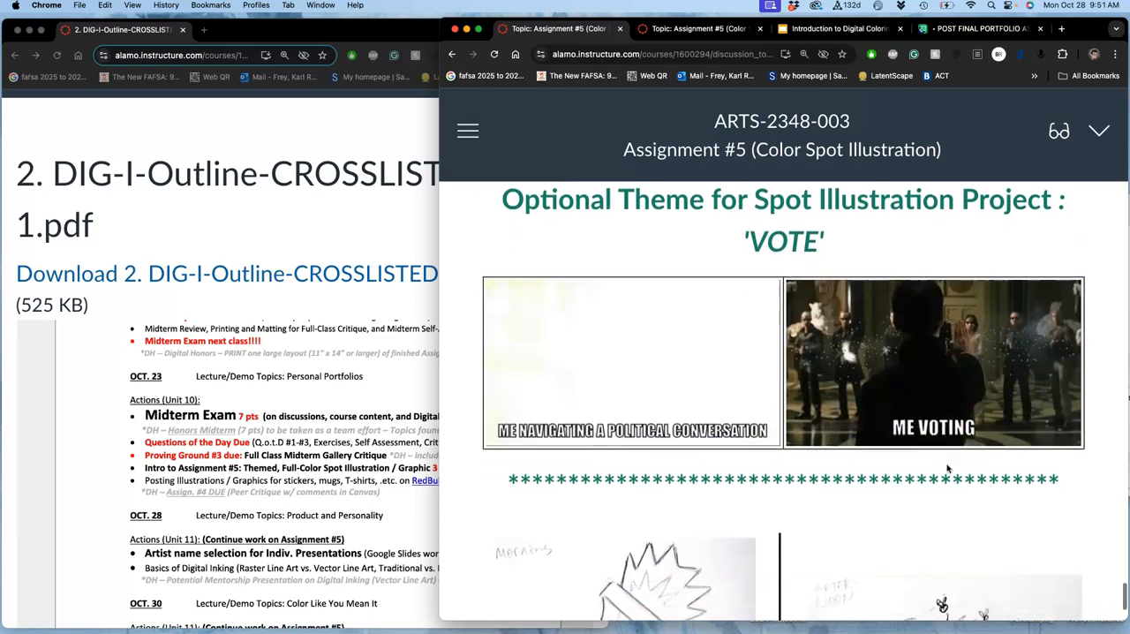
Read past the VOTE memes to the Optimistic and Pessimistic sketches above the Reply button
{"action": "scroll", "scroll_direction": "down", "scroll_amount": 3}
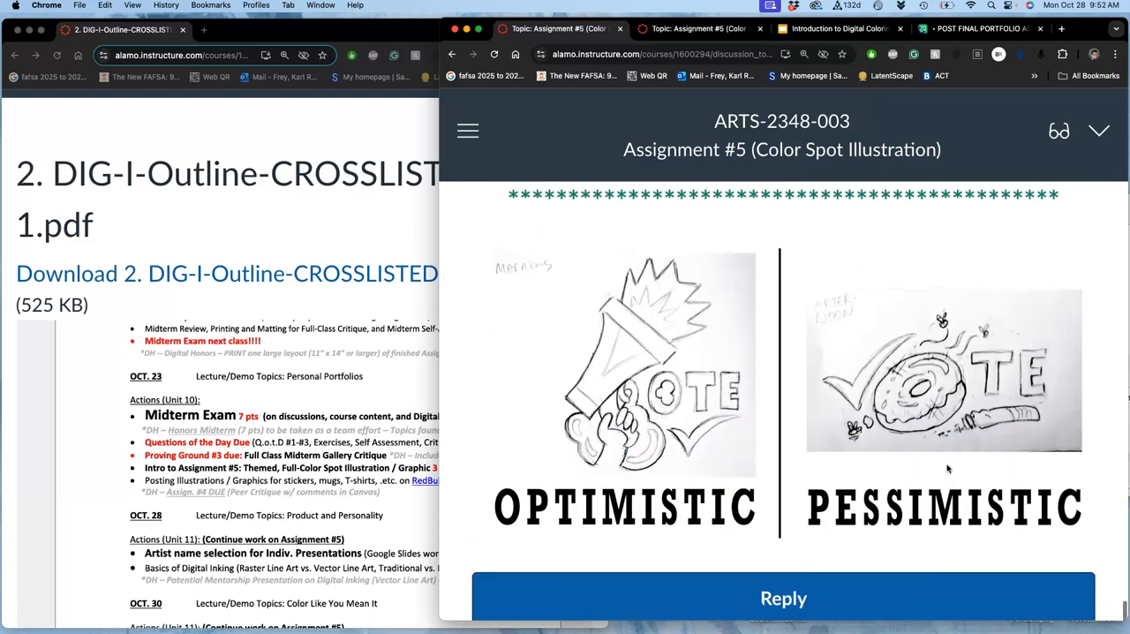
{"action": "scroll", "scroll_direction": "down", "scroll_amount": 3}
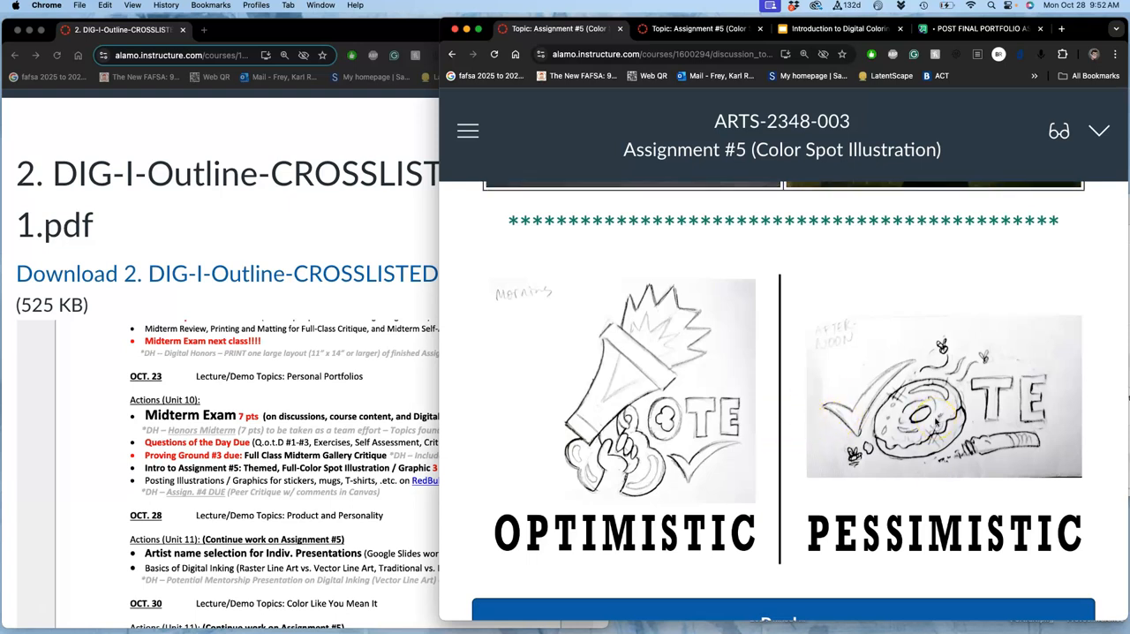
{"action": "scroll", "scroll_direction": "down", "scroll_amount": 3}
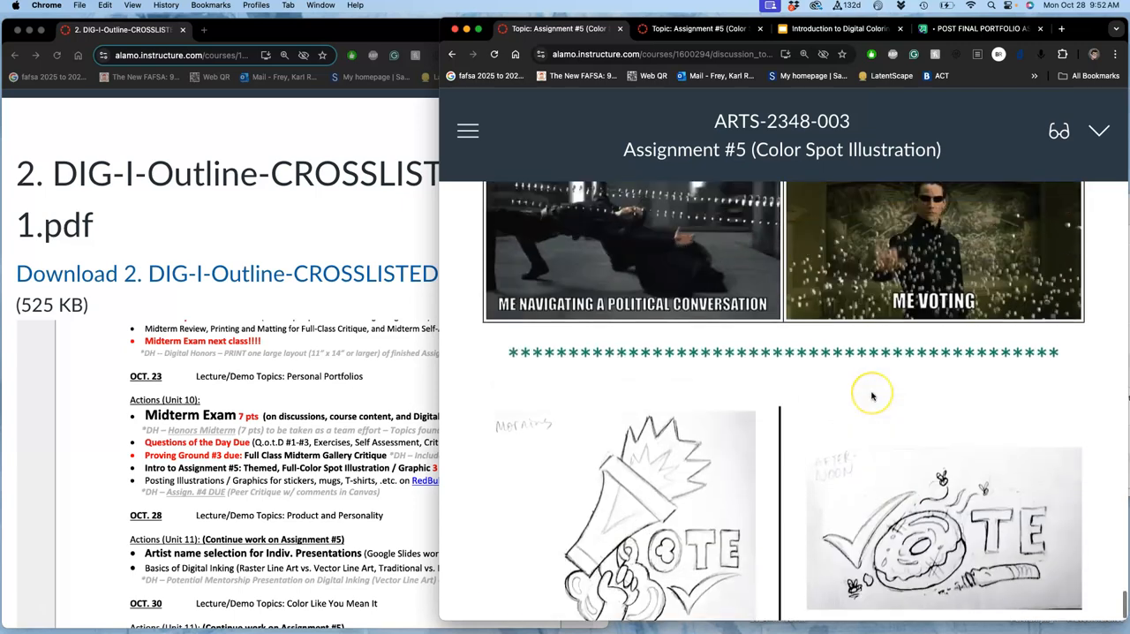
{"action": "scroll", "scroll_direction": "down", "scroll_amount": 3}
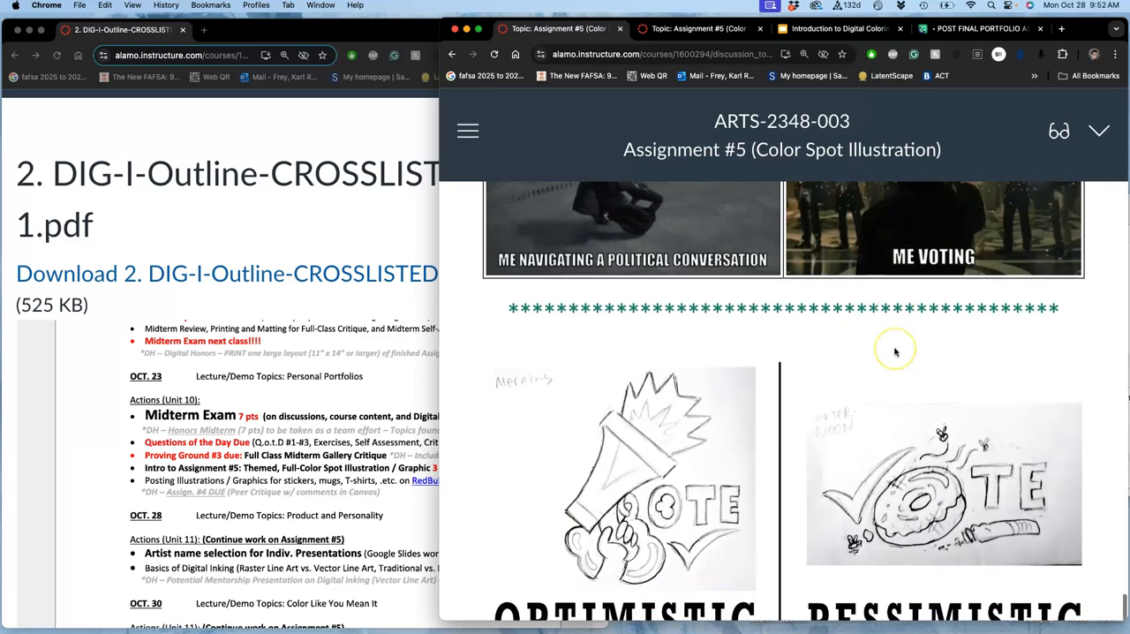
{"action": "scroll", "scroll_direction": "down", "scroll_amount": 3}
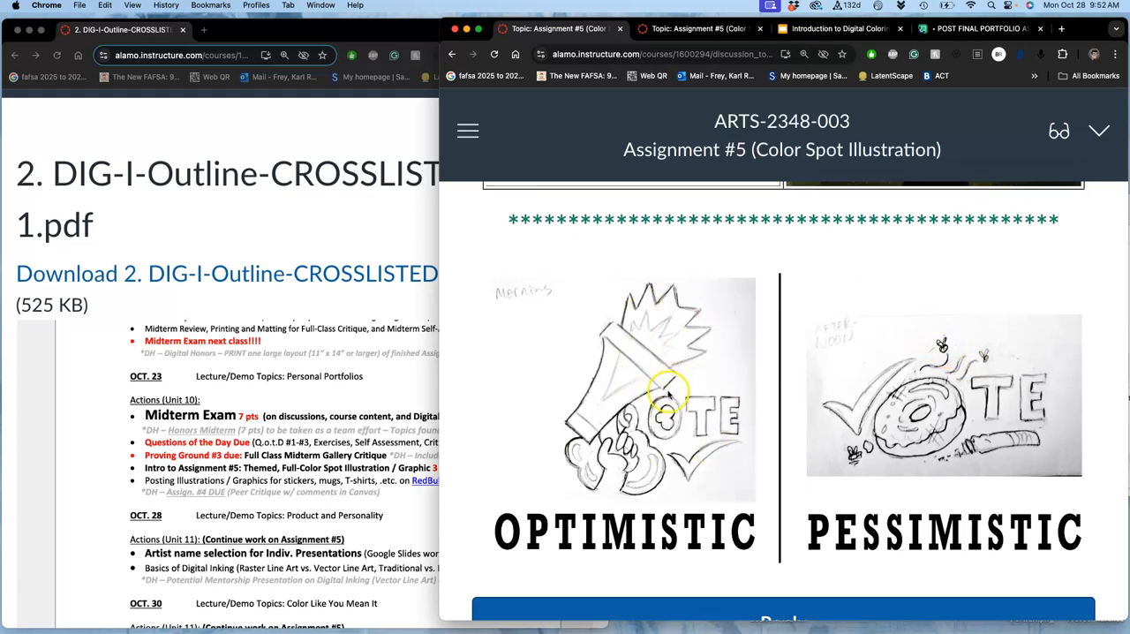
{"action": "mouse_move", "coordinate": [730, 424]}
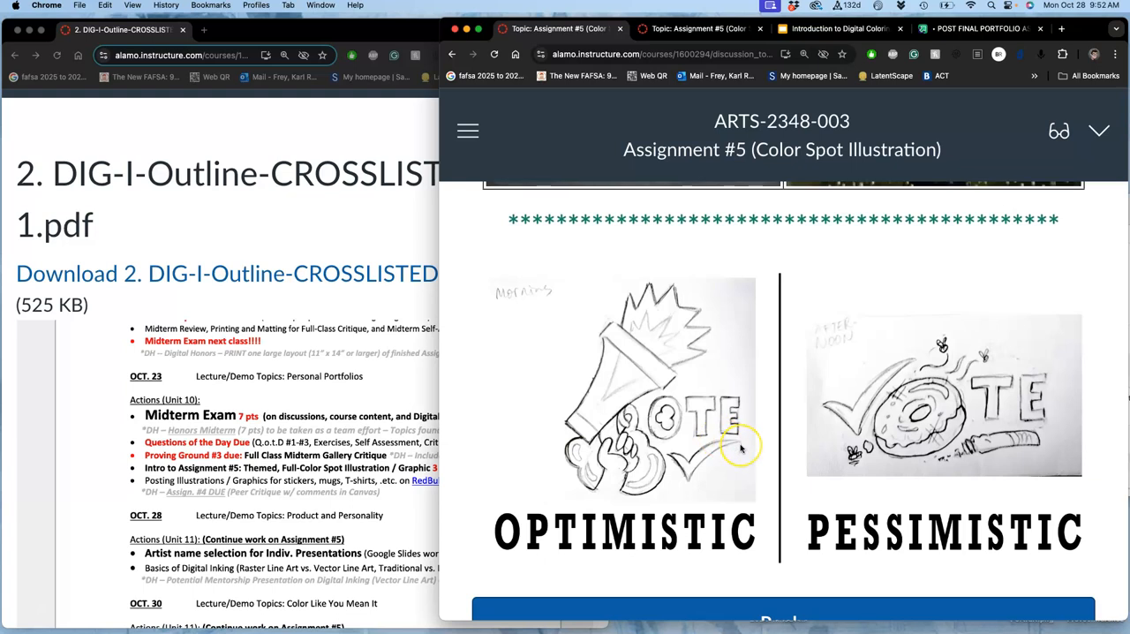
{"action": "mouse_move", "coordinate": [741, 449]}
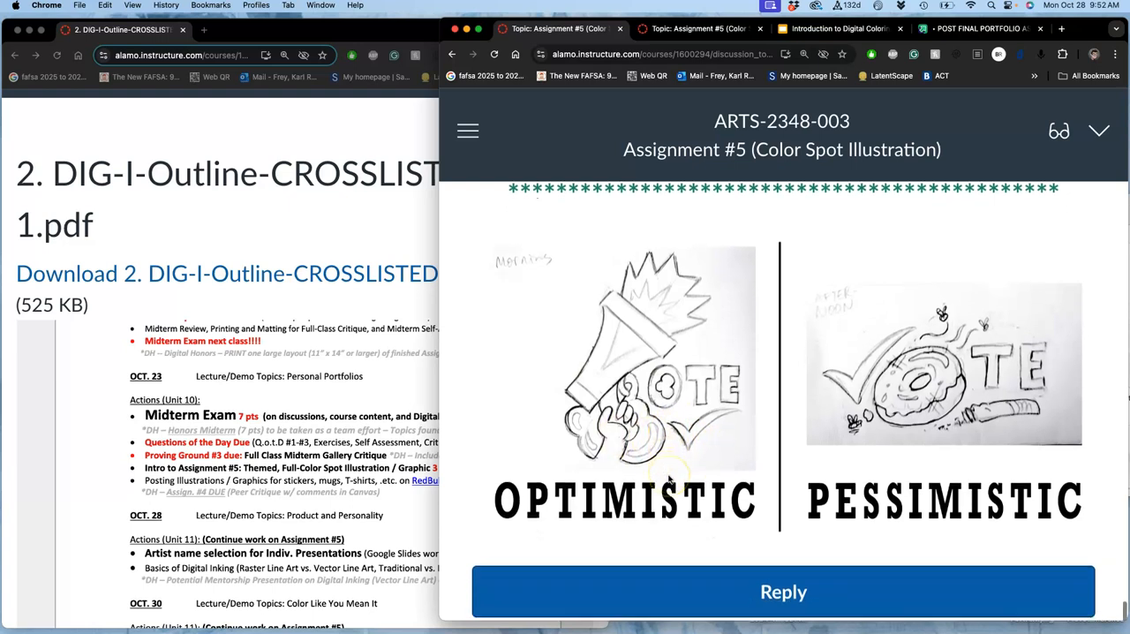
{"action": "scroll", "scroll_direction": "down", "scroll_amount": 3}
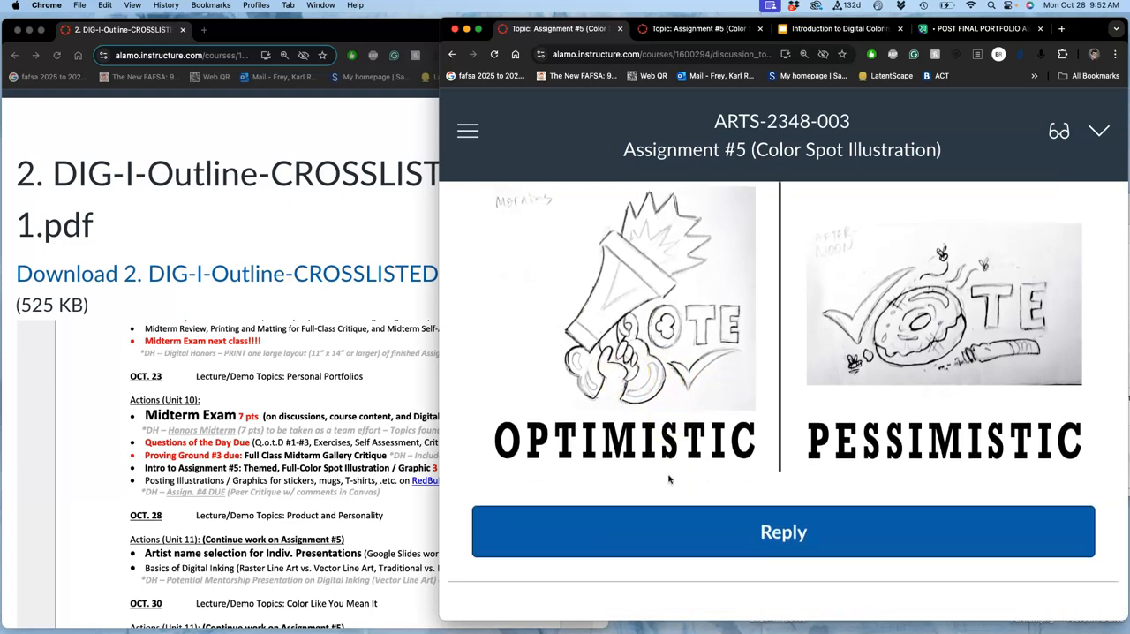
Draft a reply reading 'Karl (Instructor Demonstration)' and 'Requirement #1: Spot Illustration Sketch:', with 'Requirement #1:' selected
{"action": "left_click", "coordinate": [782, 530]}
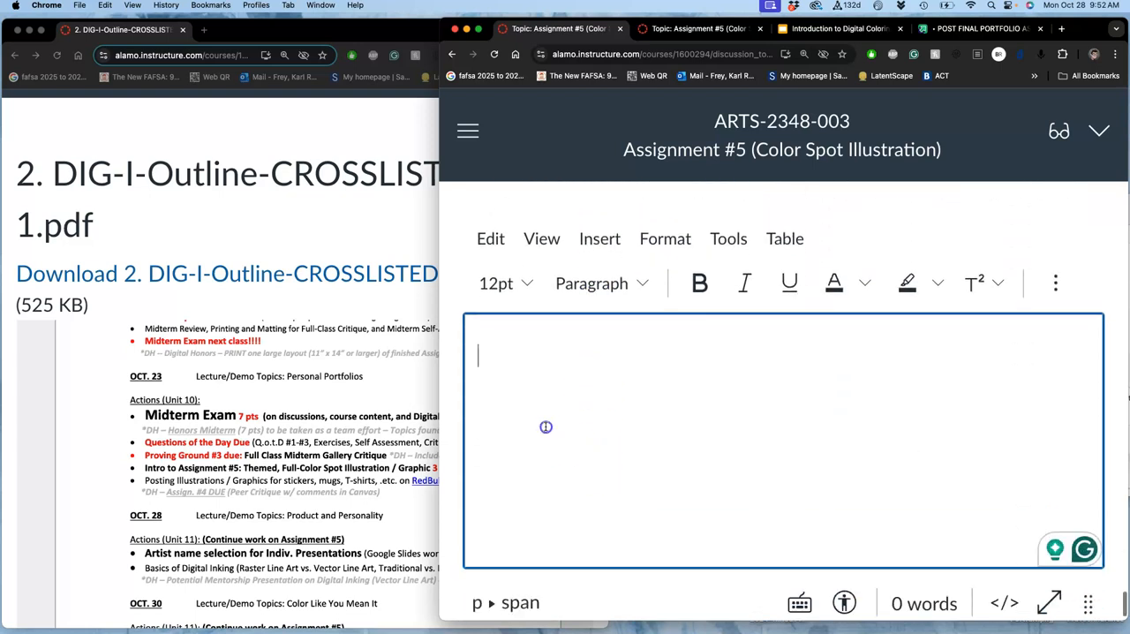
{"action": "type", "text": "Karl ("}
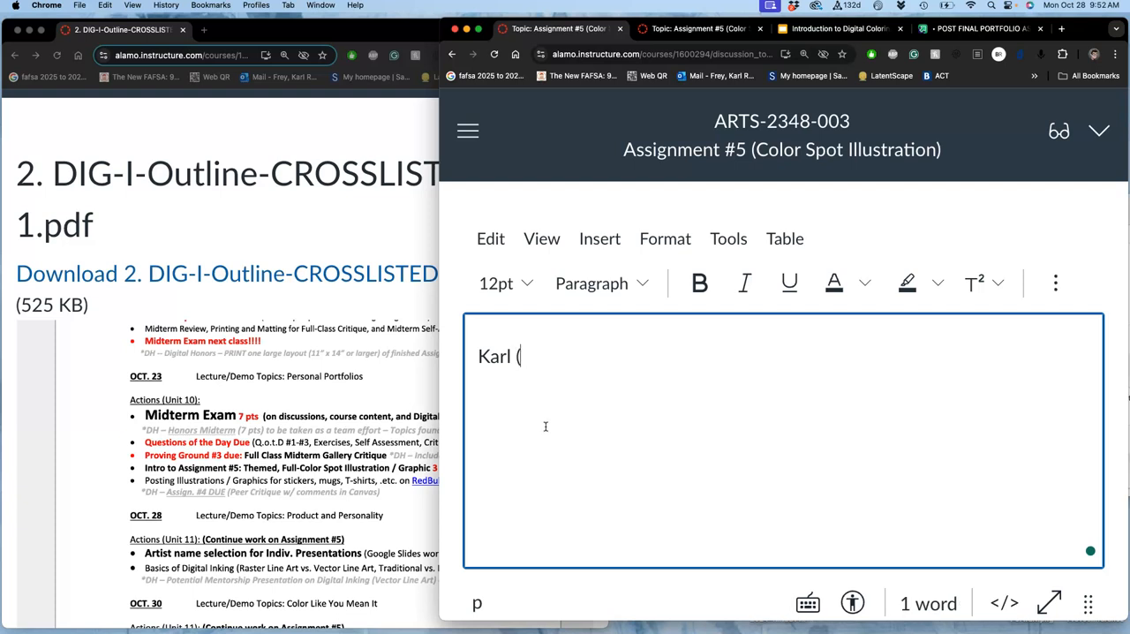
{"action": "type", "text": "Instructor De"}
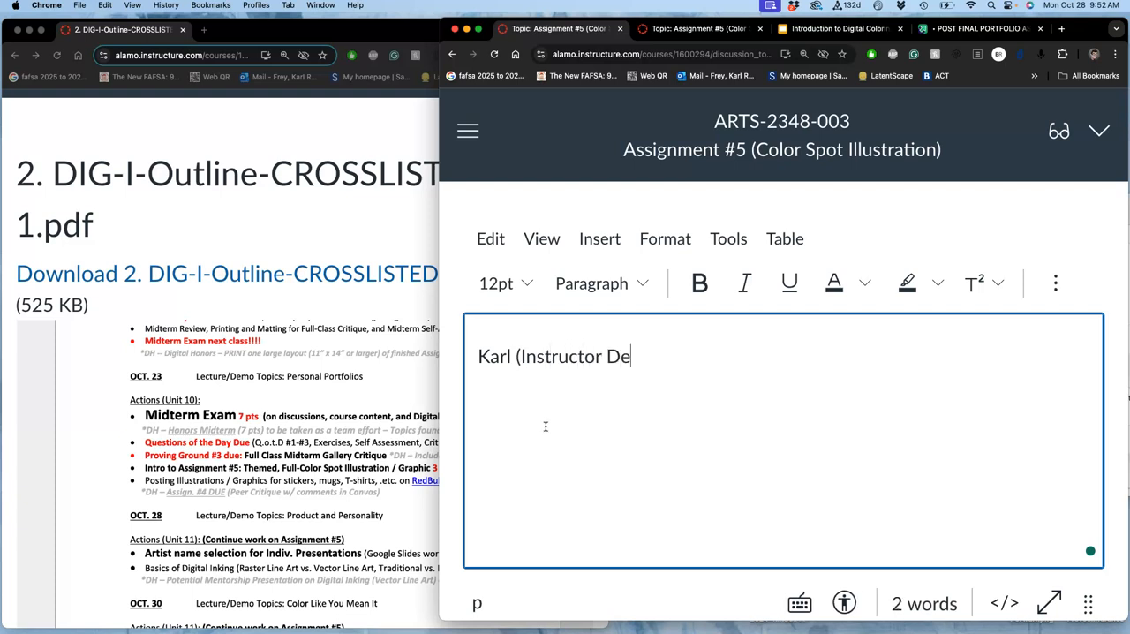
{"action": "type", "text": "monstration"}
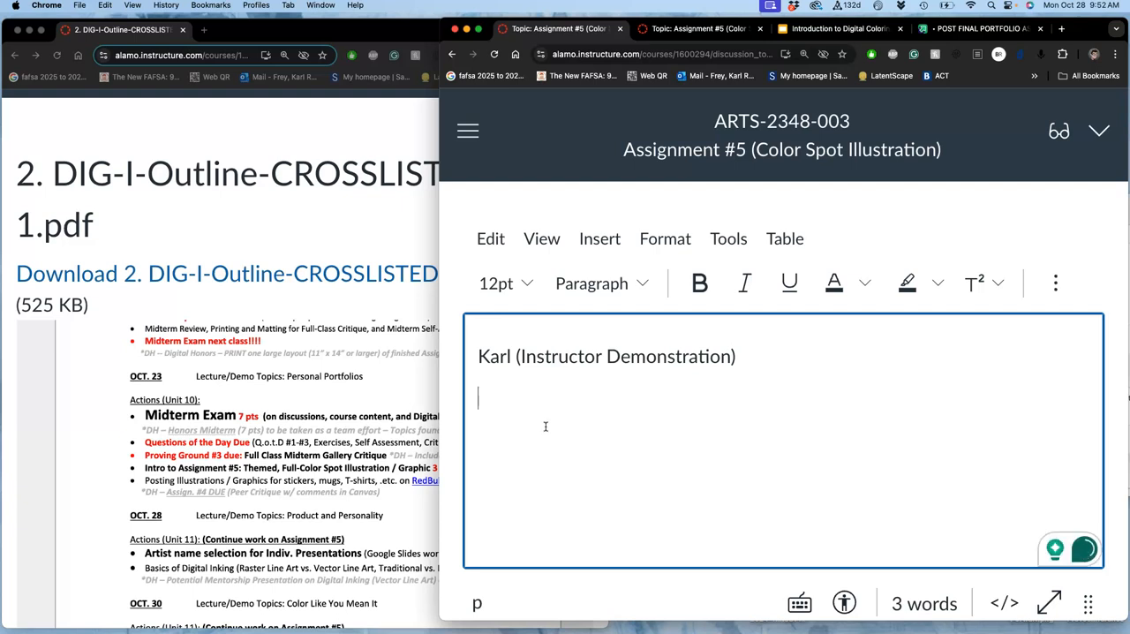
{"action": "type", "text": "Spot Illustration"}
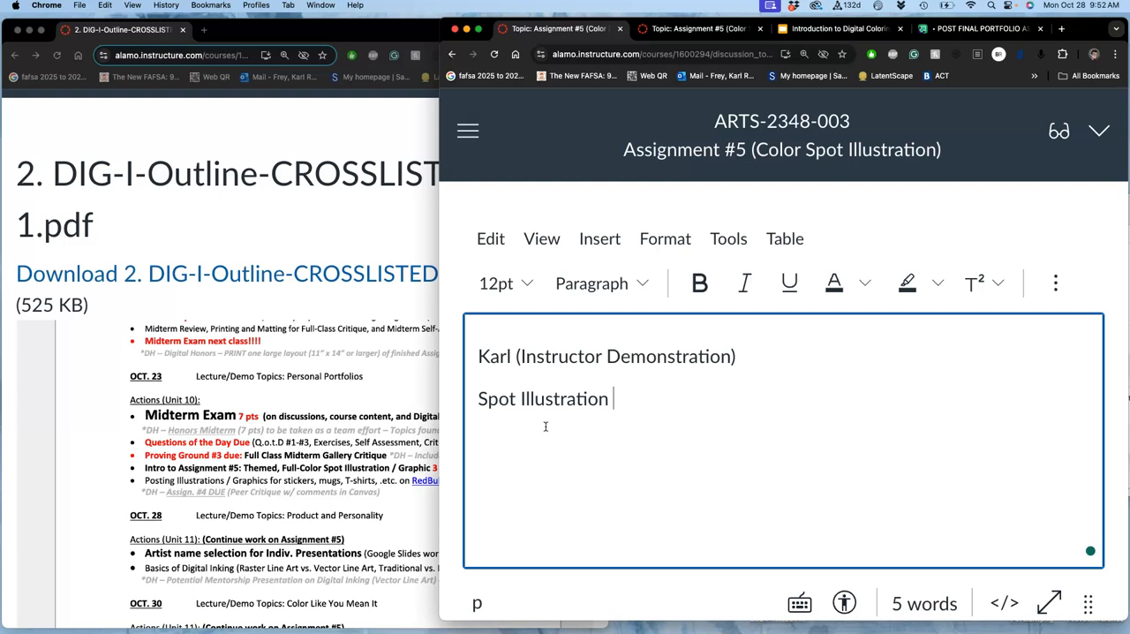
{"action": "type", "text": "Sketch"}
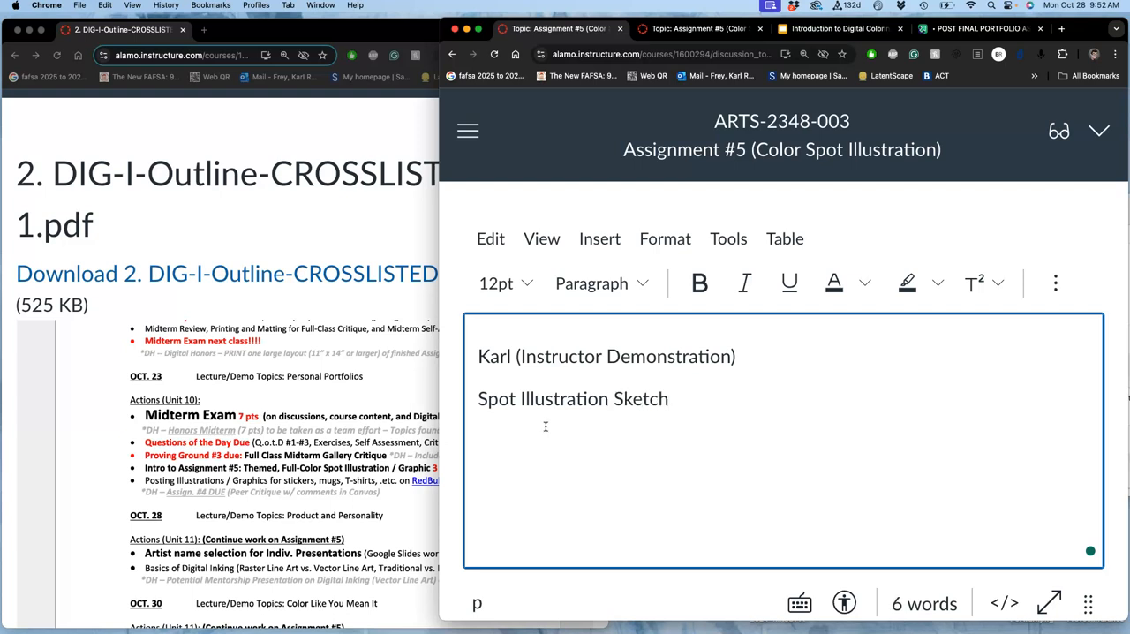
{"action": "type", "text": ":"}
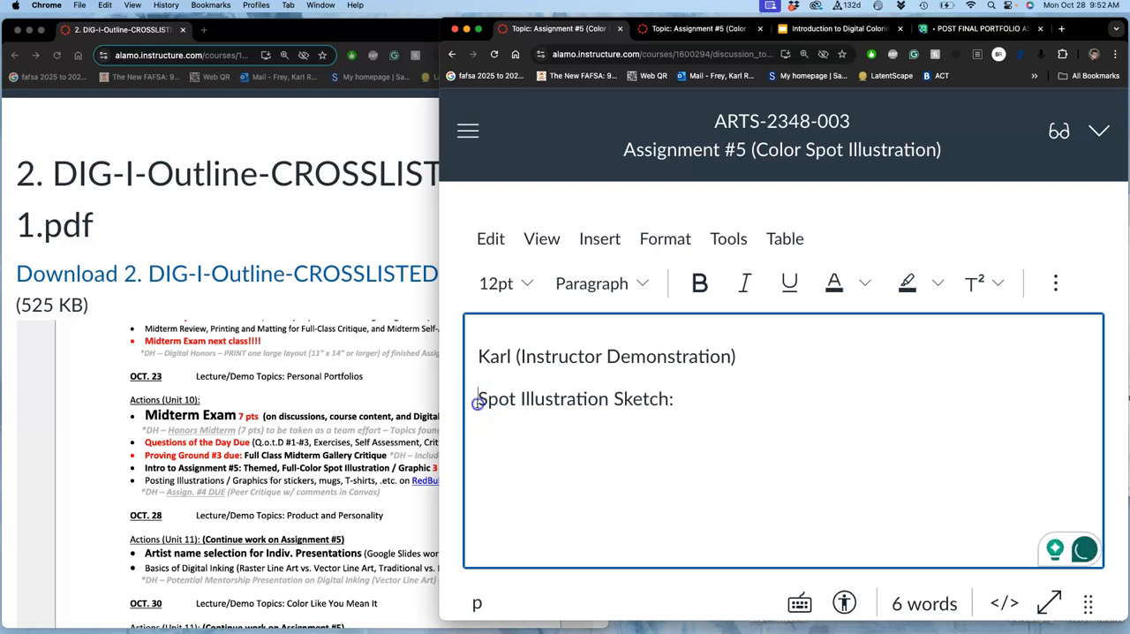
{"action": "type", "text": "Requirement #1:"}
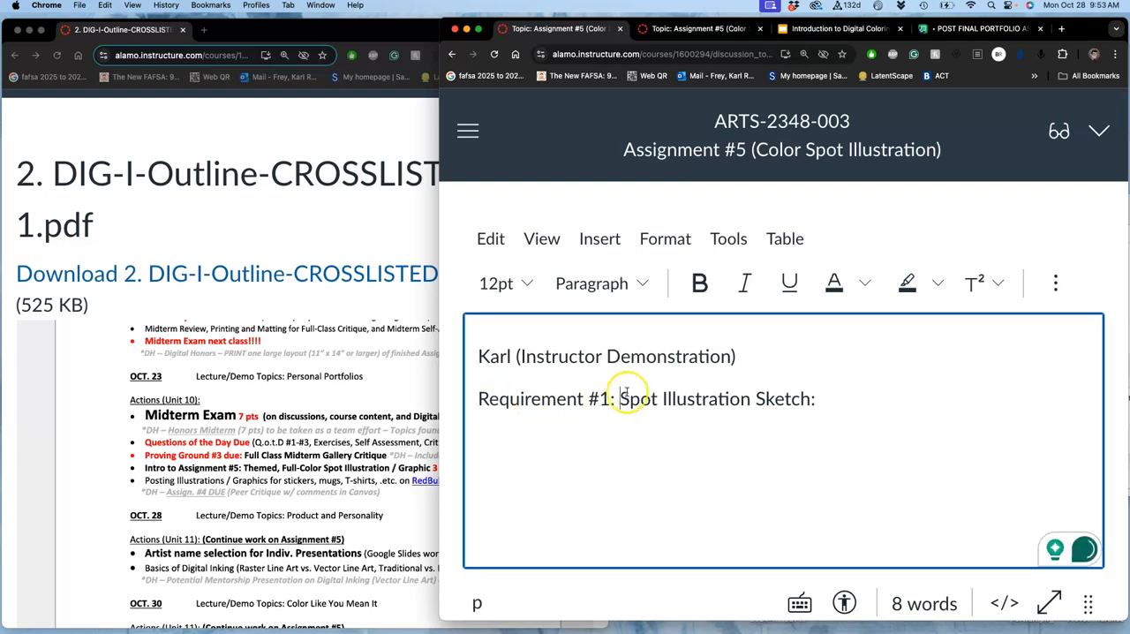
{"action": "double_click", "coordinate": [544, 397]}
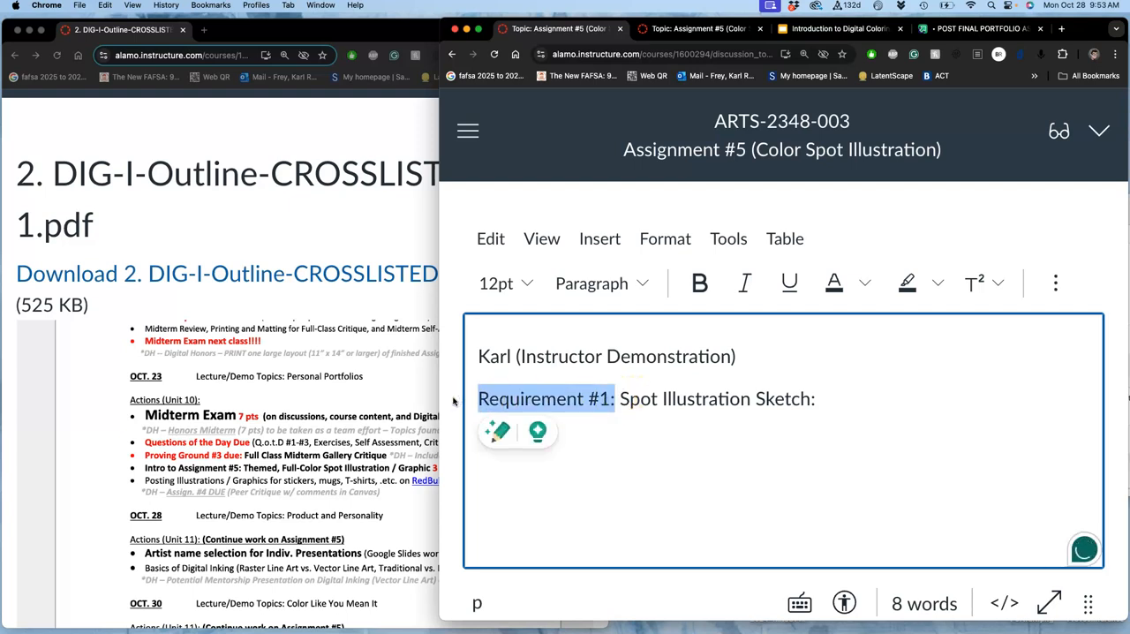
{"action": "scroll", "scroll_direction": "down", "scroll_amount": 3}
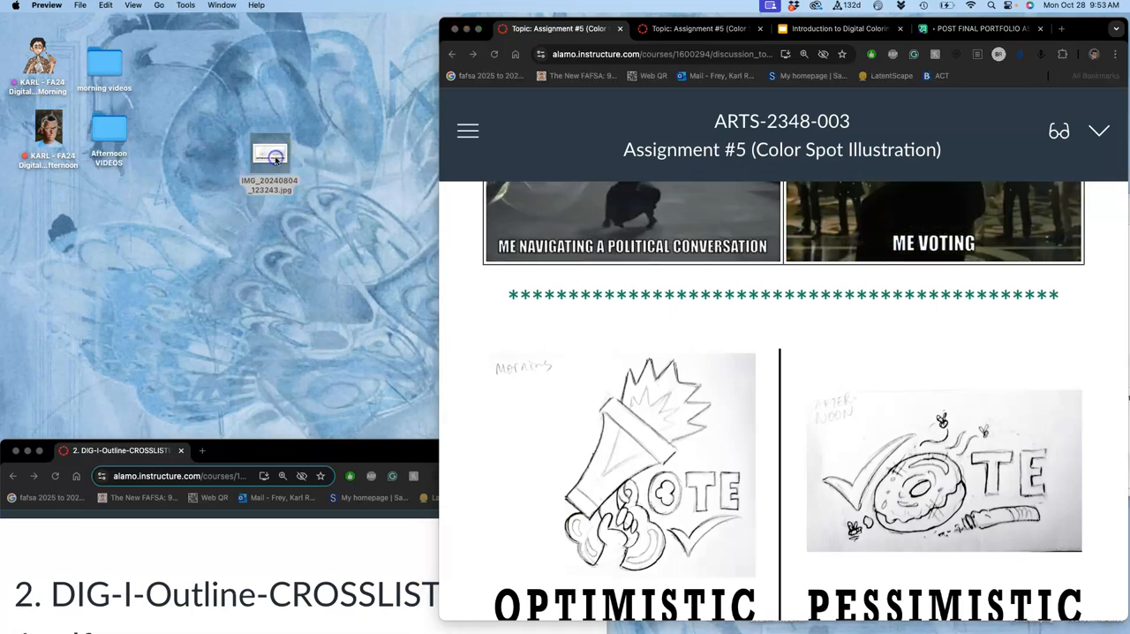
Open the sketches JPG in Preview and select the optimistic megaphone sketch on the left
{"action": "double_click", "coordinate": [268, 155]}
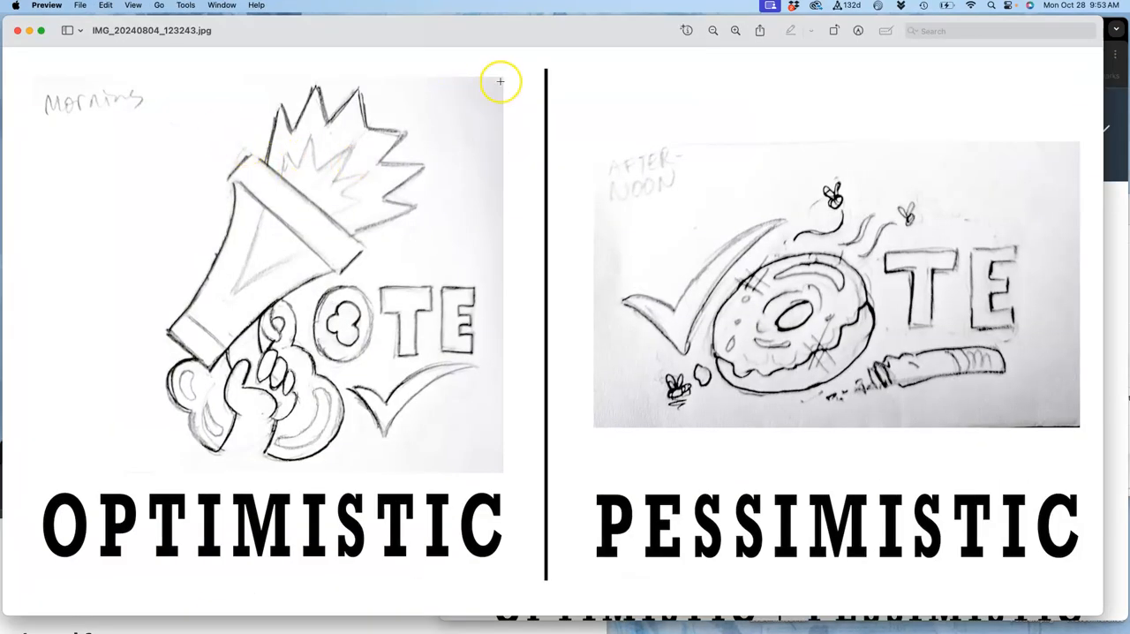
{"action": "left_click_drag", "start_coordinate": [502, 82], "coordinate": [163, 405]}
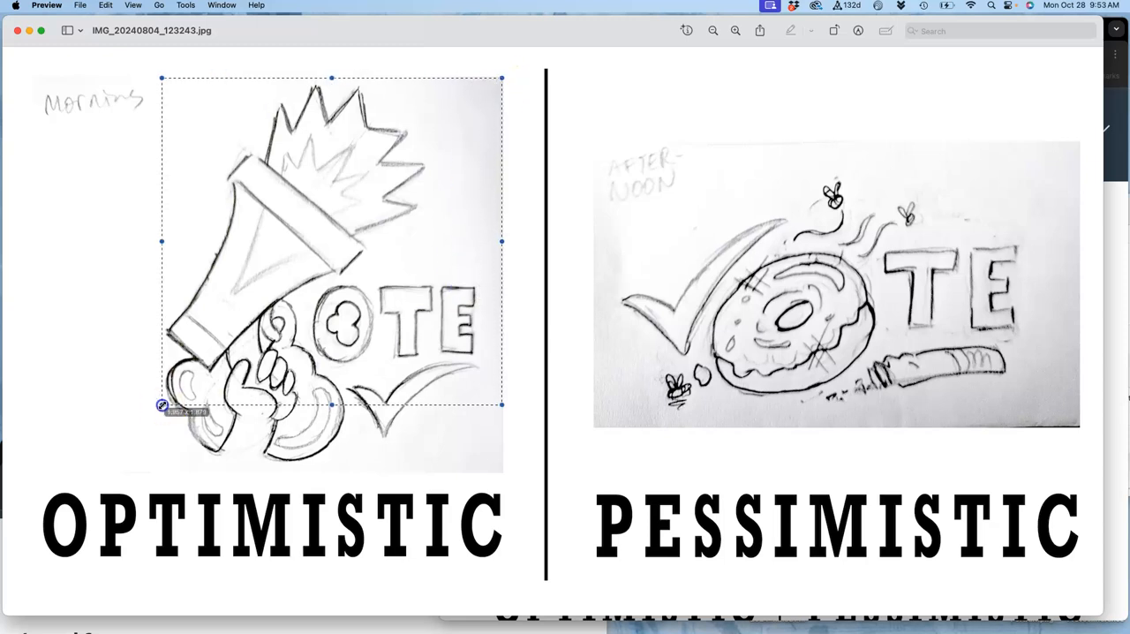
{"action": "left_click_drag", "start_coordinate": [162, 405], "coordinate": [71, 468]}
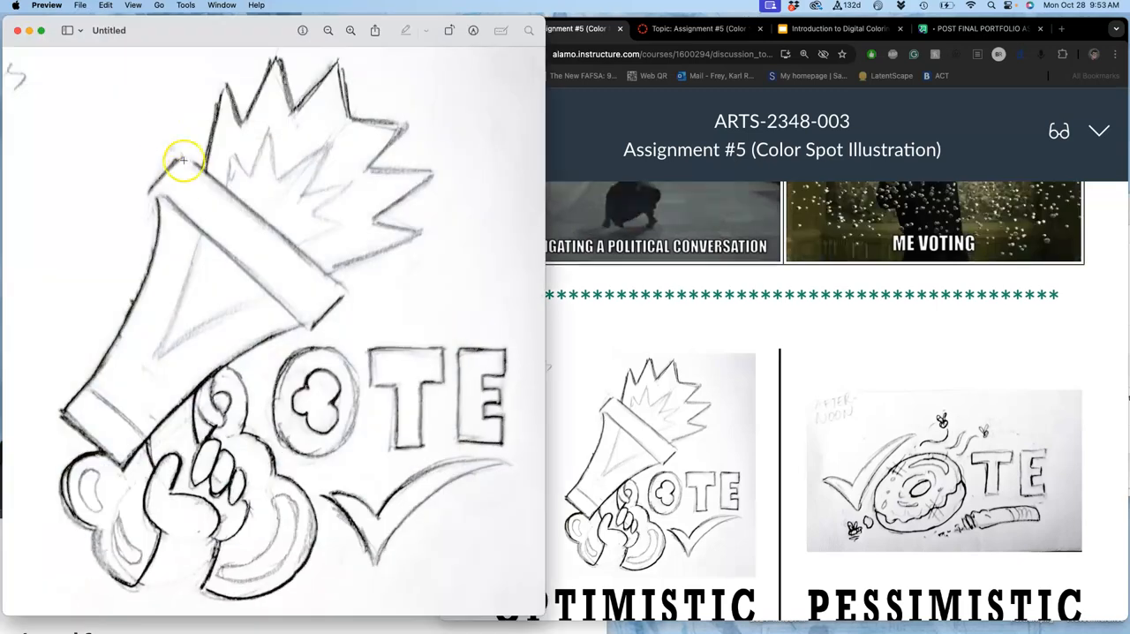
Make a new image from the selection and export it to the Desktop as a JPEG named Karl Assign 5 Sketch
{"action": "left_click", "coordinate": [81, 5]}
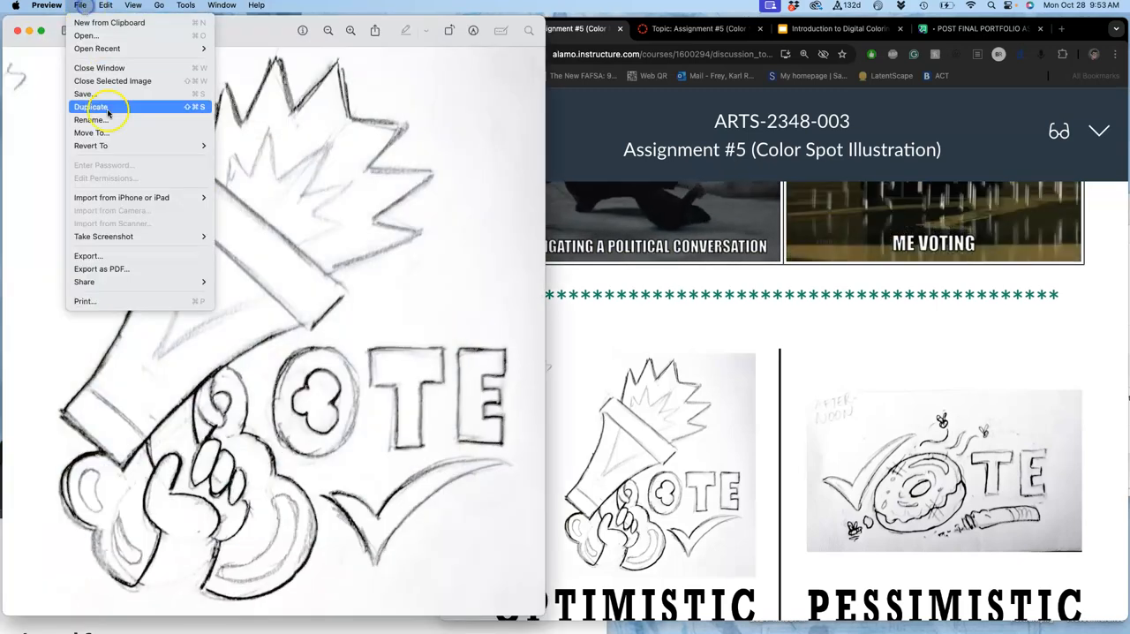
{"action": "mouse_move", "coordinate": [97, 251]}
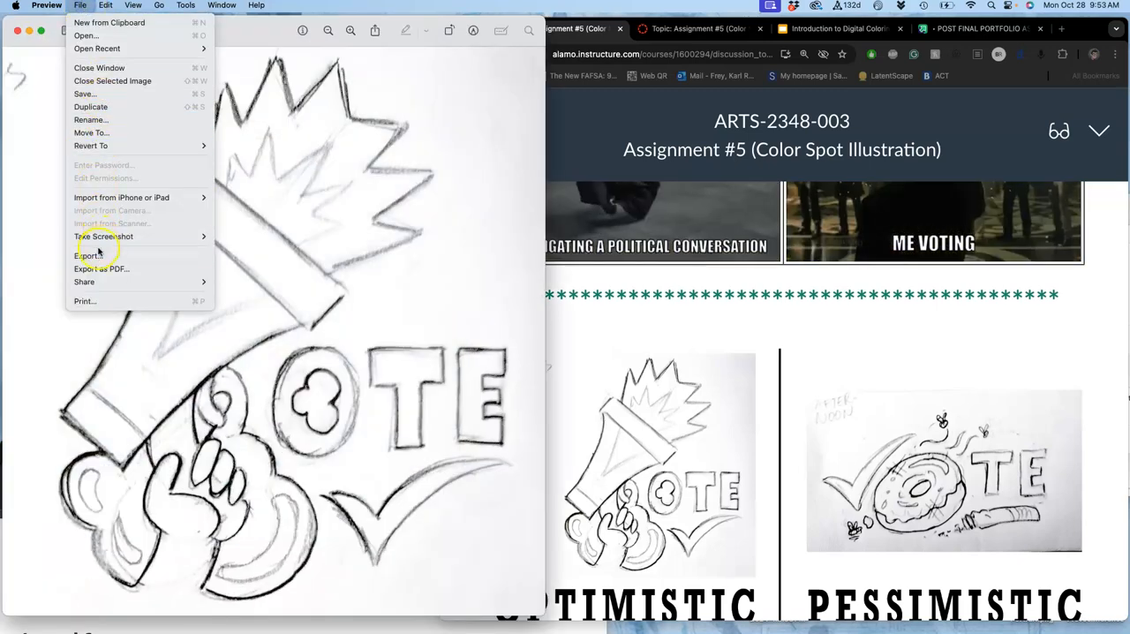
{"action": "left_click", "coordinate": [88, 256]}
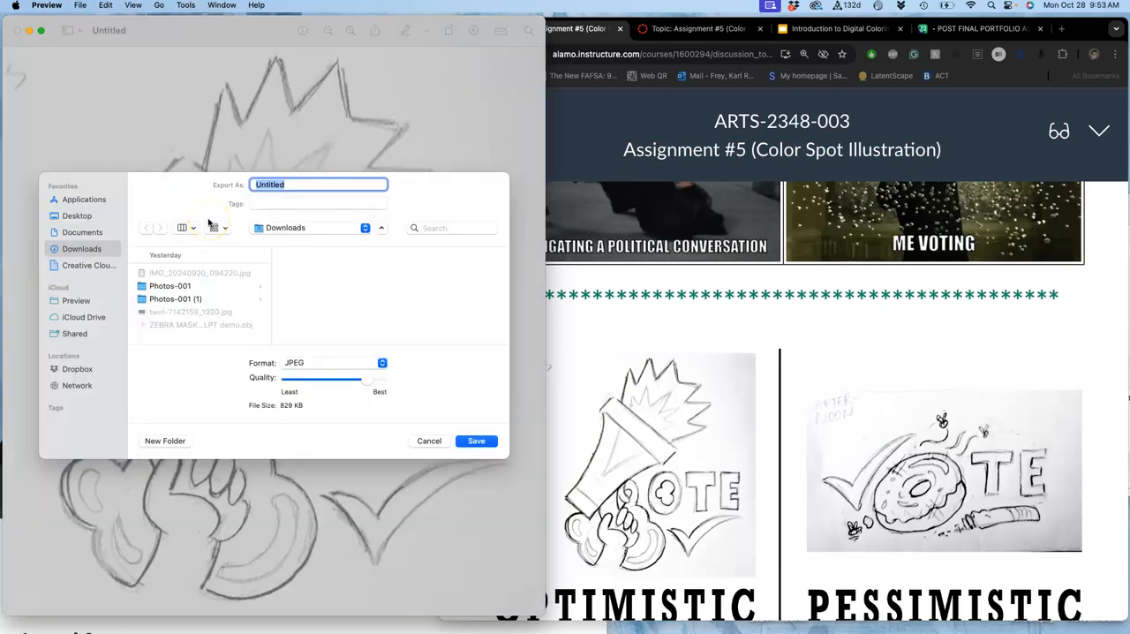
{"action": "type", "text": "Karl Assign 5 Sketch"}
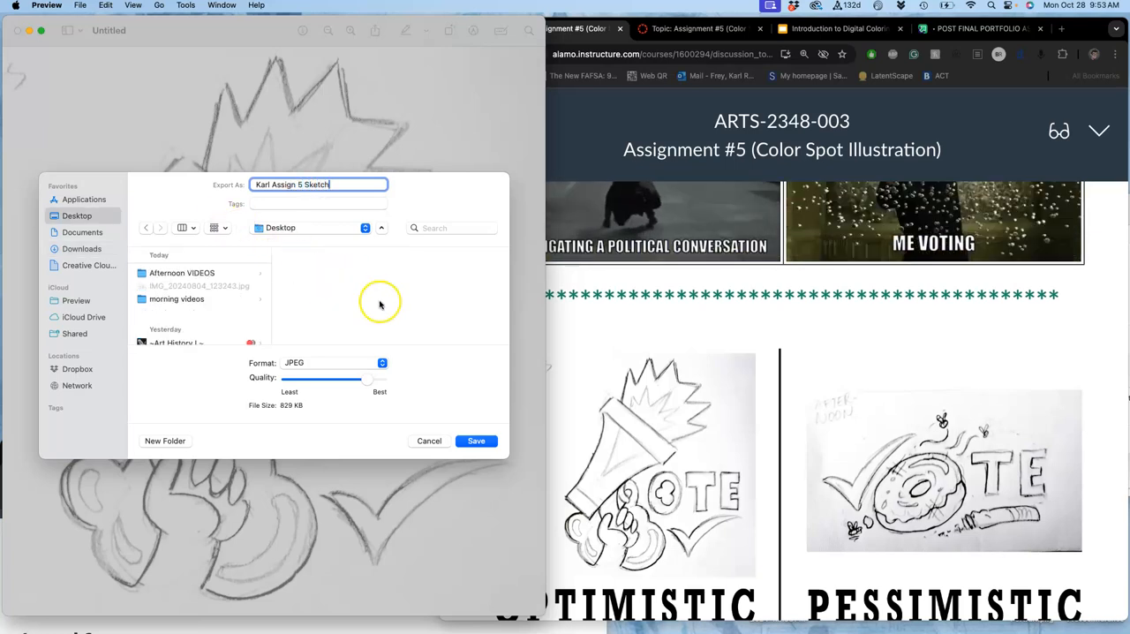
{"action": "left_click", "coordinate": [477, 442]}
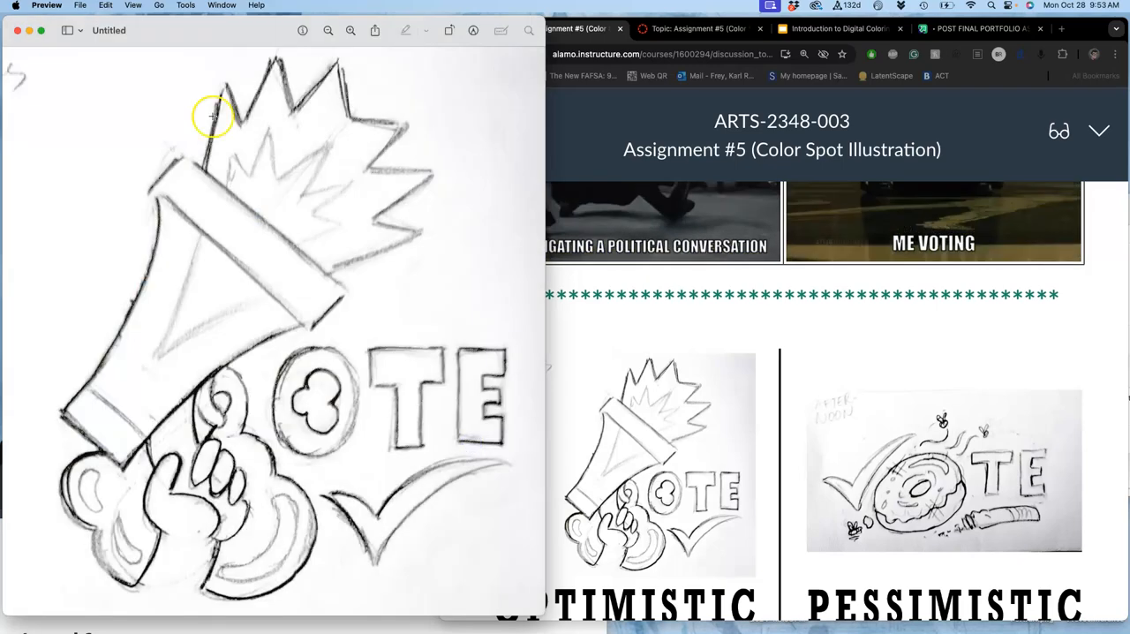
{"action": "left_click", "coordinate": [16, 30]}
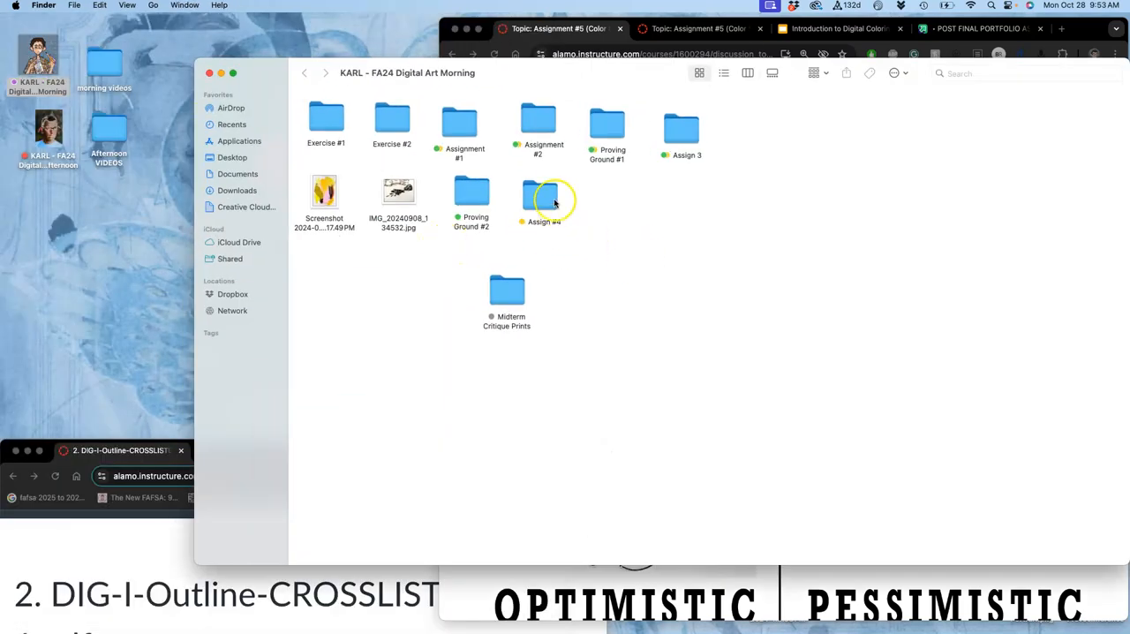
Create an 'Assign #5' folder in the class folder and open it for the exported sketch JPEG
{"action": "left_click", "coordinate": [540, 192]}
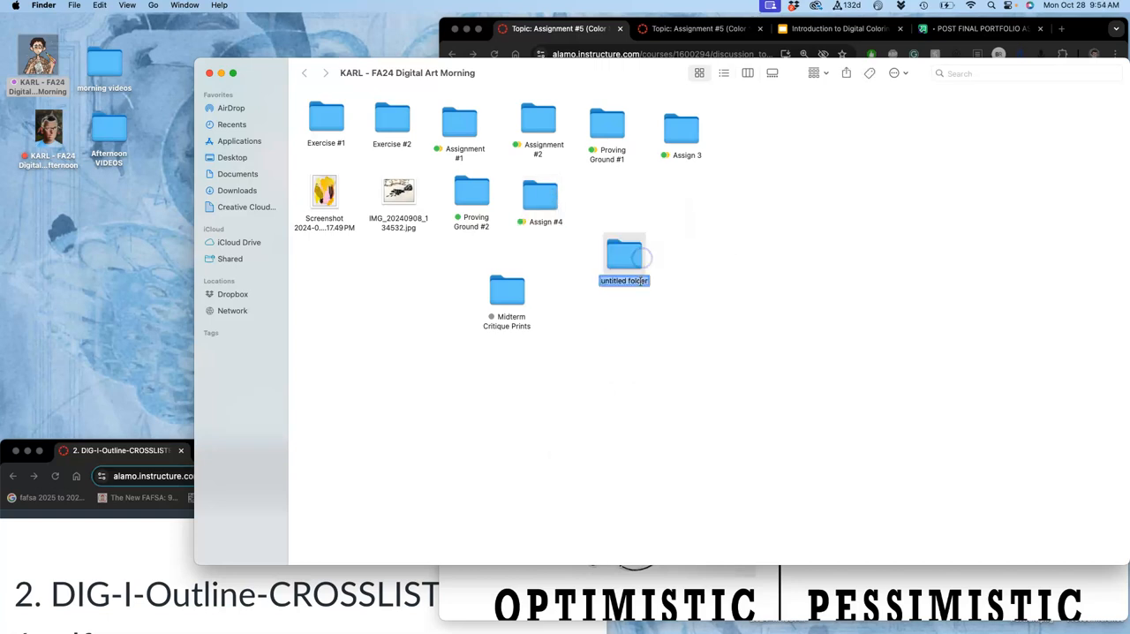
{"action": "type", "text": "Assign"}
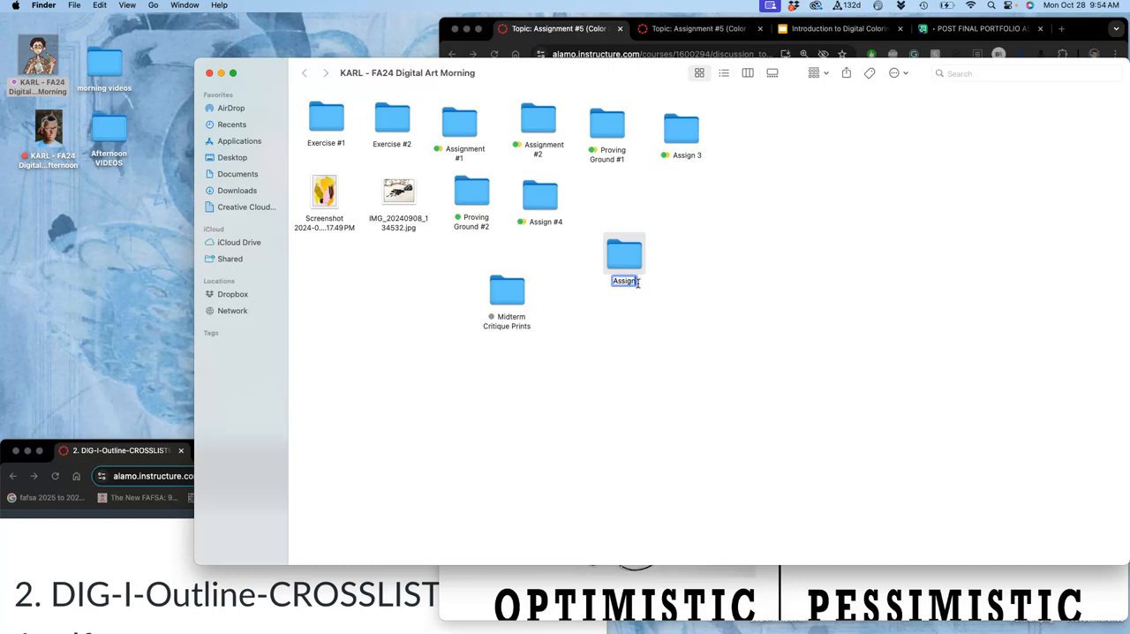
{"action": "type", "text": "Assign #5"}
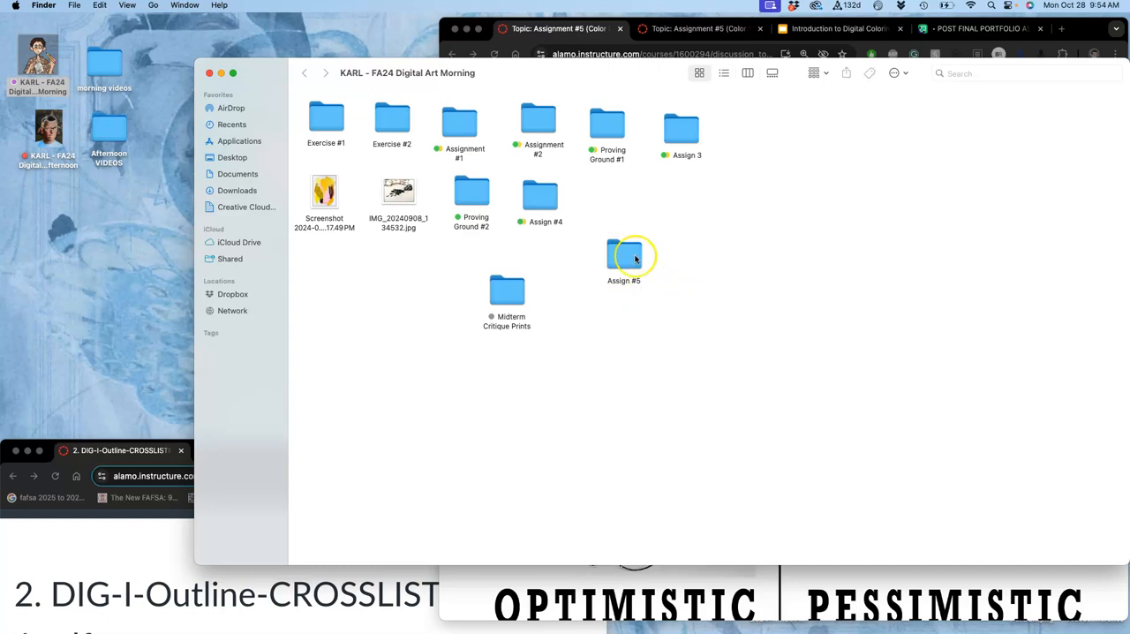
{"action": "right_click", "coordinate": [623, 256]}
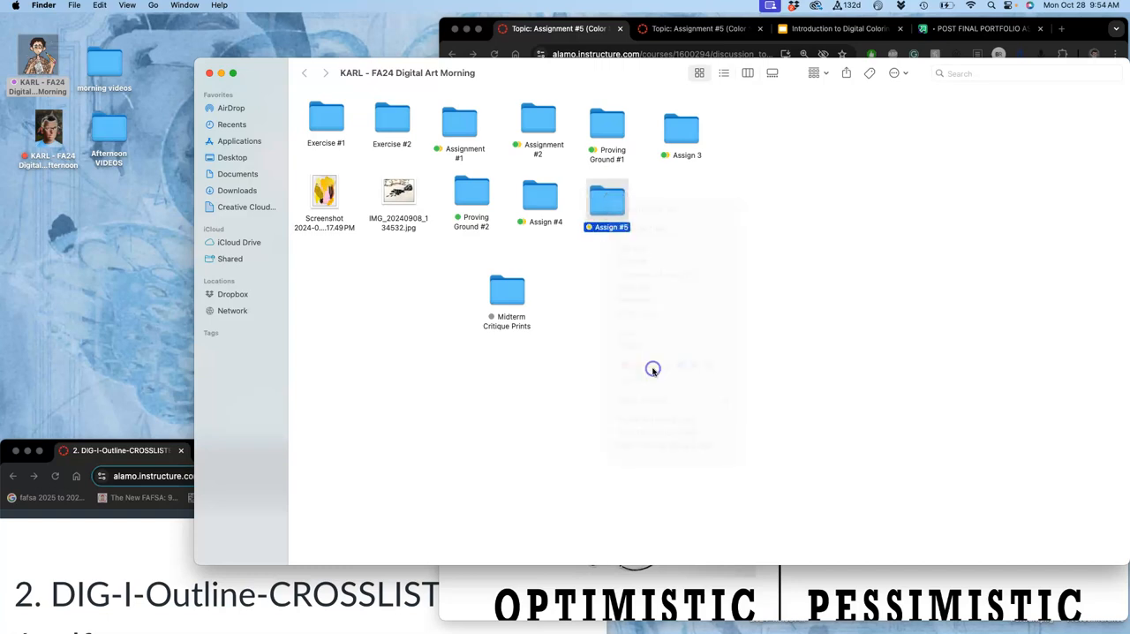
{"action": "double_click", "coordinate": [607, 198]}
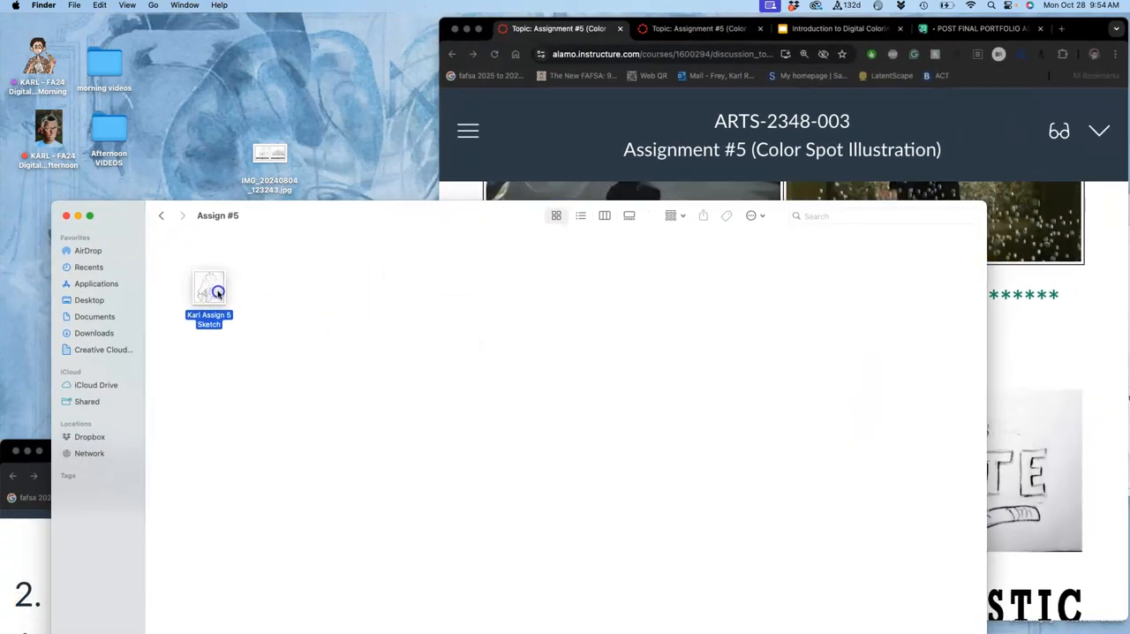
Drop the megaphone VOTE sketch from Finder under the Requirement #1 label and shrink it
{"action": "right_click", "coordinate": [209, 286]}
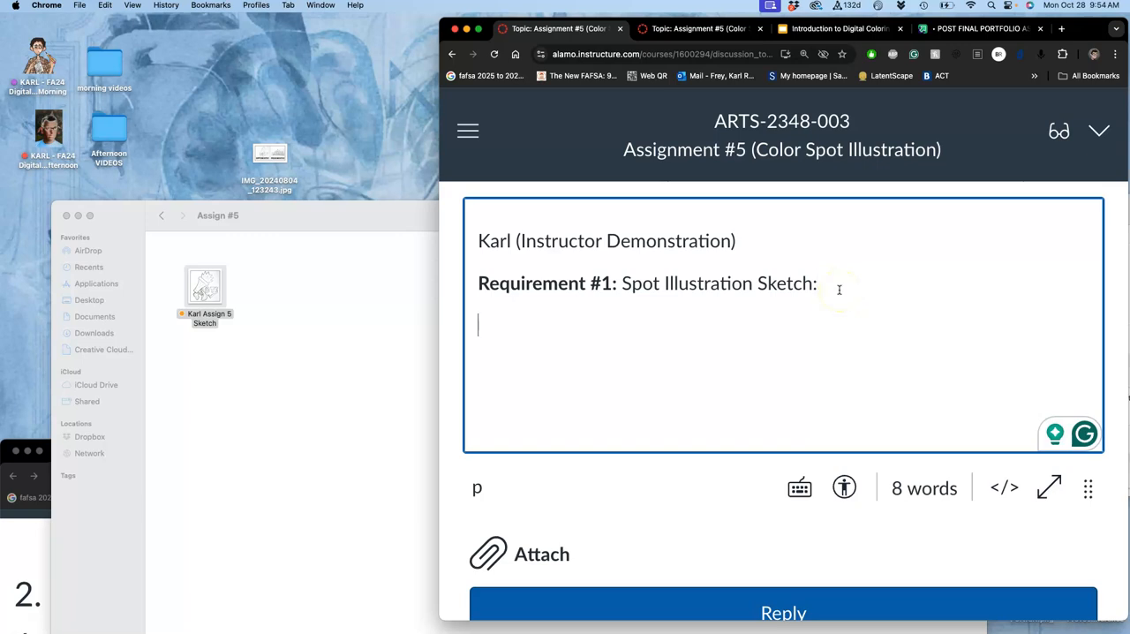
{"action": "left_click_drag", "start_coordinate": [205, 286], "coordinate": [555, 367]}
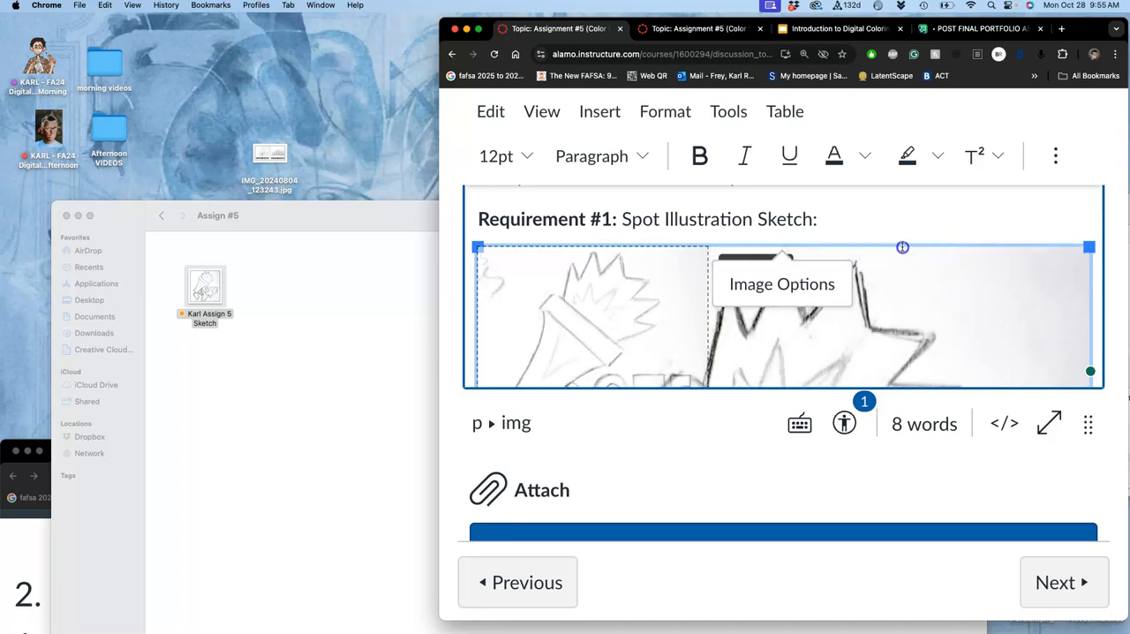
{"action": "left_click_drag", "start_coordinate": [1087, 247], "coordinate": [819, 248]}
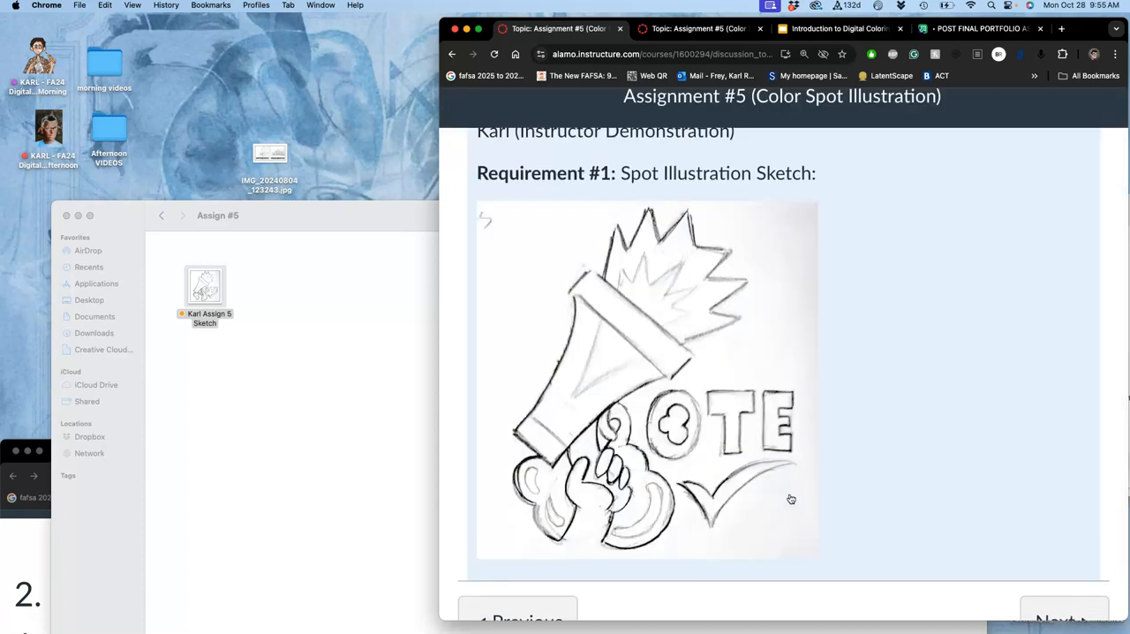
{"action": "scroll", "scroll_direction": "down", "scroll_amount": 3}
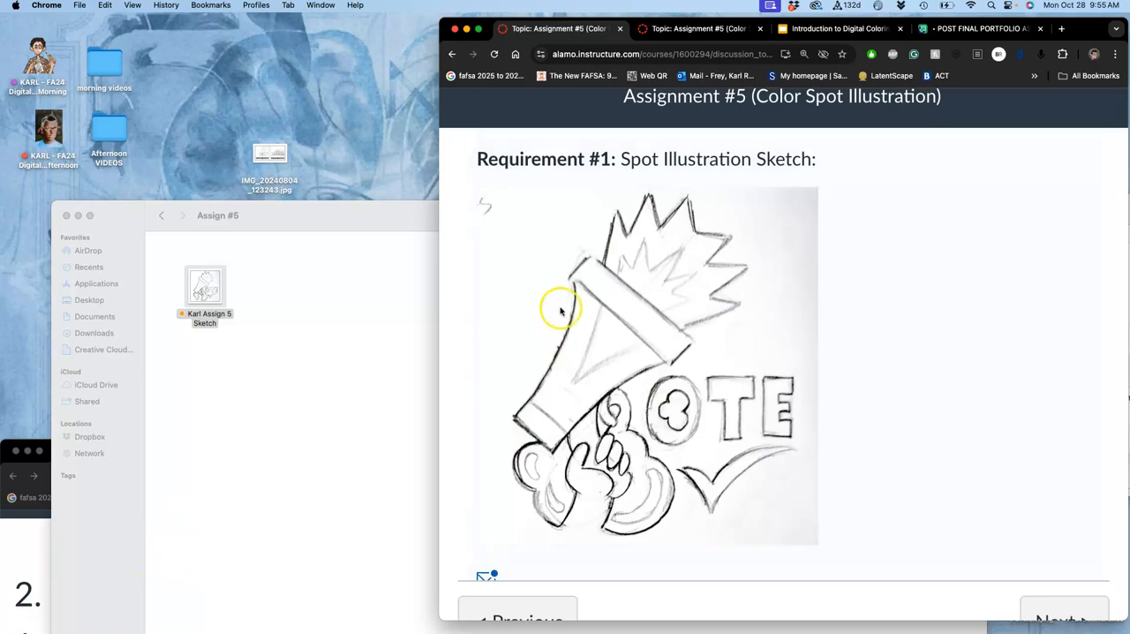
{"action": "scroll", "scroll_direction": "down", "scroll_amount": 3}
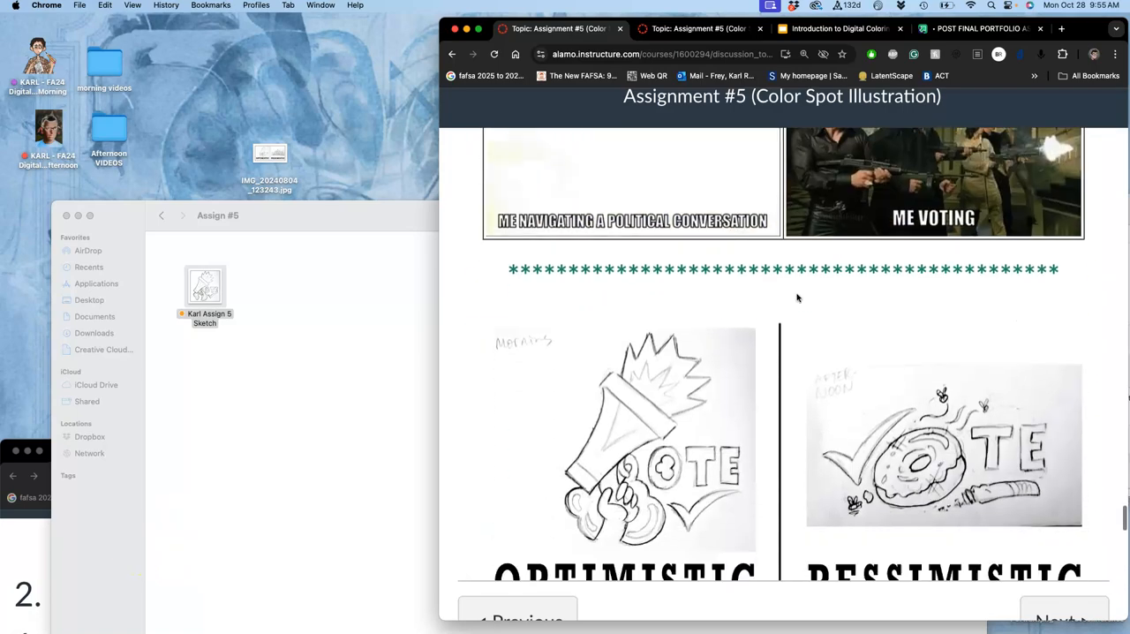
Sign in to the Redbubble seller account with username and password
{"action": "scroll", "scroll_direction": "down", "scroll_amount": 3}
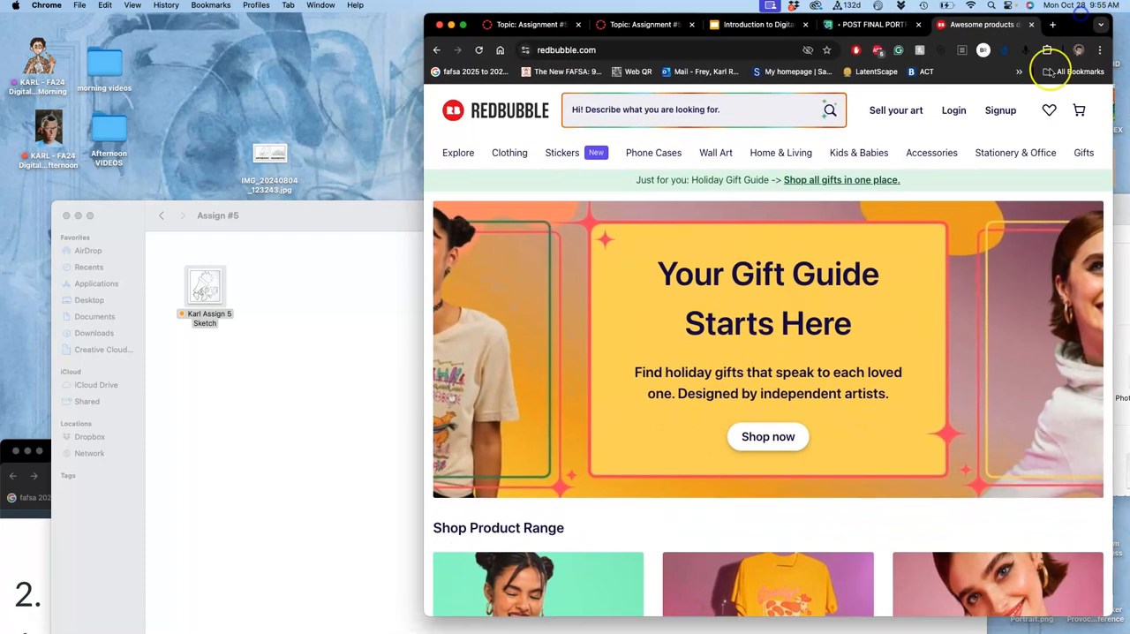
{"action": "left_click", "coordinate": [953, 109]}
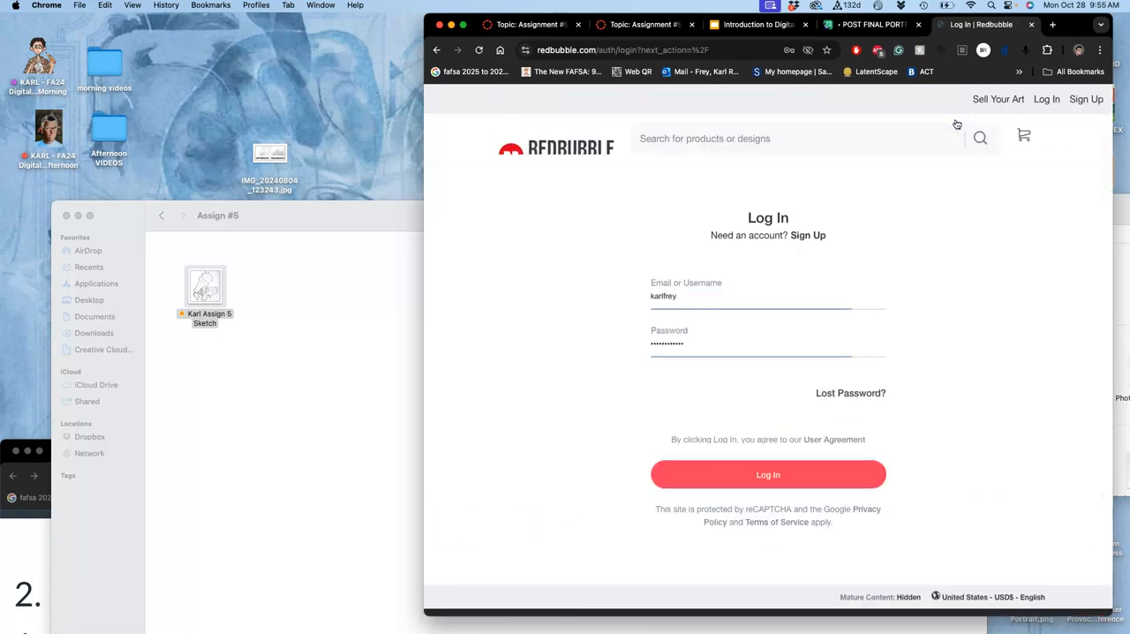
{"action": "left_click", "coordinate": [766, 473]}
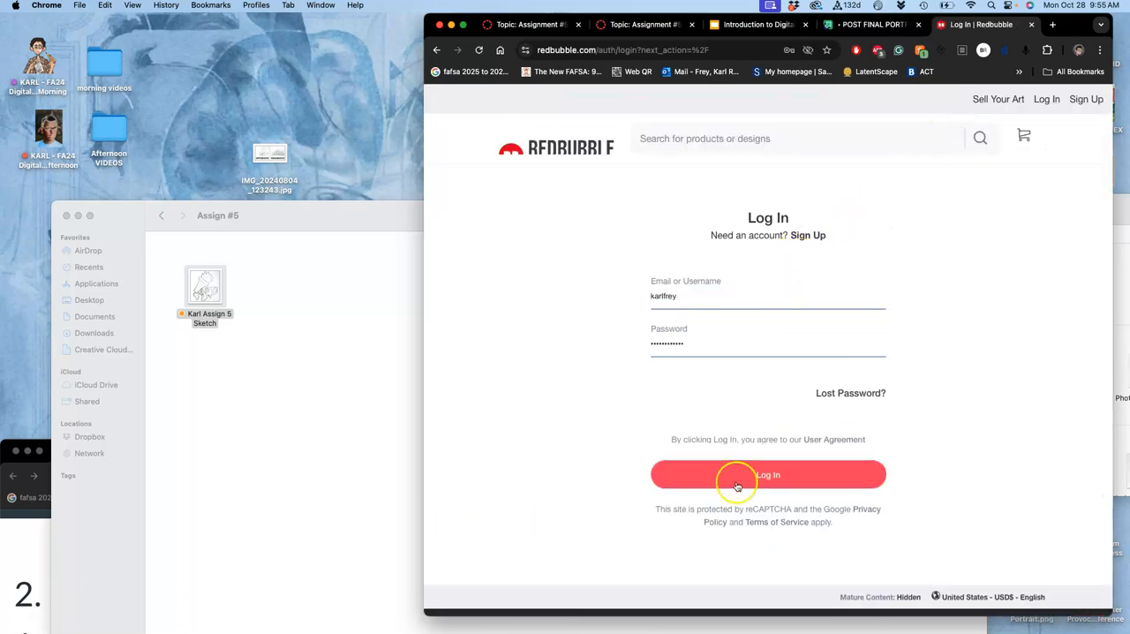
{"action": "left_click", "coordinate": [766, 474]}
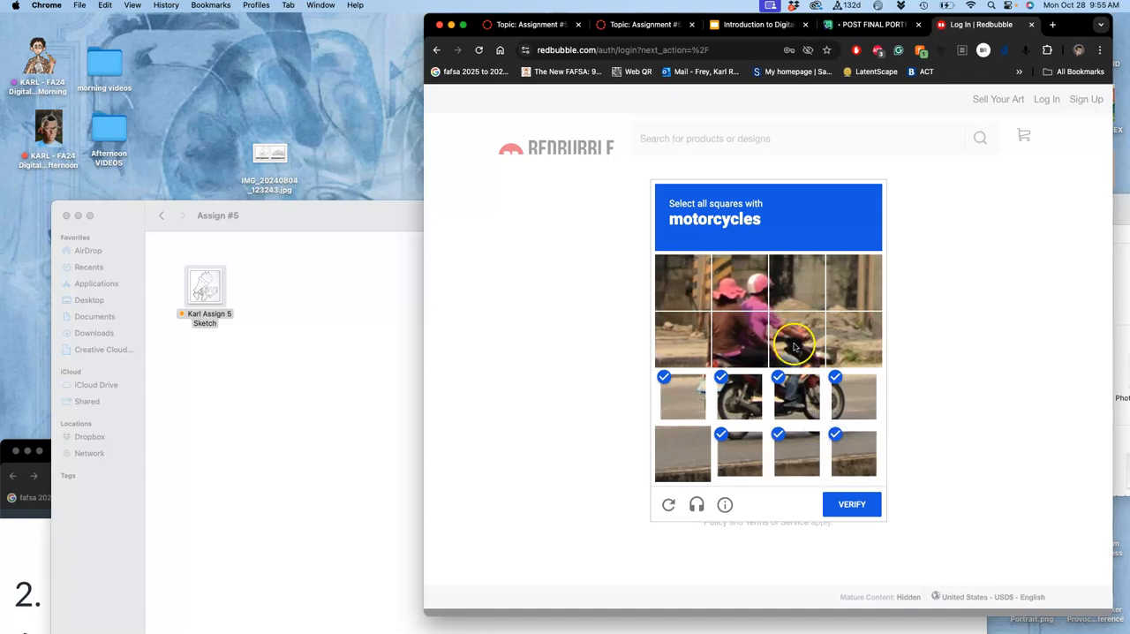
Solve the reCAPTCHA motorcycle and bicycle image challenges and verify
{"action": "left_click", "coordinate": [796, 339]}
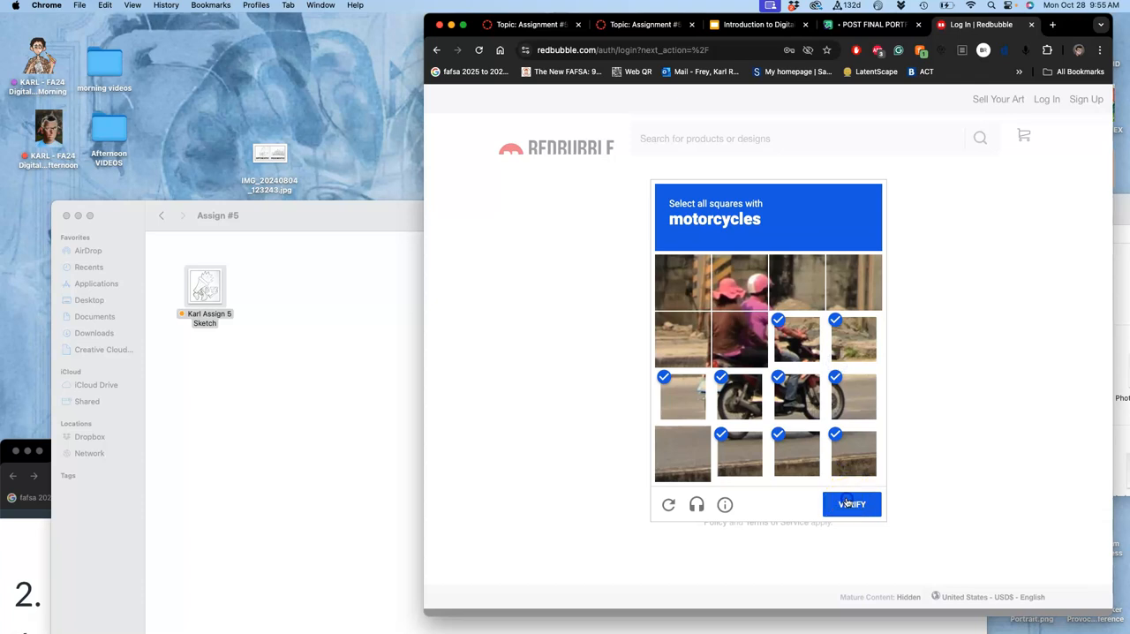
{"action": "left_click", "coordinate": [851, 505]}
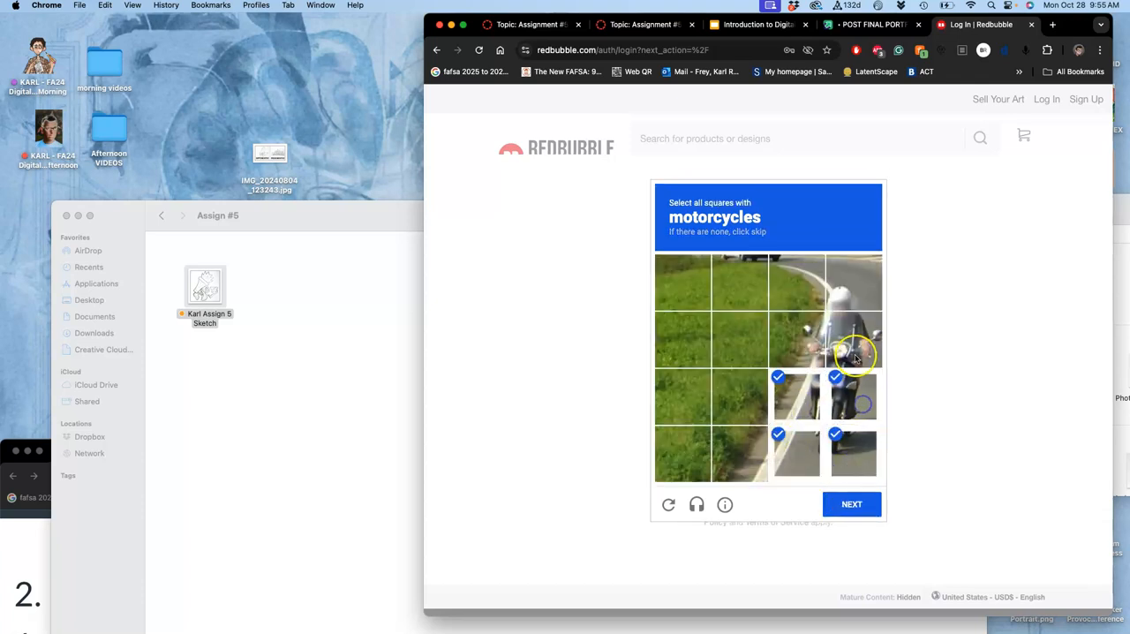
{"action": "left_click", "coordinate": [853, 339]}
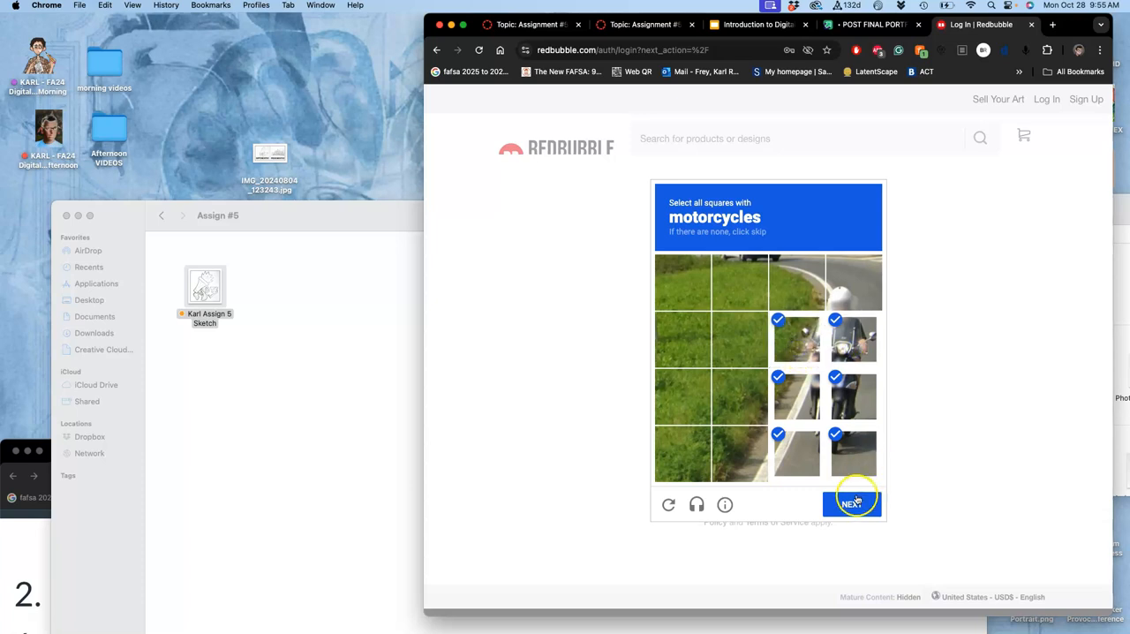
{"action": "left_click", "coordinate": [850, 504]}
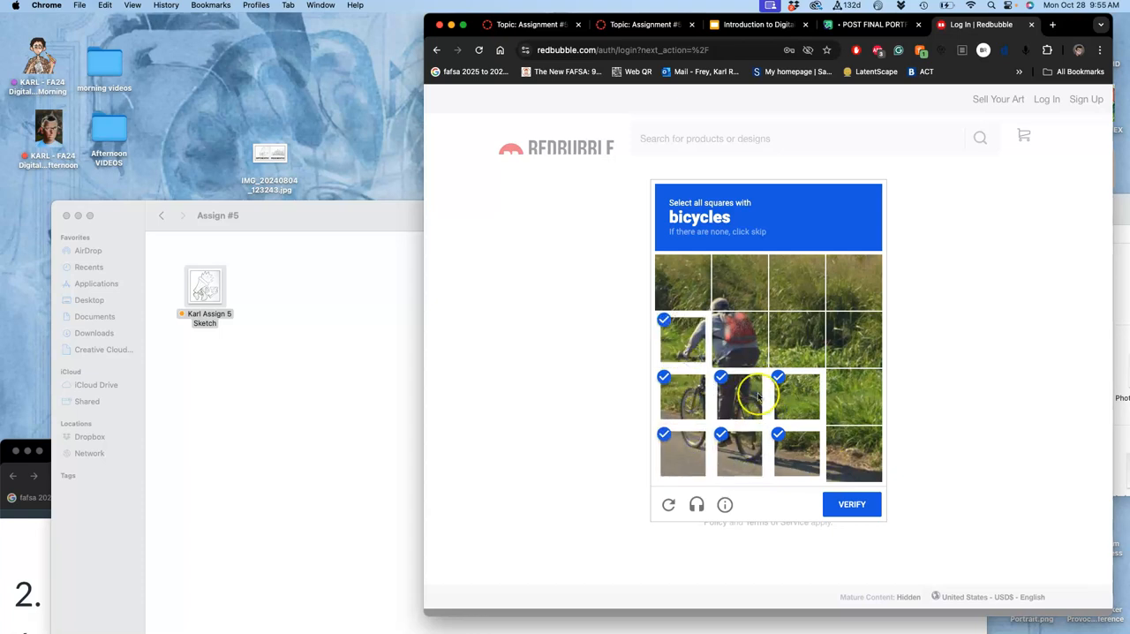
{"action": "left_click", "coordinate": [850, 505]}
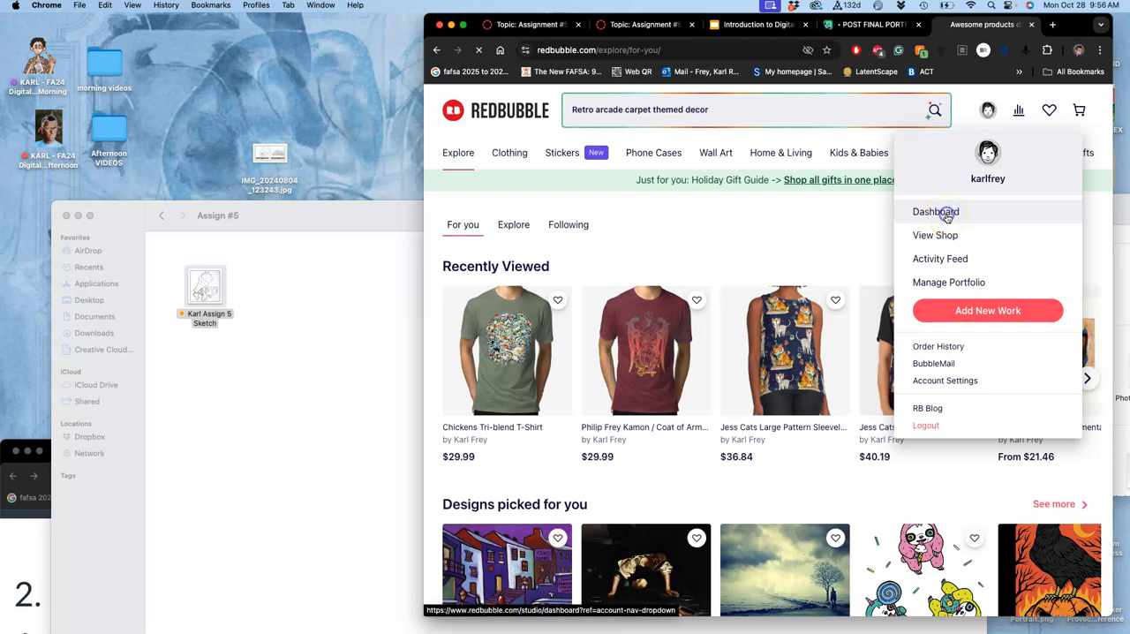
View the artist dashboard stats, then open the Karl Frey shop from the profile menu
{"action": "left_click", "coordinate": [935, 212]}
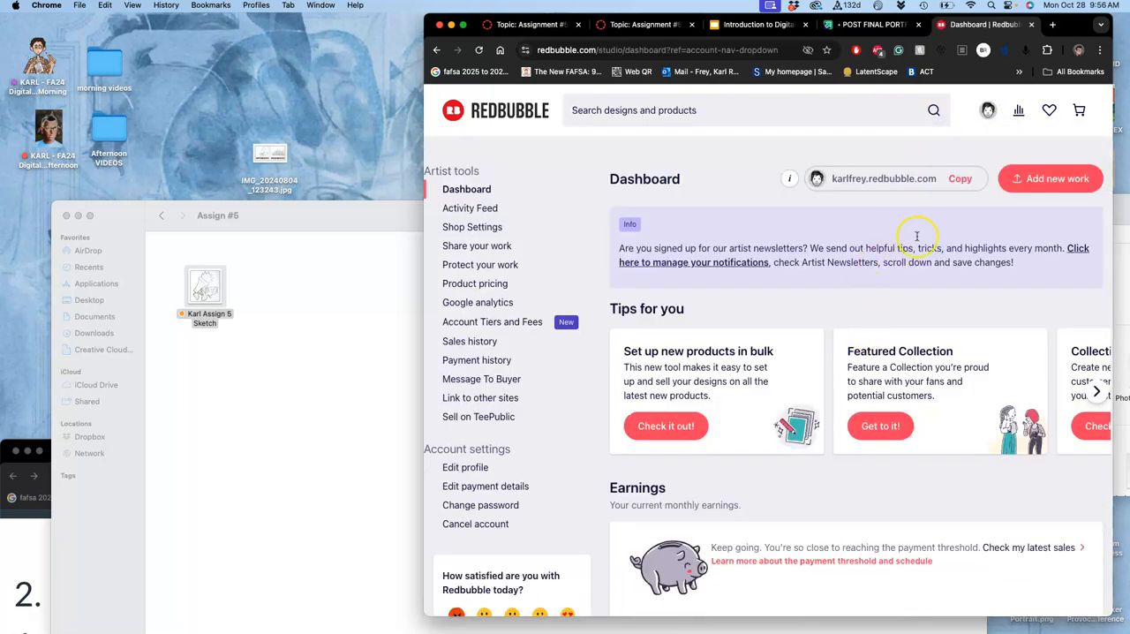
{"action": "left_click", "coordinate": [988, 109]}
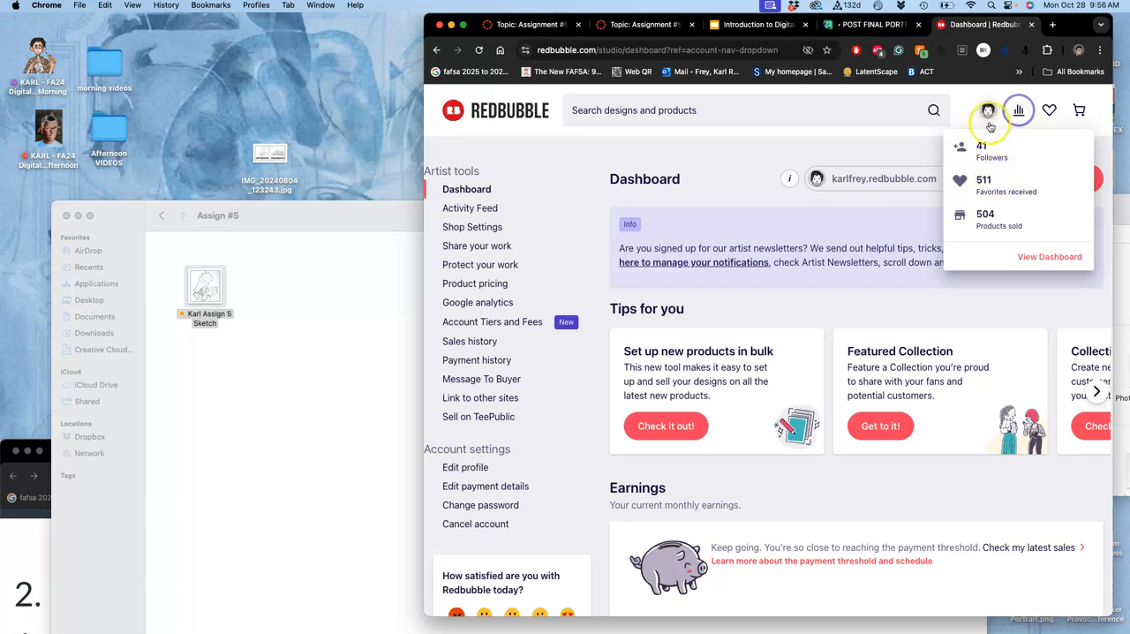
{"action": "left_click", "coordinate": [986, 110]}
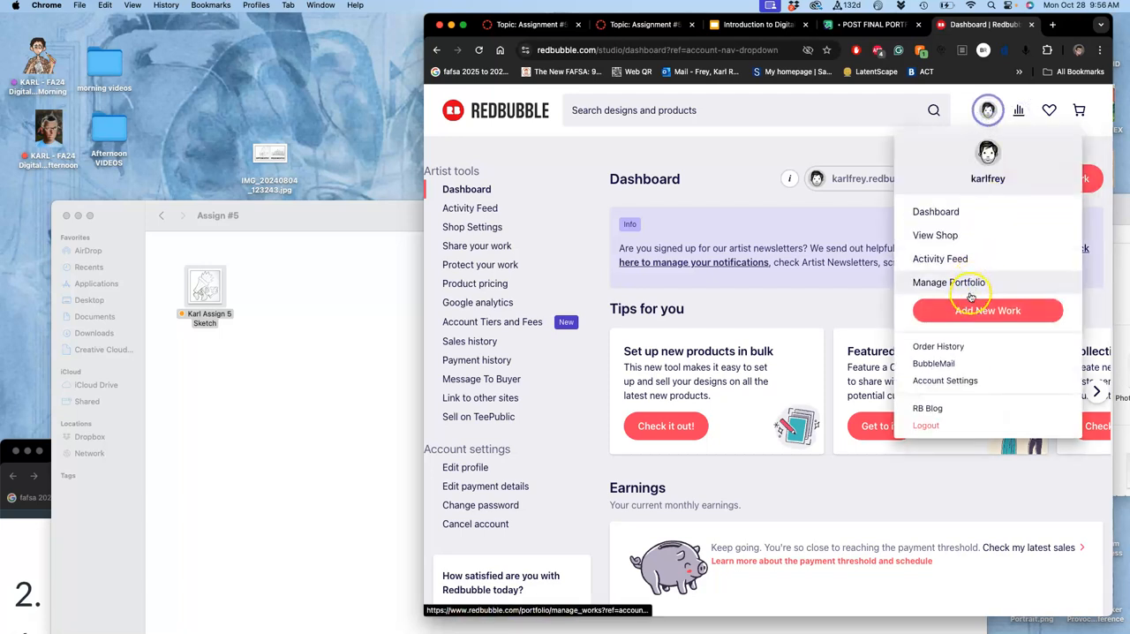
{"action": "mouse_move", "coordinate": [933, 272]}
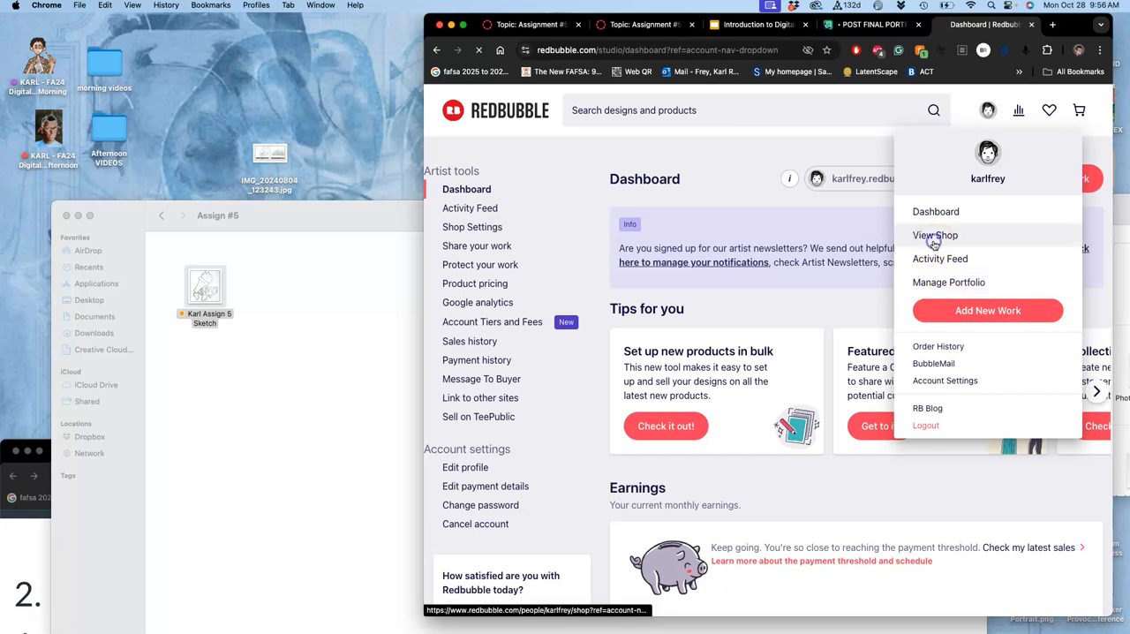
{"action": "left_click", "coordinate": [935, 235]}
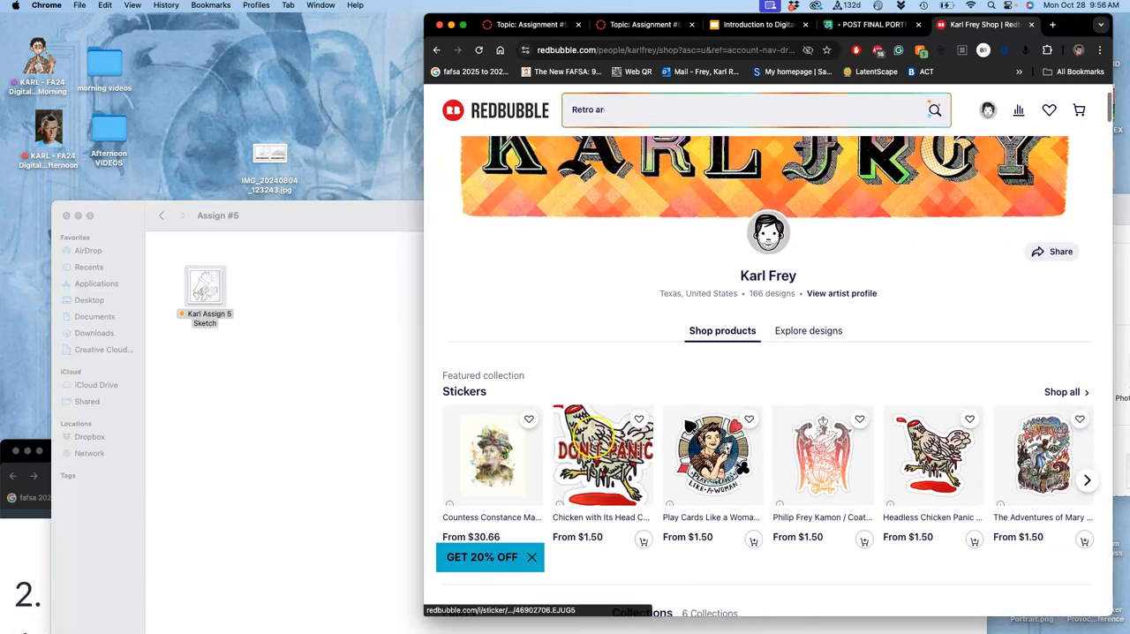
Open the Chicken with Its Head Cut Off sticker and view it on the baseball t-shirt
{"action": "left_click", "coordinate": [604, 456]}
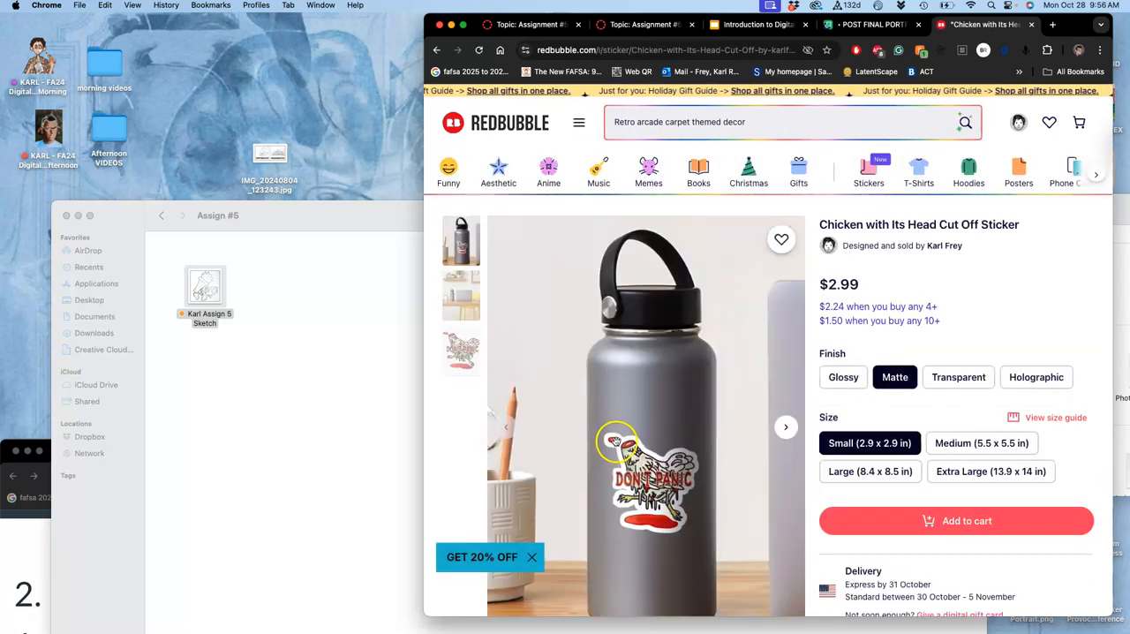
{"action": "scroll", "scroll_direction": "down", "scroll_amount": 3}
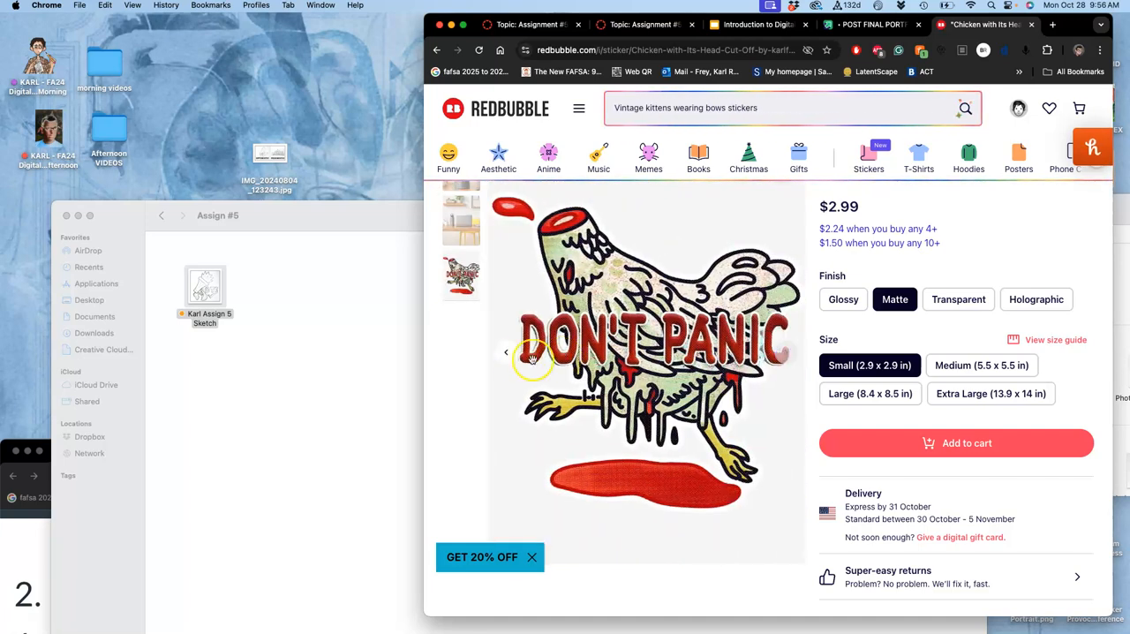
{"action": "scroll", "scroll_direction": "down", "scroll_amount": 3}
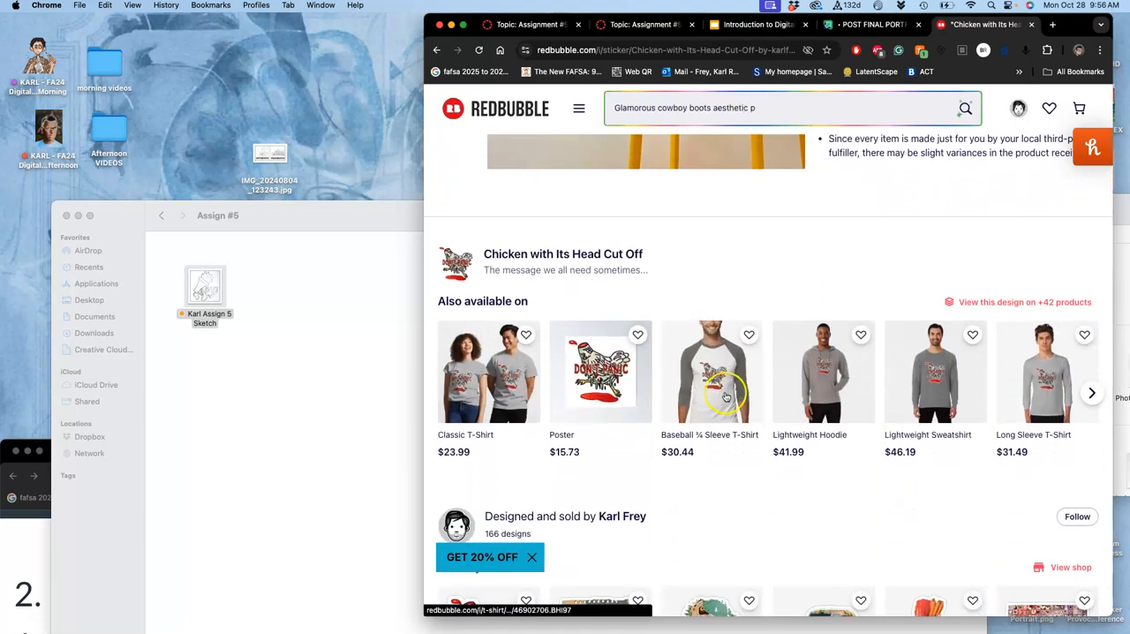
{"action": "left_click", "coordinate": [709, 371]}
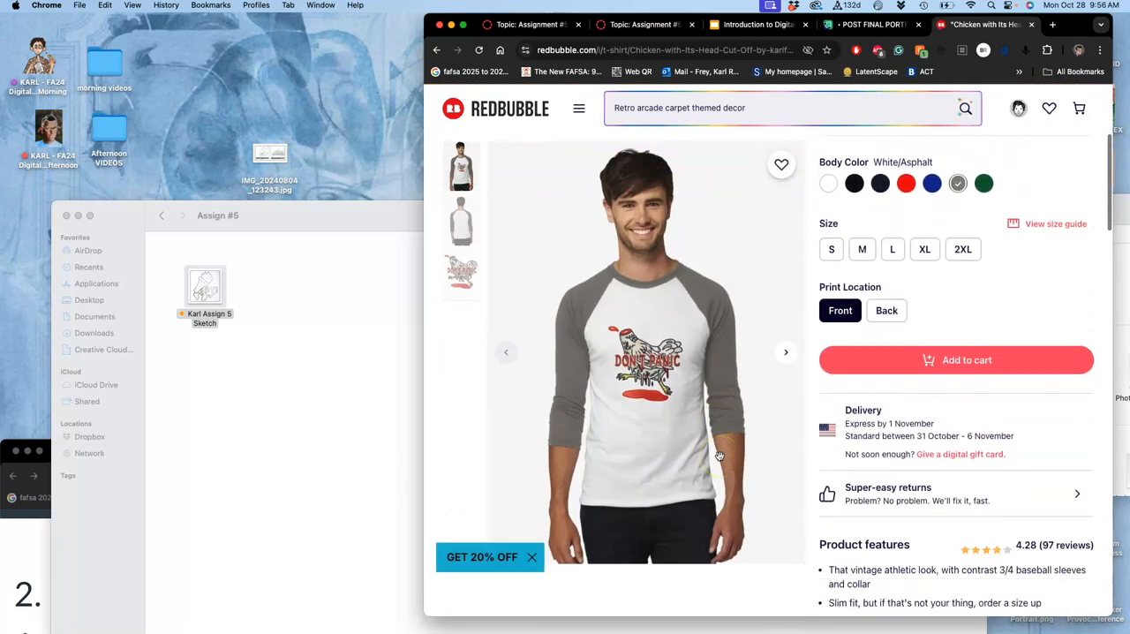
{"action": "scroll", "scroll_direction": "down", "scroll_amount": 3}
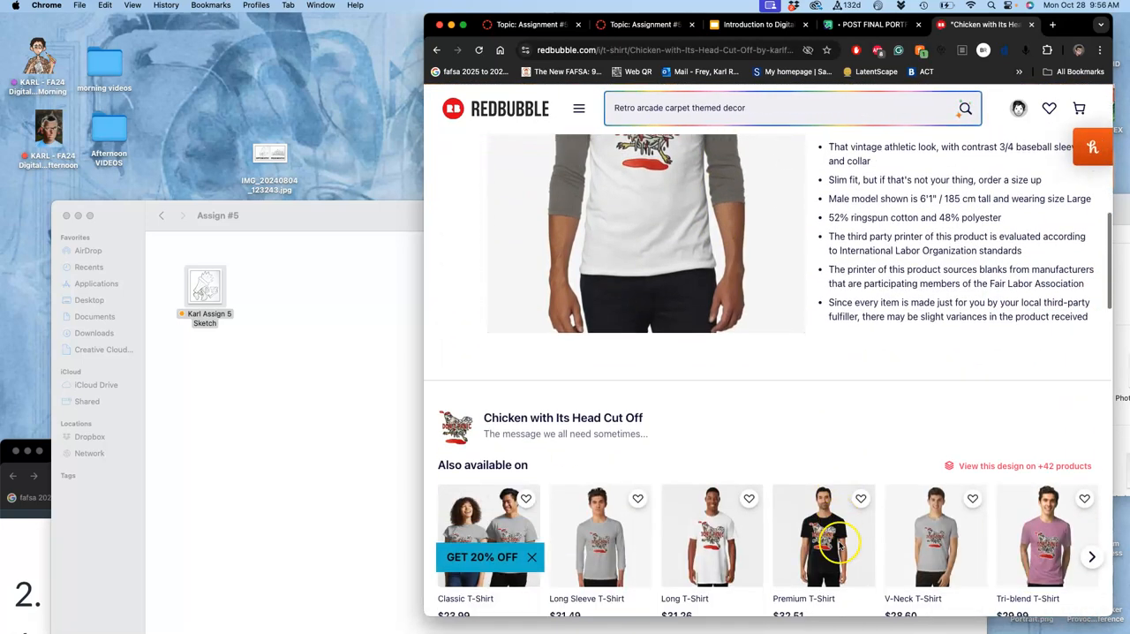
{"action": "type", "text": "Vintage ki"}
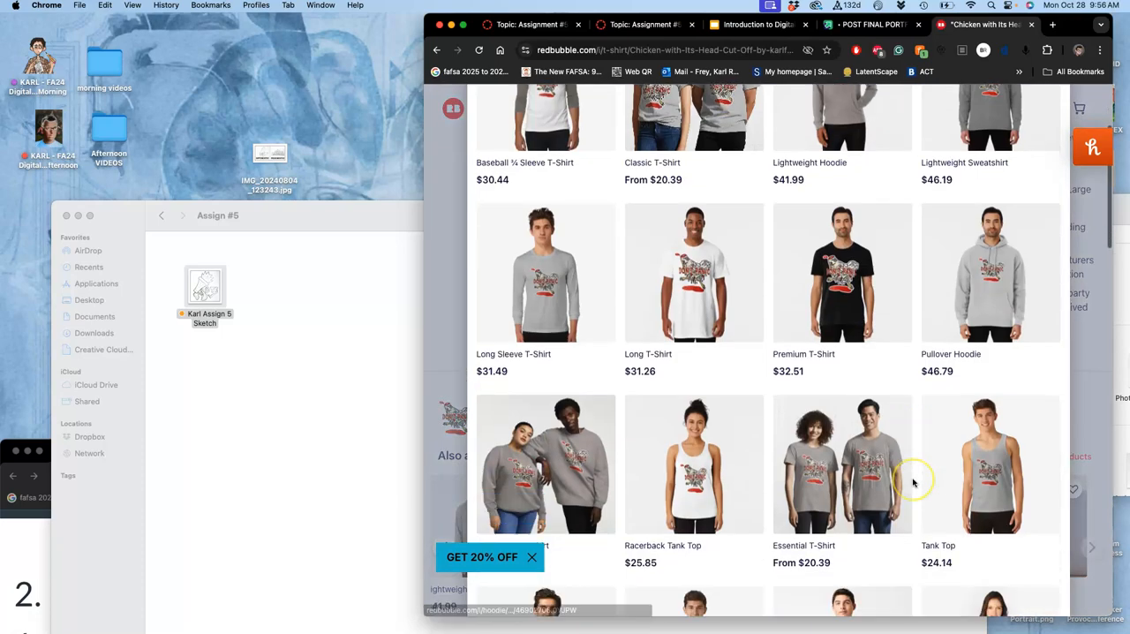
Browse the tote bag and the full list of +42 product types carrying the design
{"action": "scroll", "scroll_direction": "down", "scroll_amount": 3}
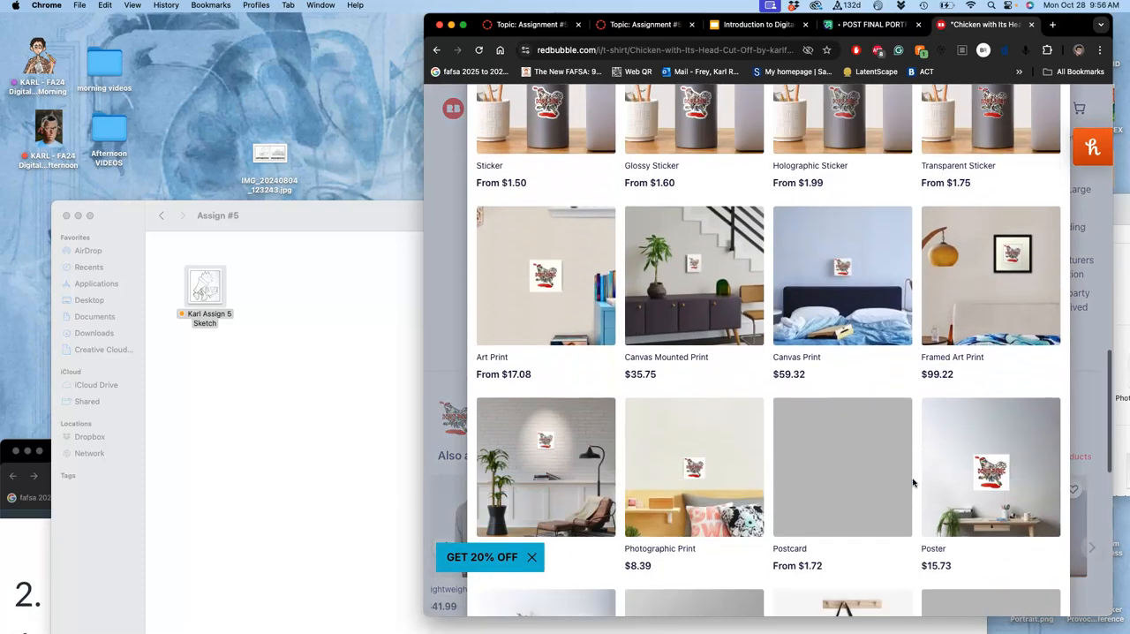
{"action": "scroll", "scroll_direction": "down", "scroll_amount": 3}
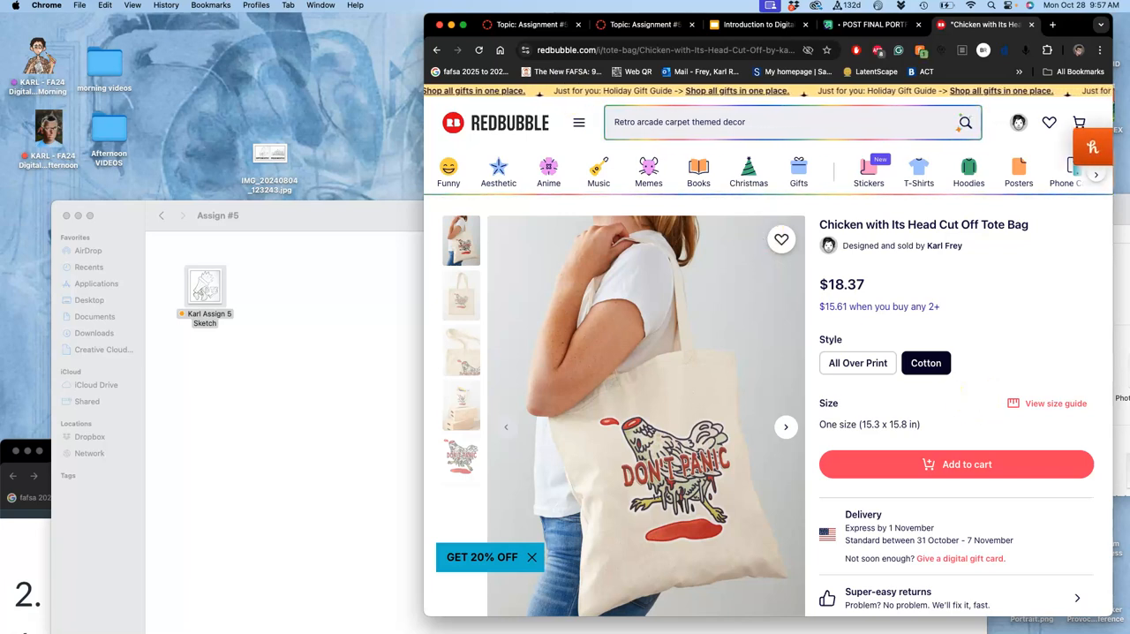
{"action": "type", "text": "Vintage kittens wearing bows stickers"}
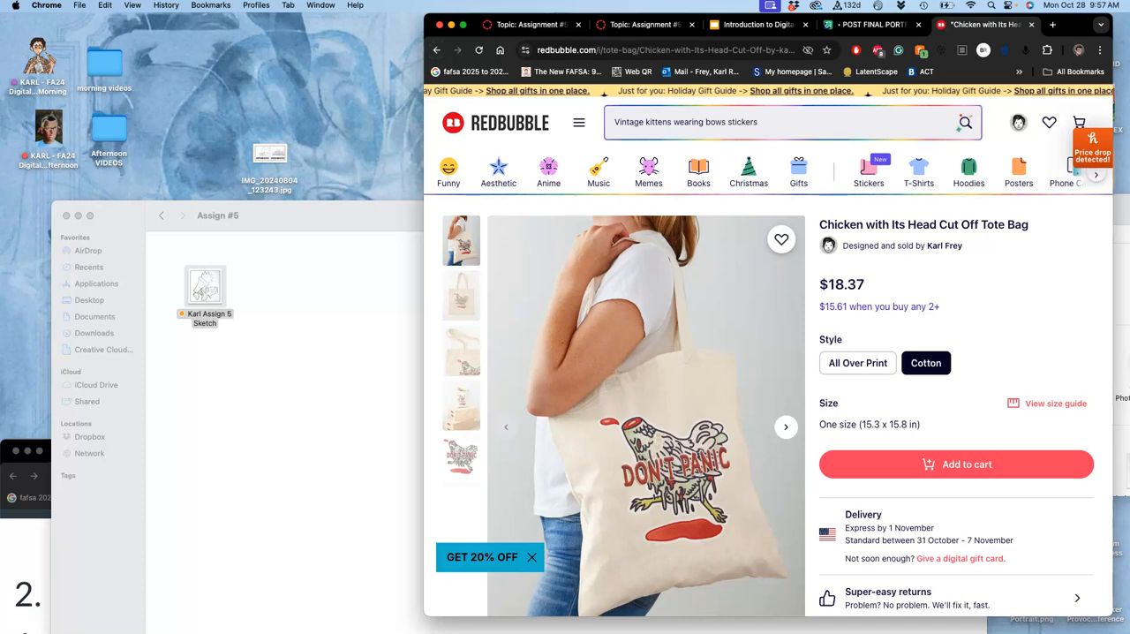
{"action": "mouse_move", "coordinate": [823, 508]}
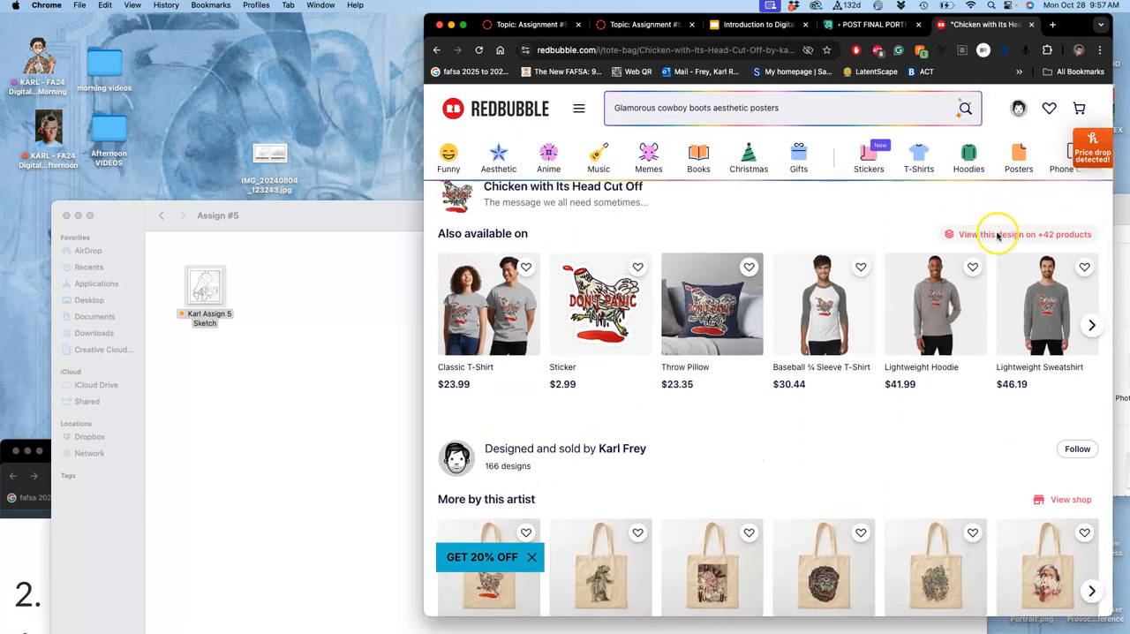
{"action": "scroll", "scroll_direction": "down", "scroll_amount": 3}
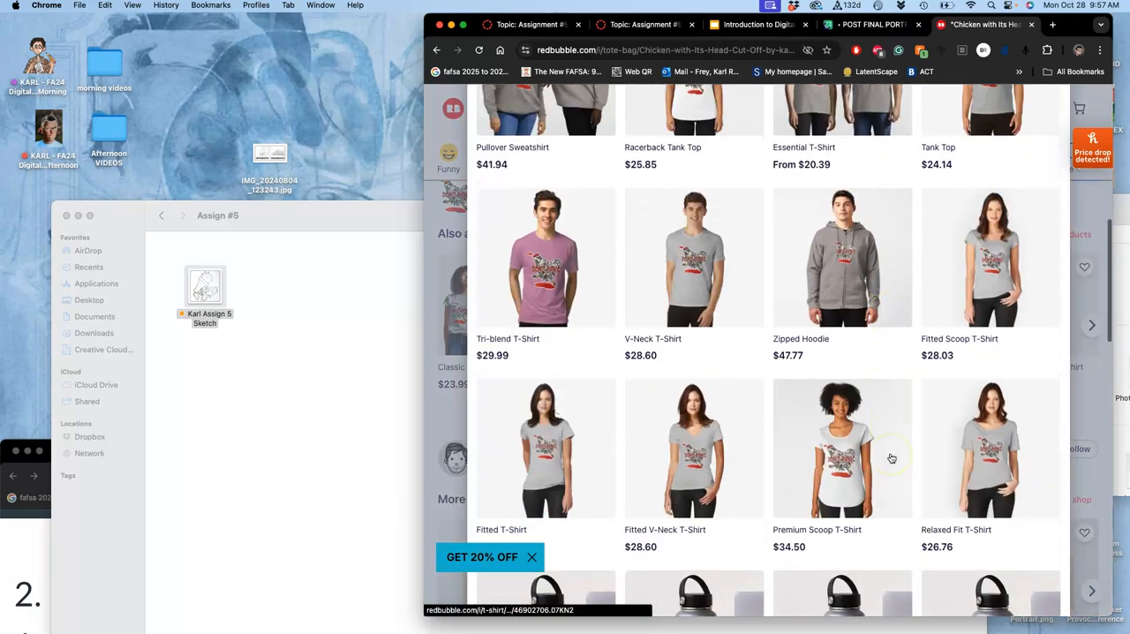
{"action": "scroll", "scroll_direction": "down", "scroll_amount": 3}
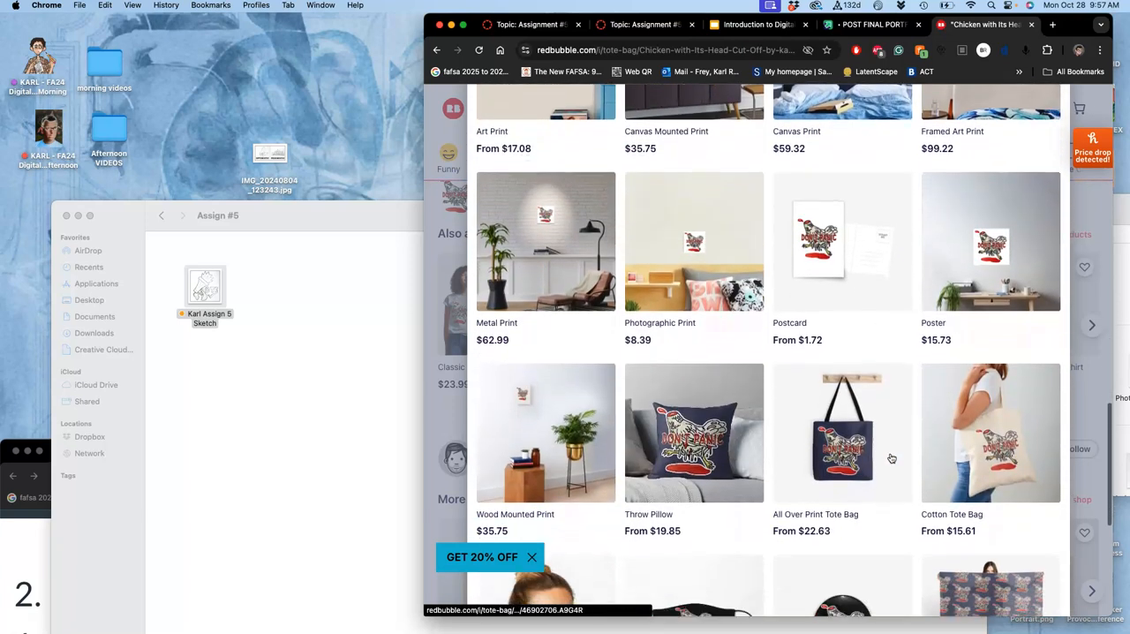
{"action": "scroll", "scroll_direction": "down", "scroll_amount": 3}
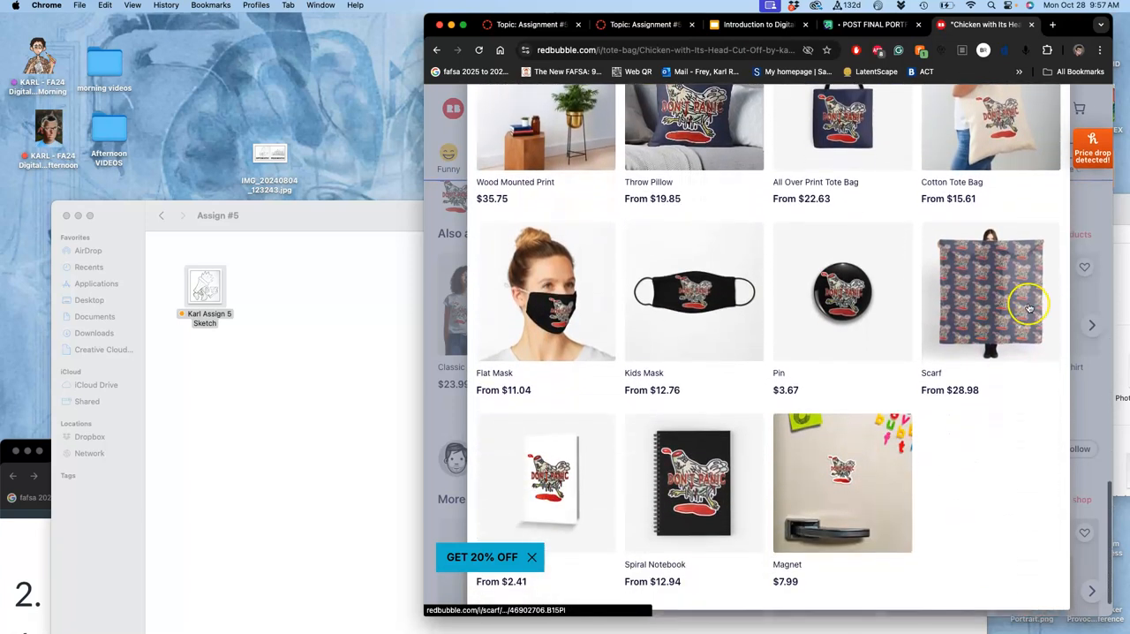